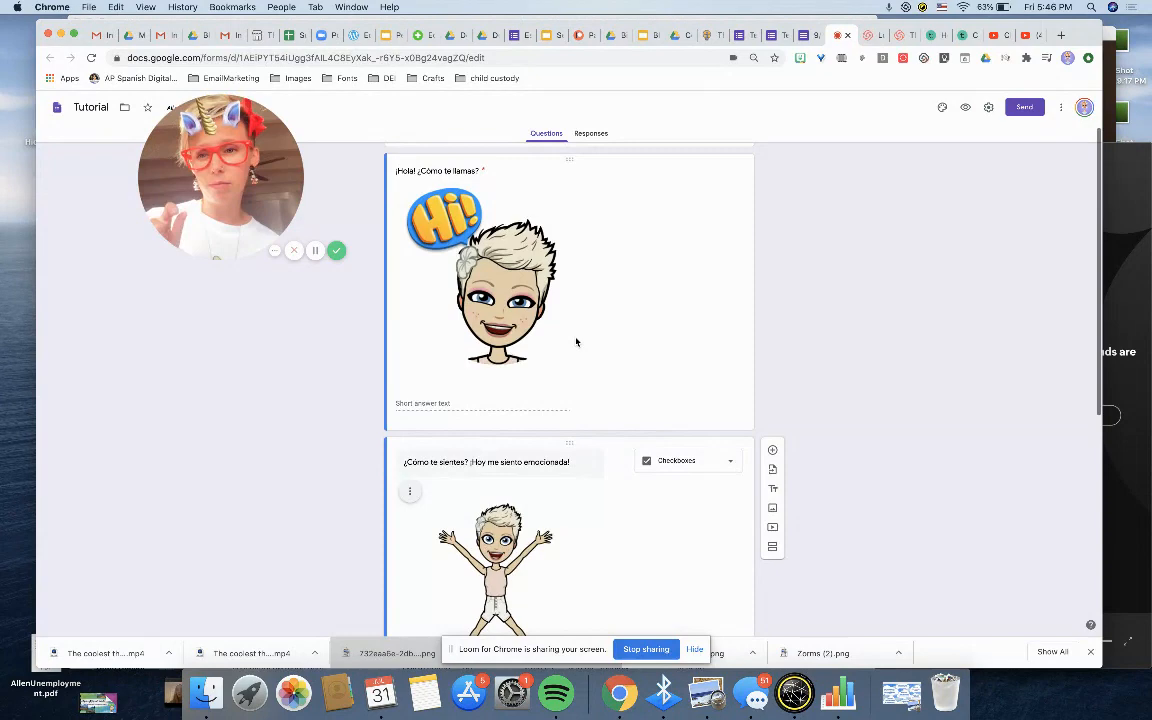
Step: In the blank untitled document, set the font size to 36
scroll(down, 3)
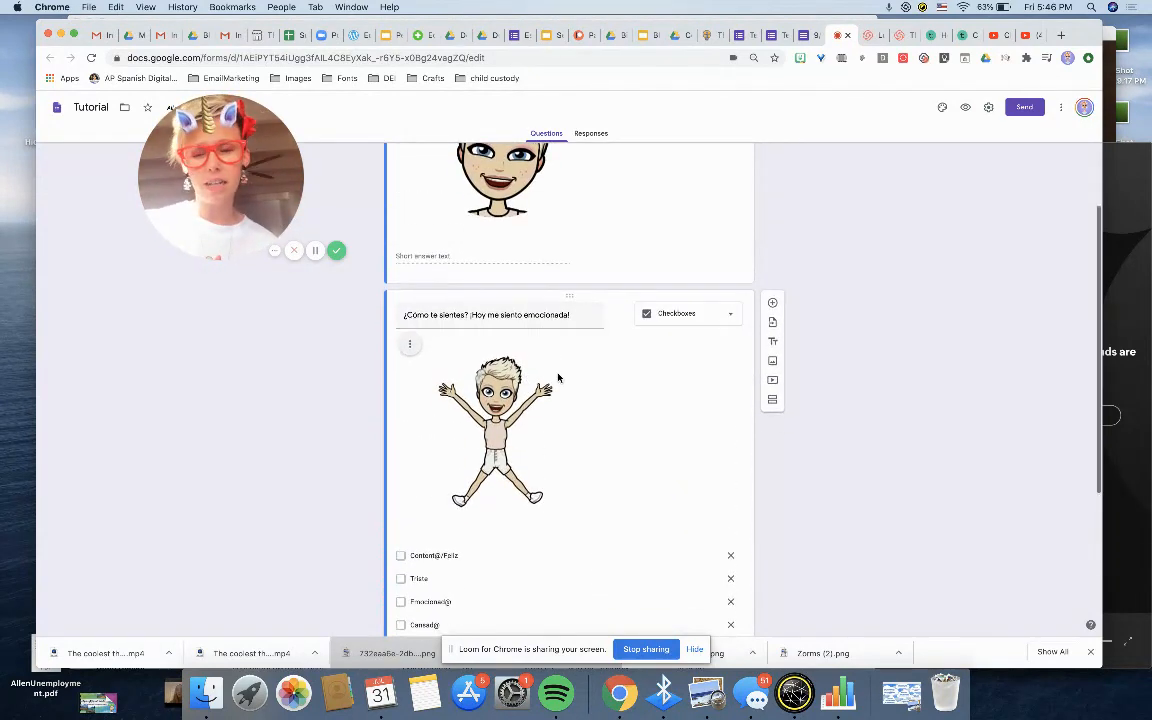
scroll(down, 3)
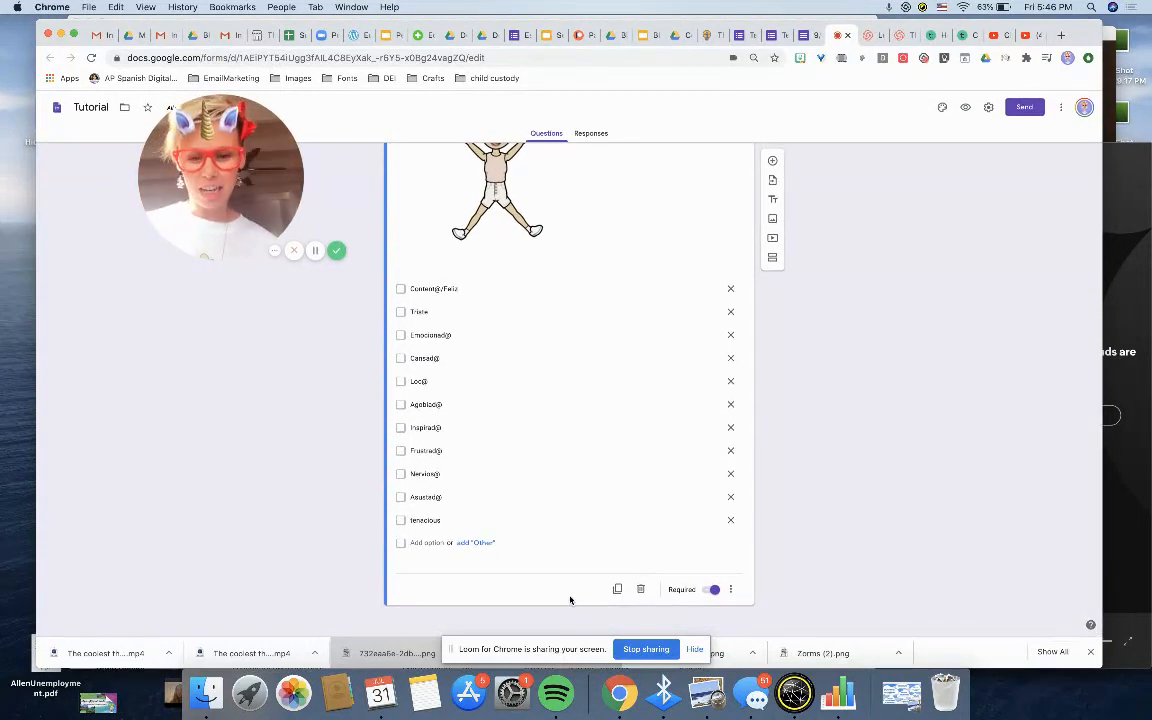
mouse_move(788, 443)
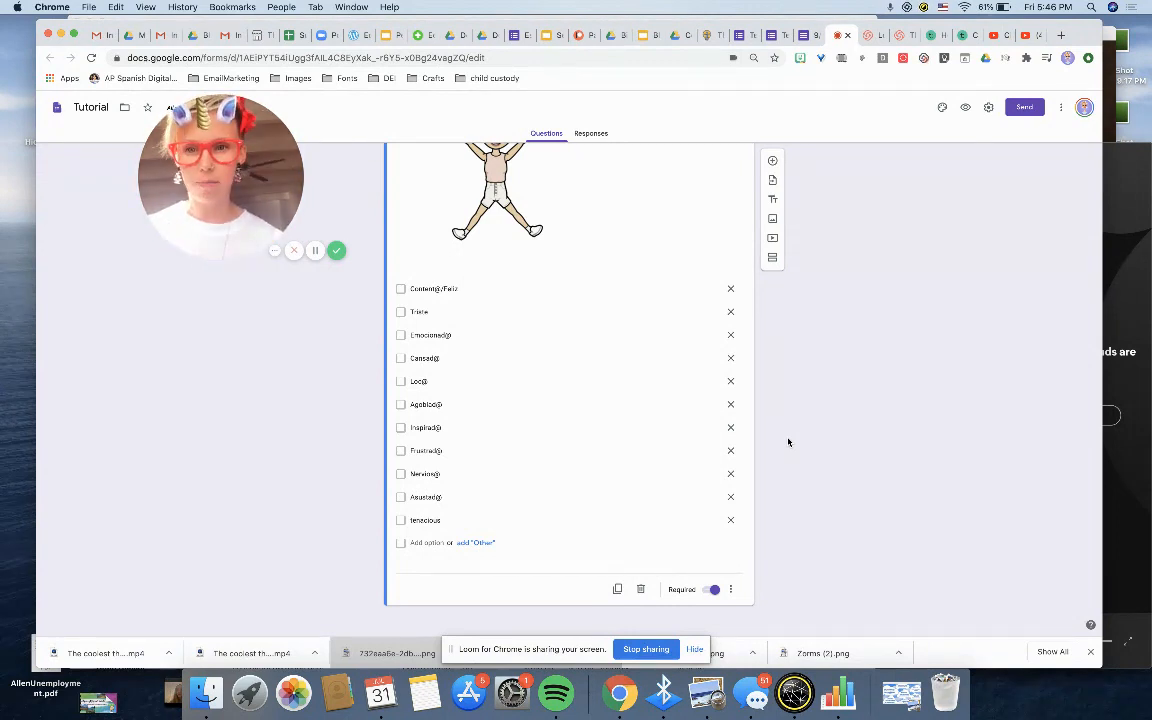
mouse_move(772, 218)
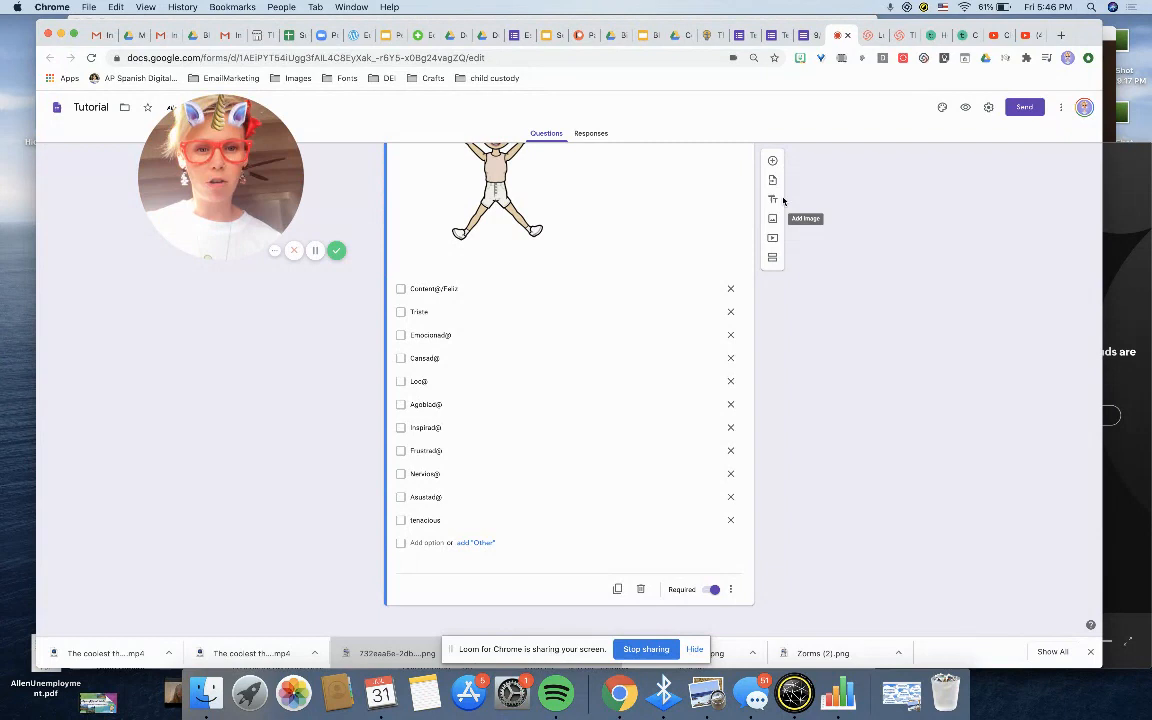
mouse_move(772, 199)
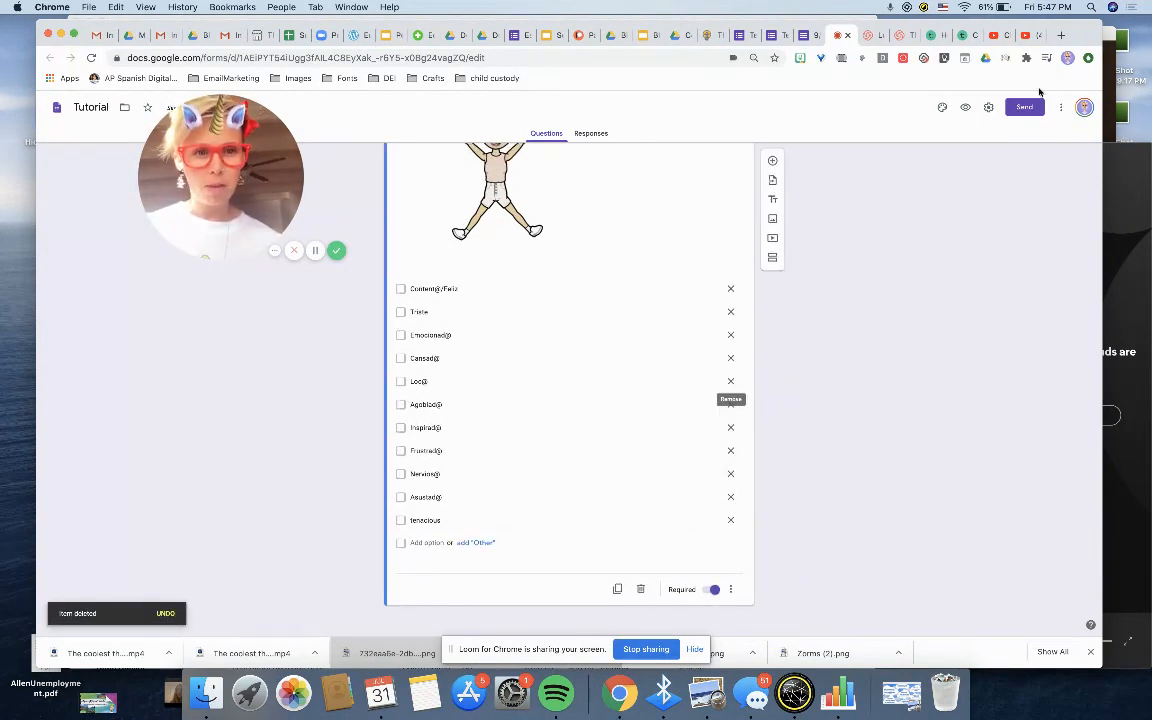
click(1061, 35)
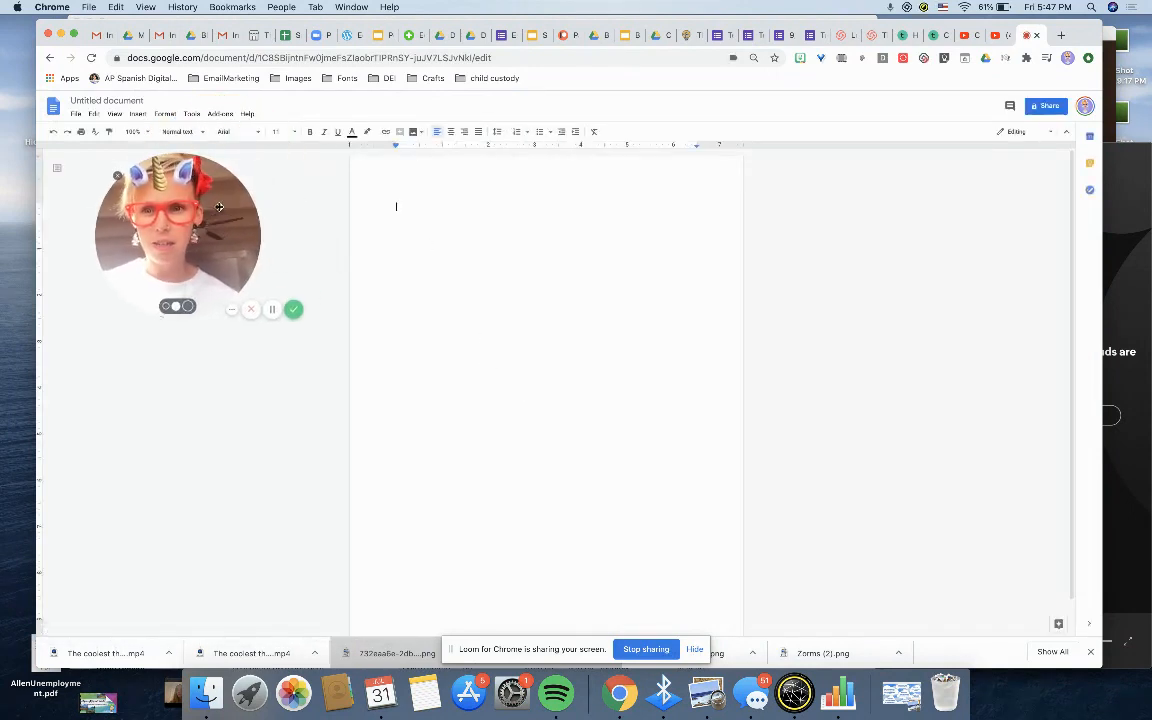
click(277, 131)
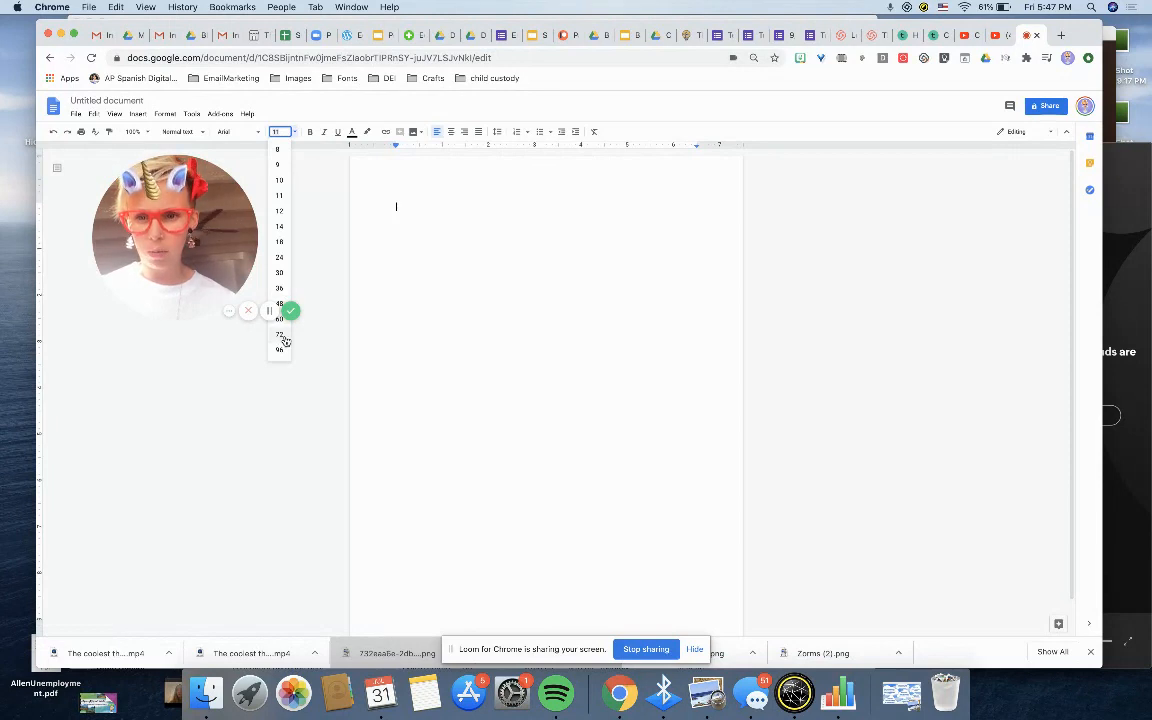
click(279, 334)
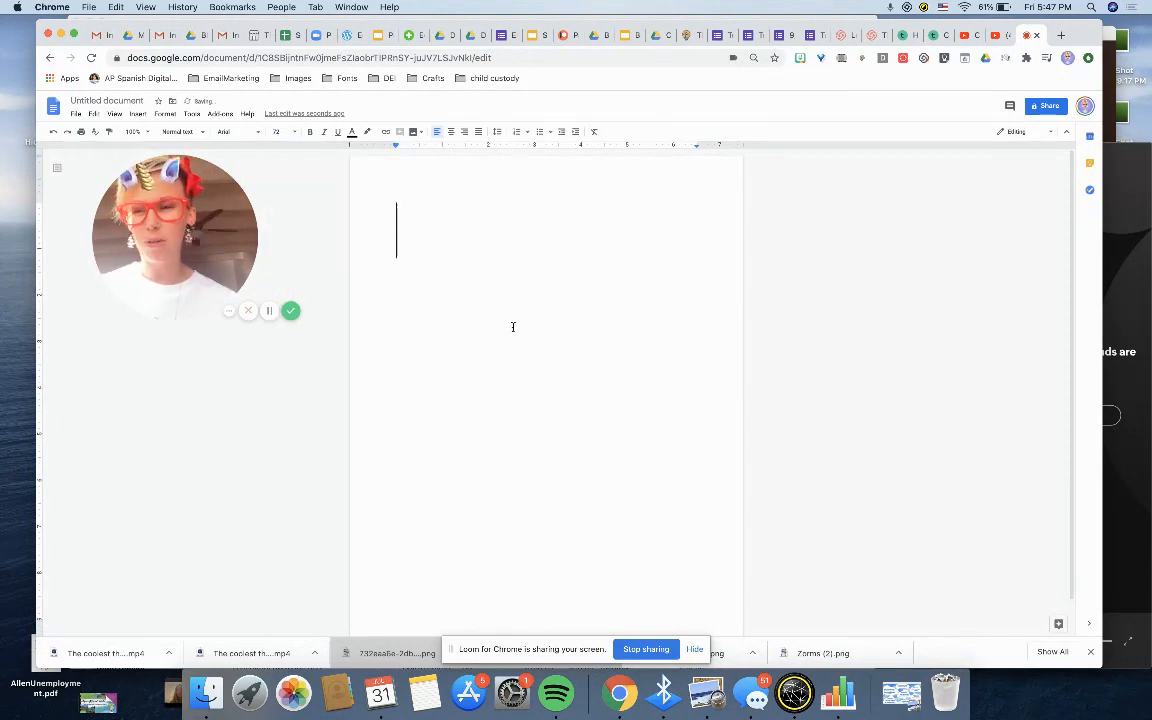
click(277, 131)
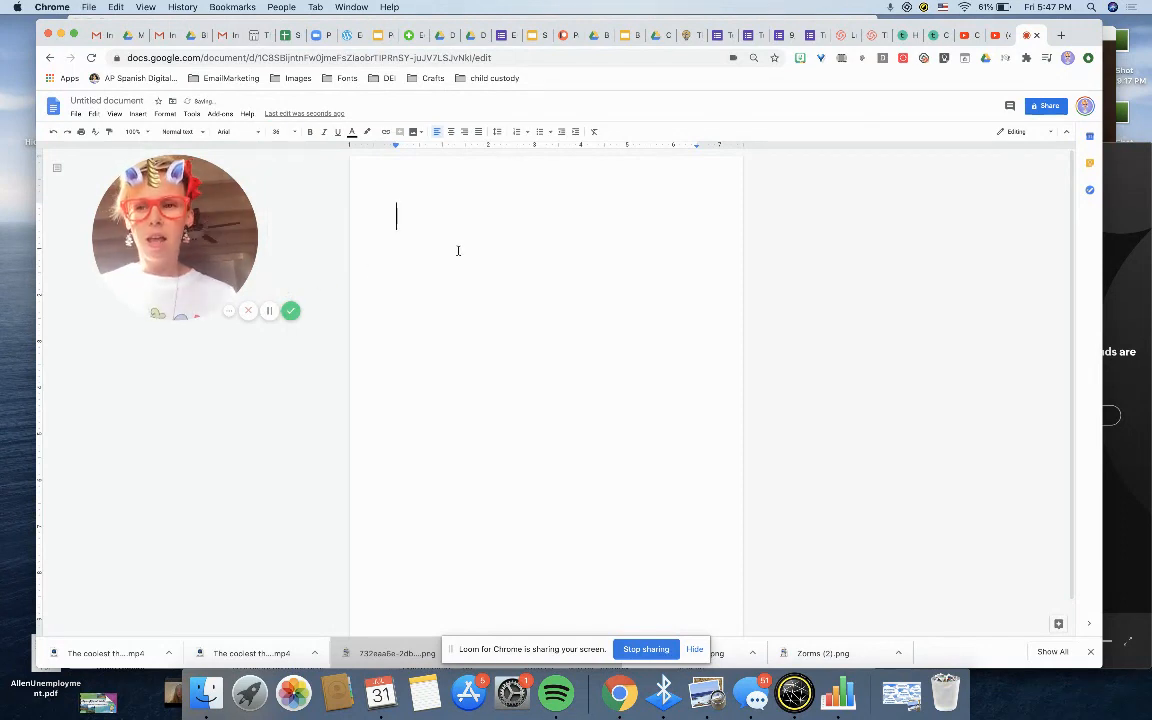
Step: Type the intro: 'Today, you'll be creating your own adventure! Choose wisely…create your own unique tale!'
text(In this s)
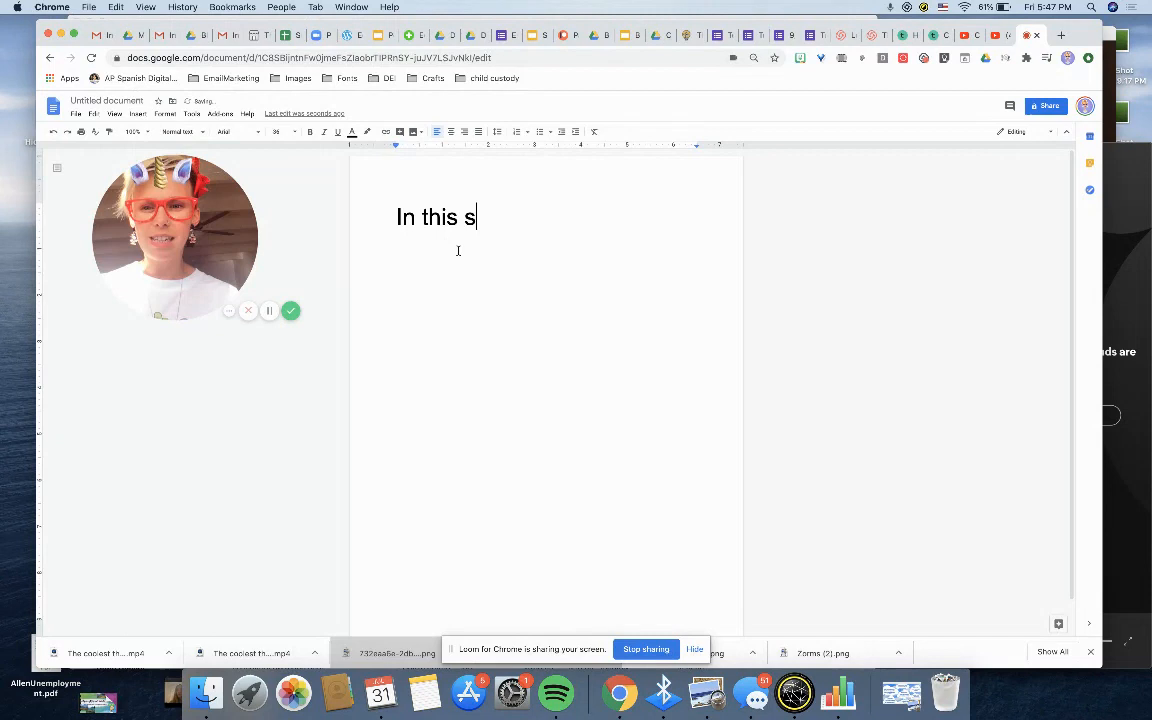
text(Today,)
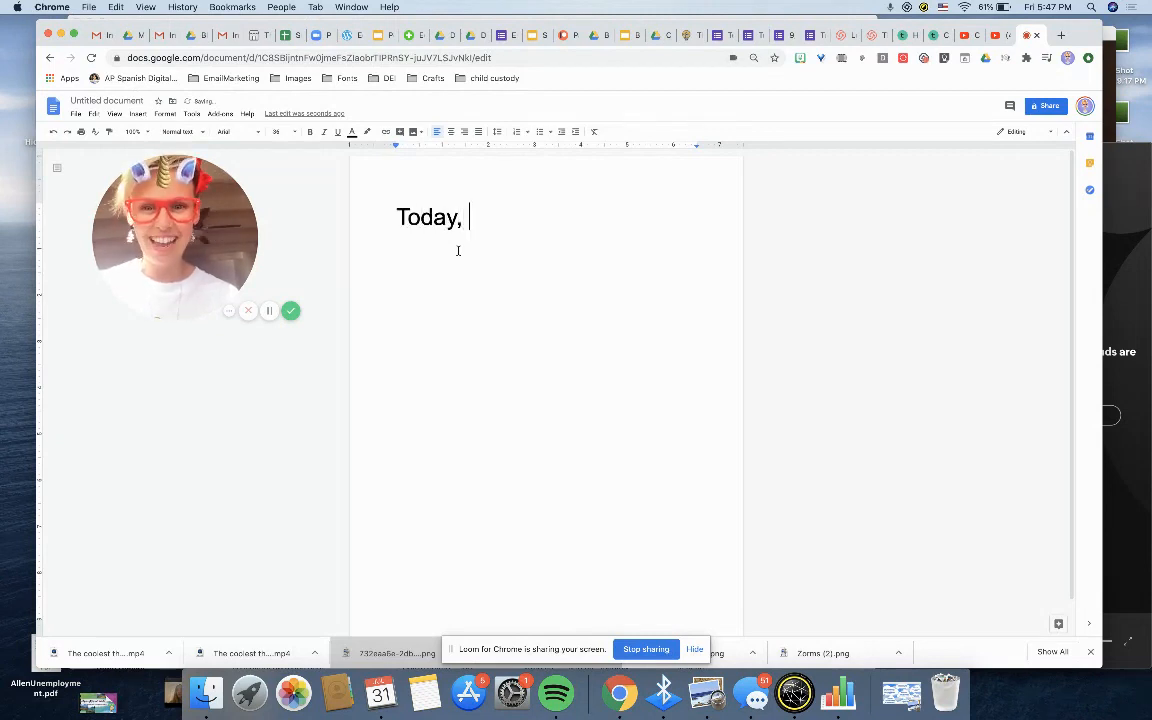
text(you'll)
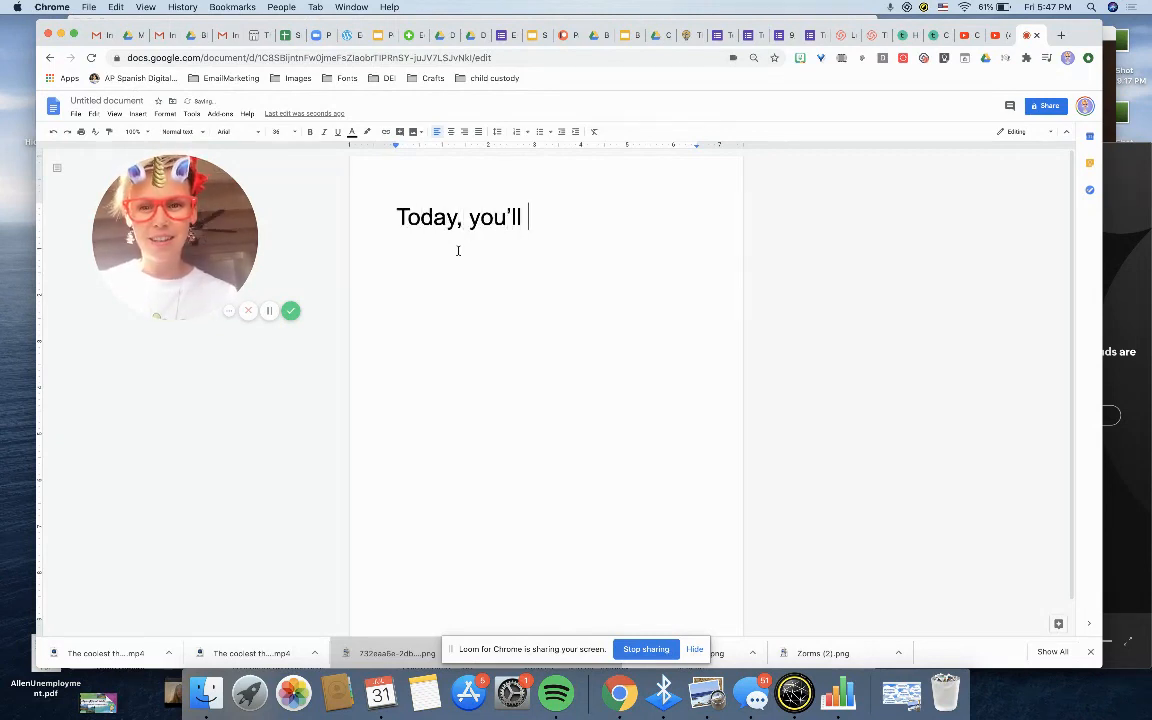
text(be creat)
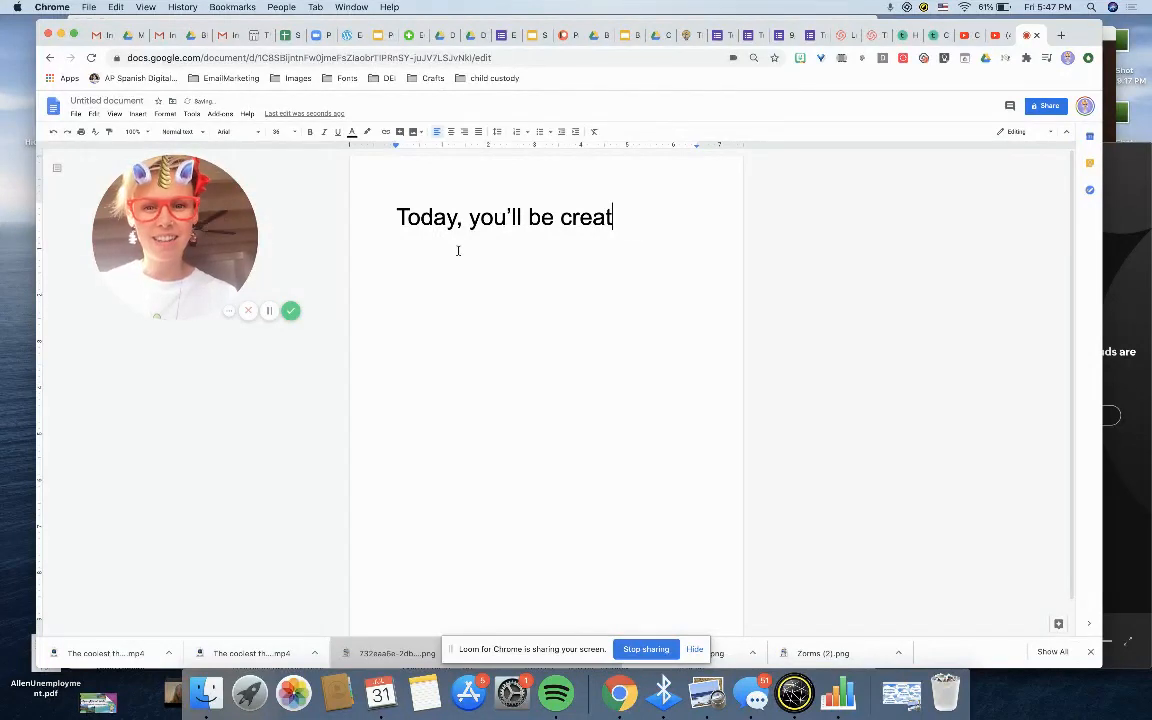
text(ing your own adv)
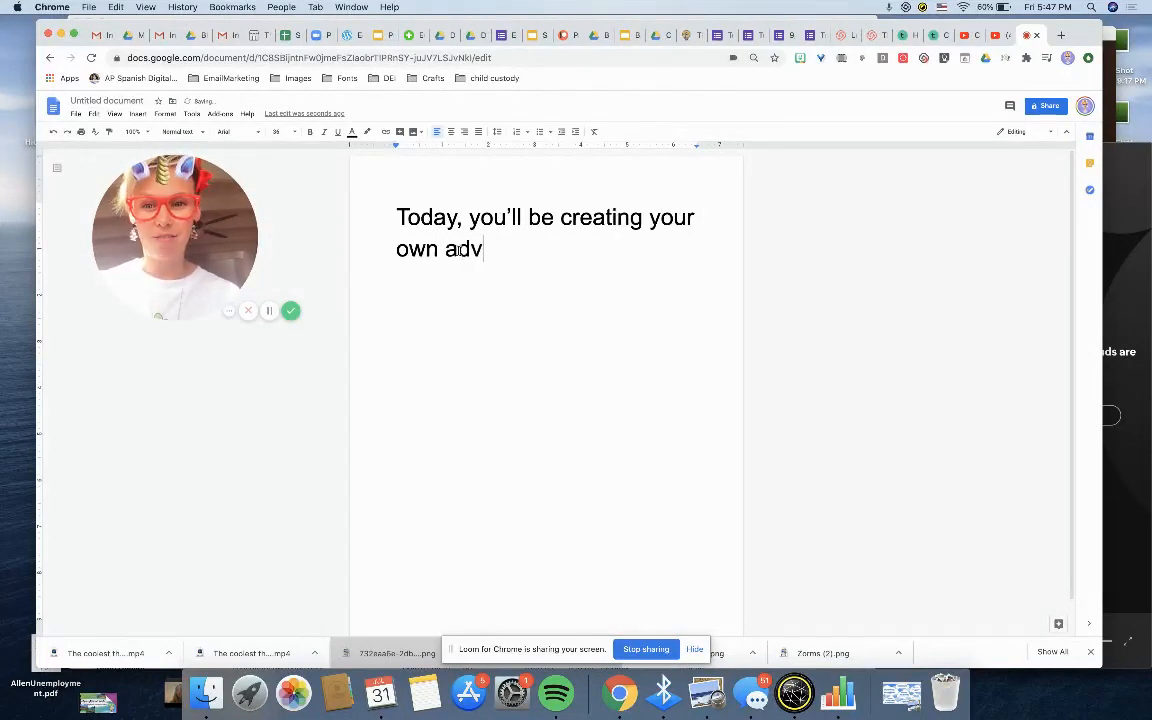
text(enture! C)
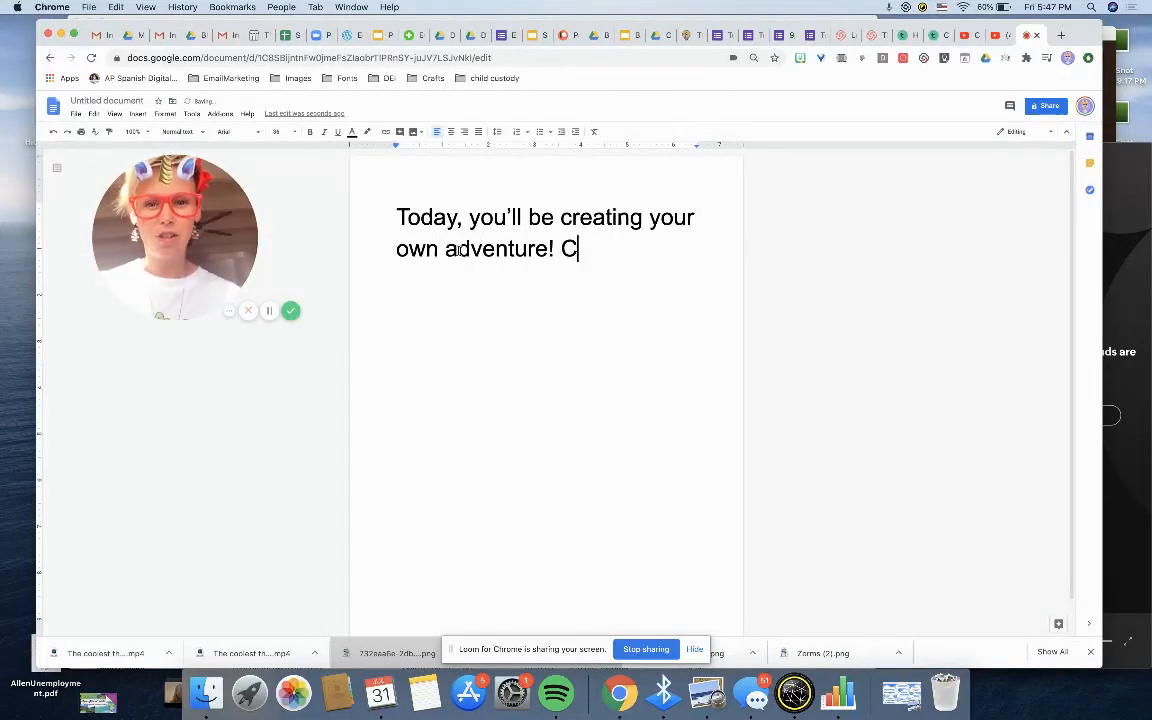
text(hoose w)
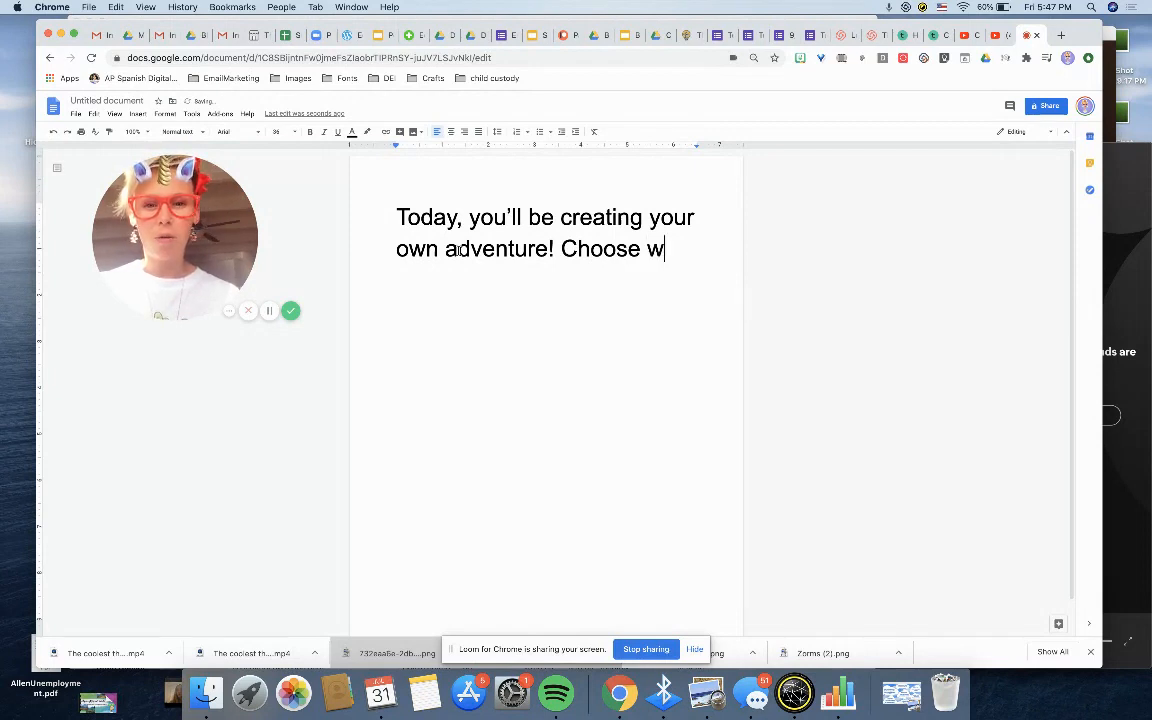
text(isely and re)
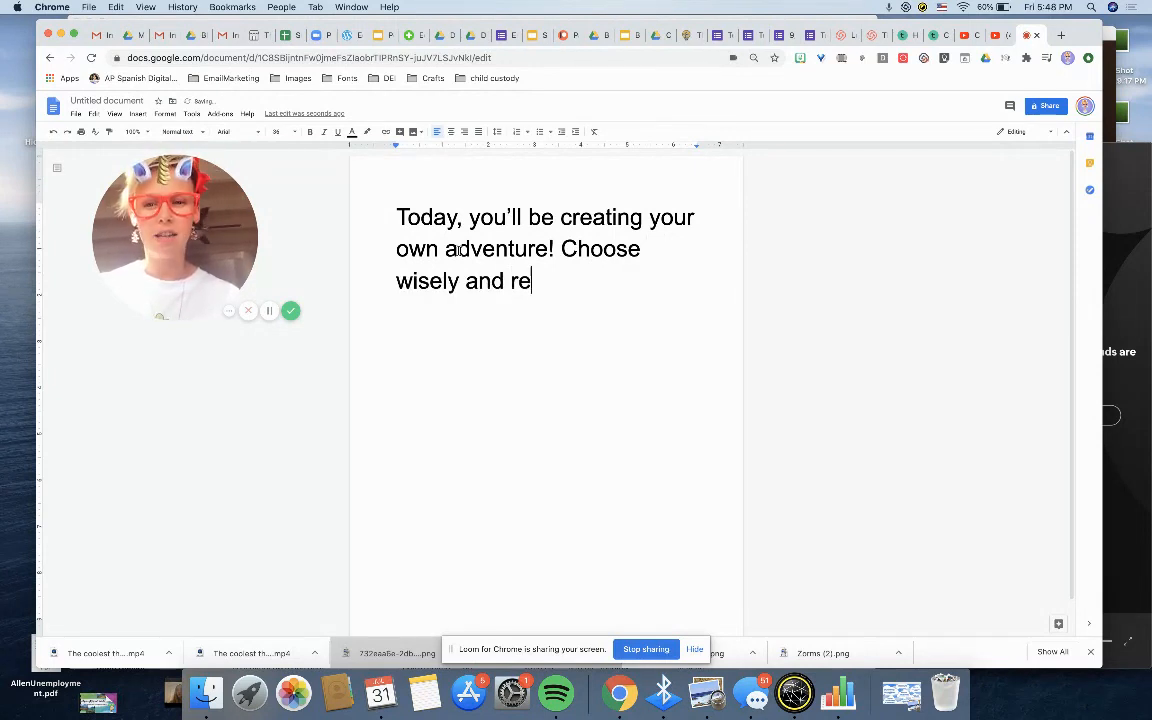
text(member as)
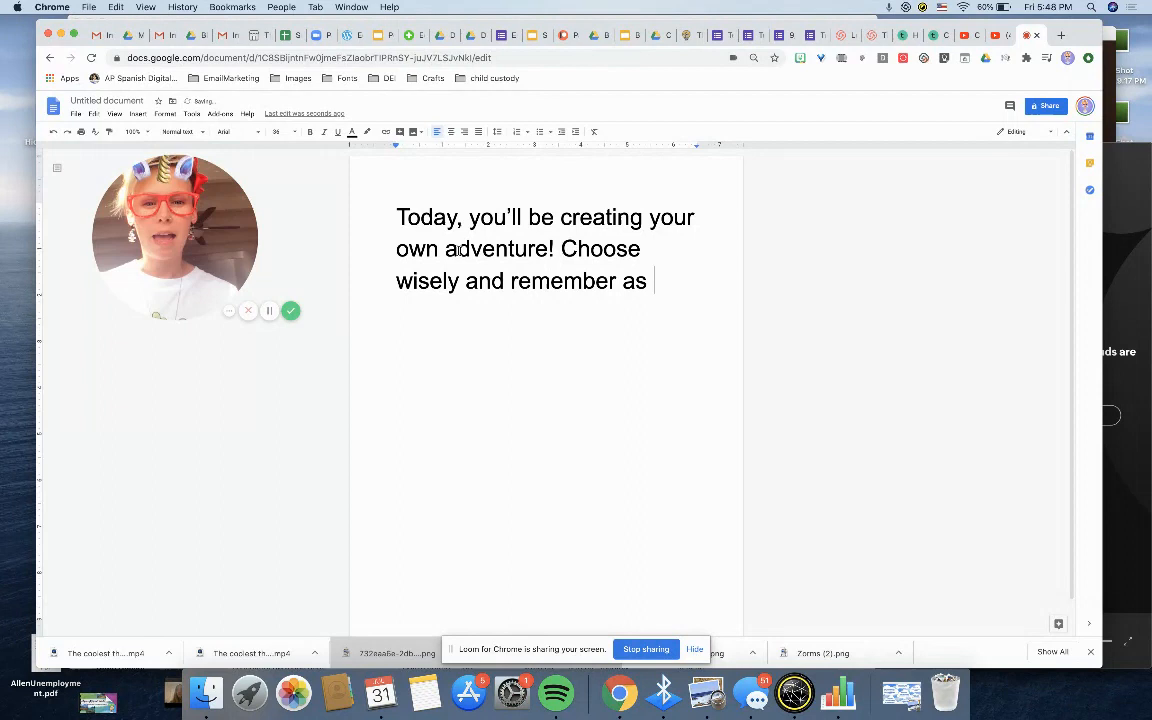
text(many details as possible as you)
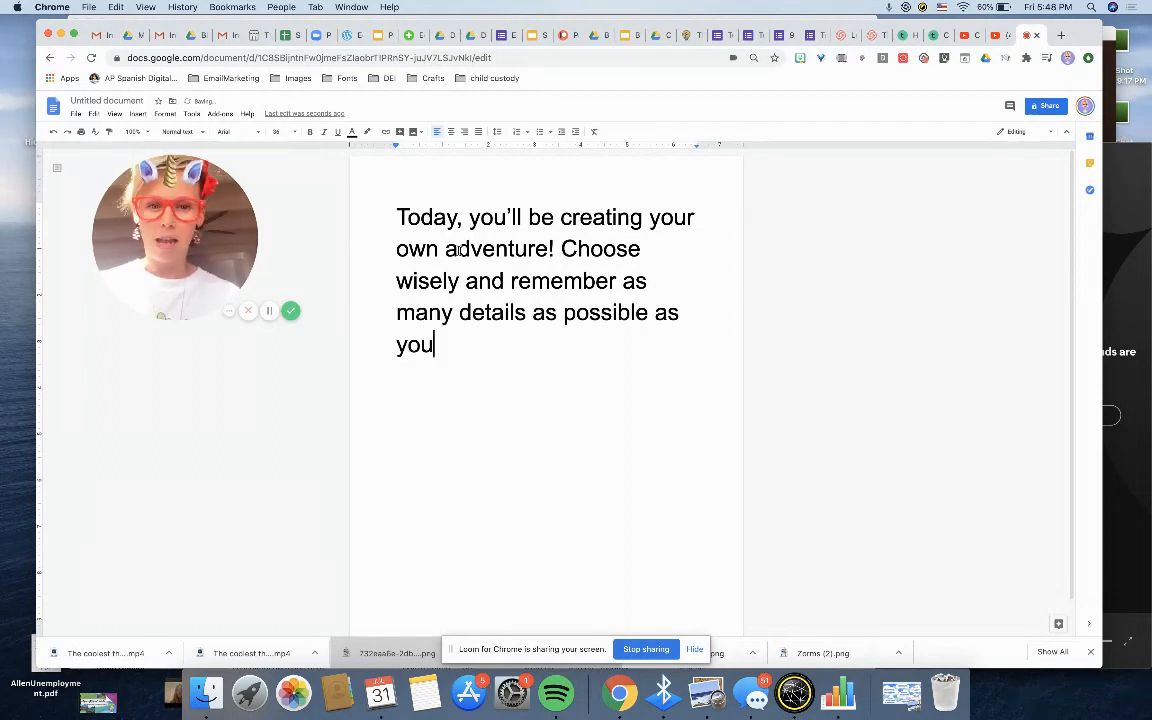
text(create your)
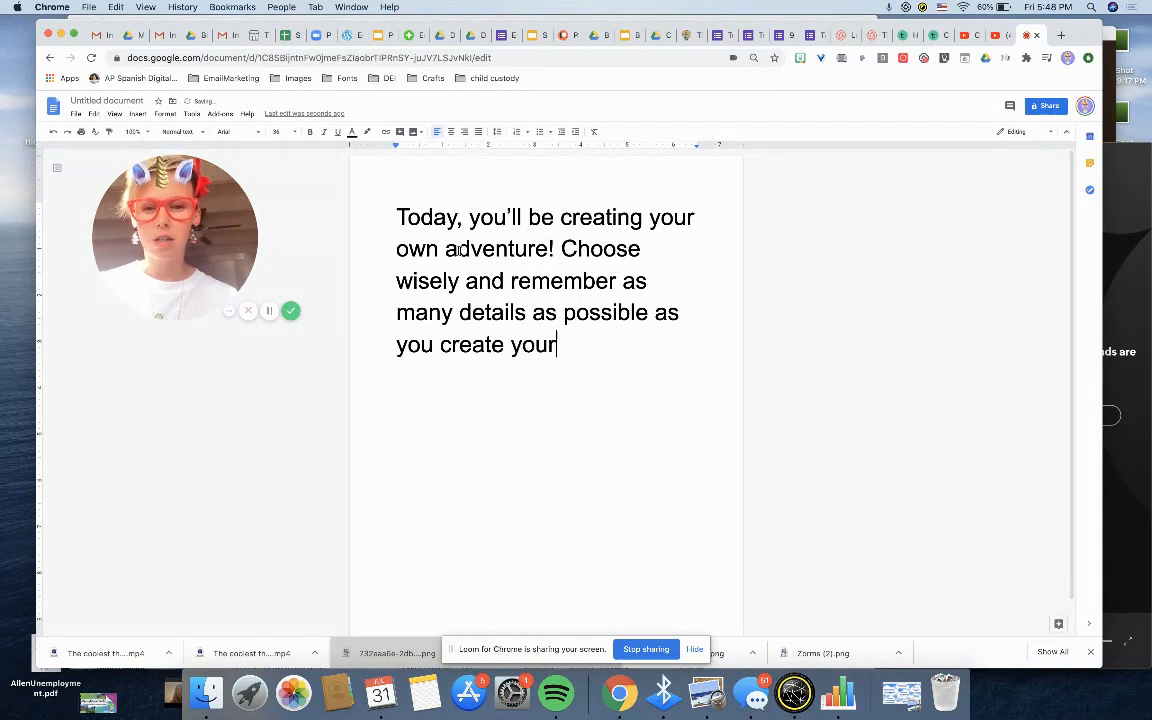
text(own u)
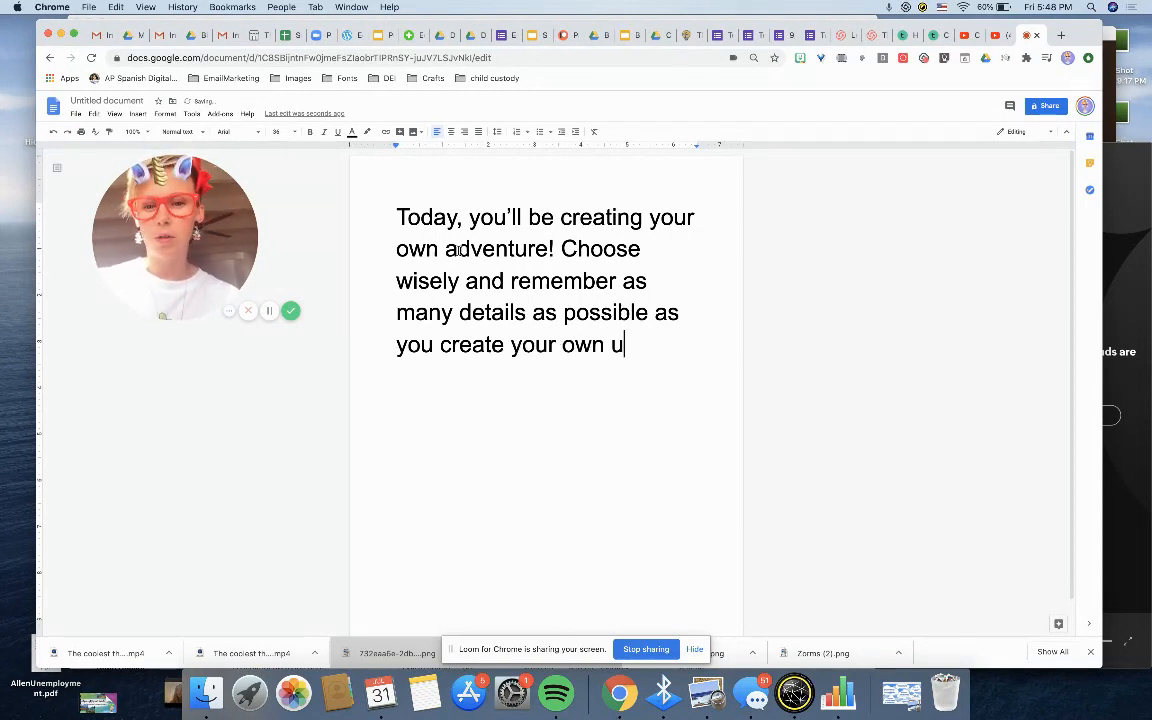
text(nique tale!)
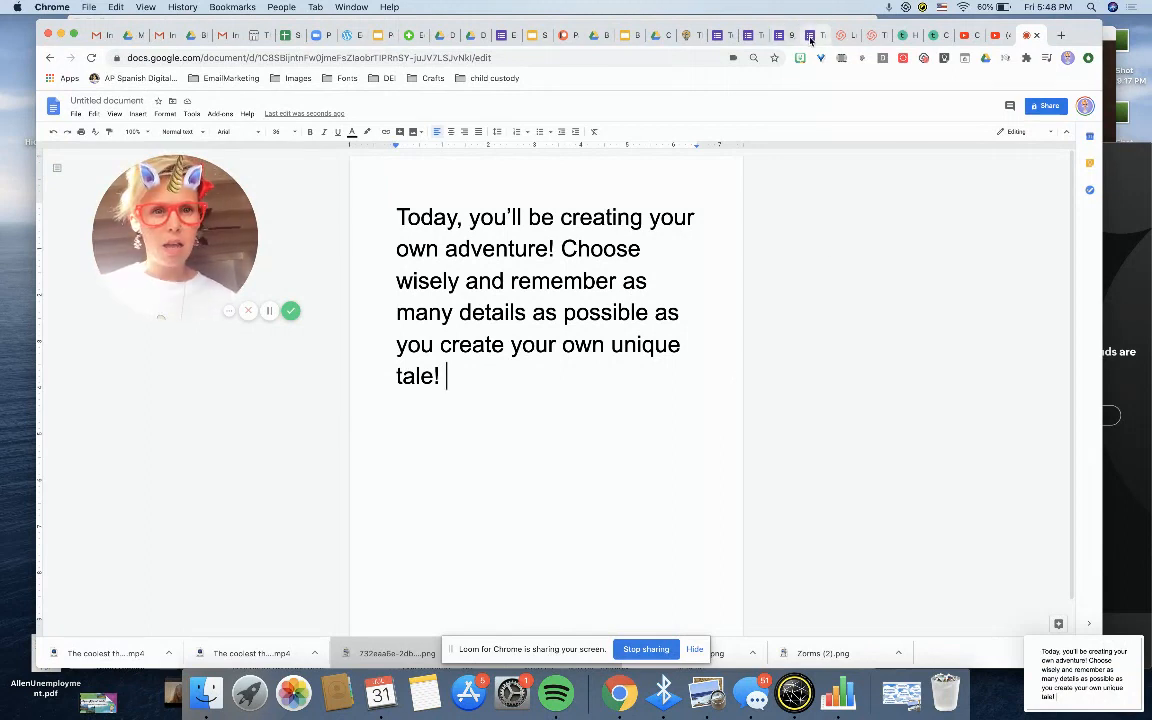
Step: Back in the Tutorial form, insert an image file from the computer
click(814, 36)
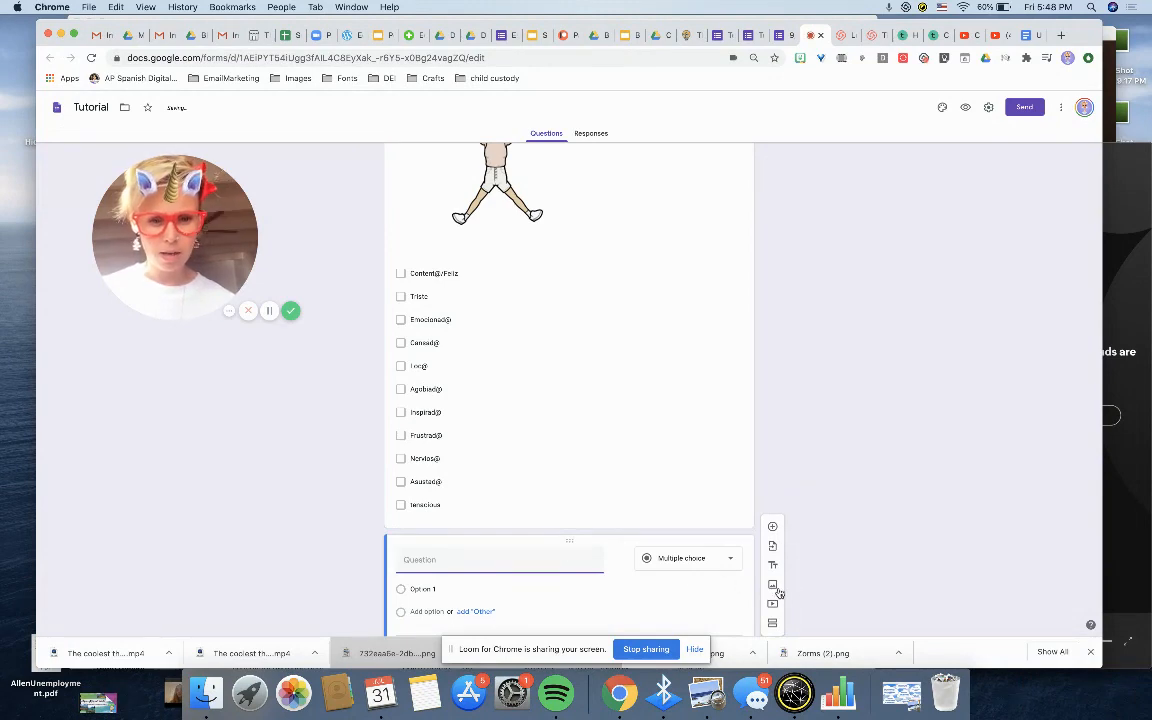
click(772, 584)
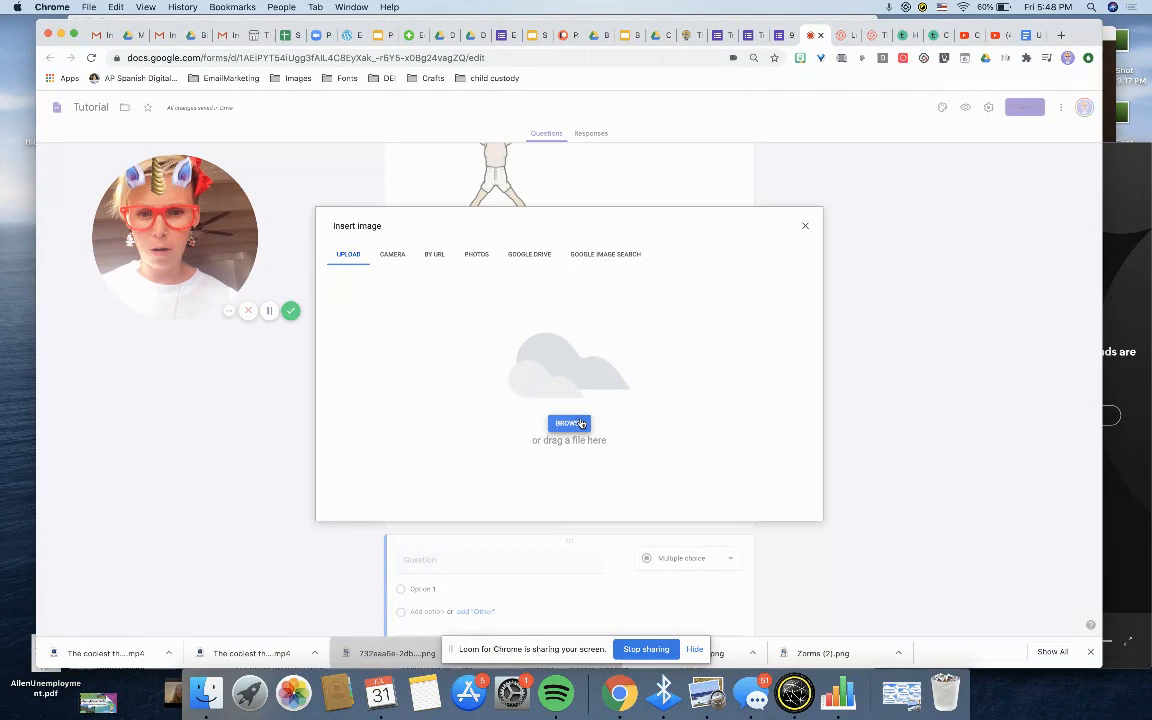
click(568, 423)
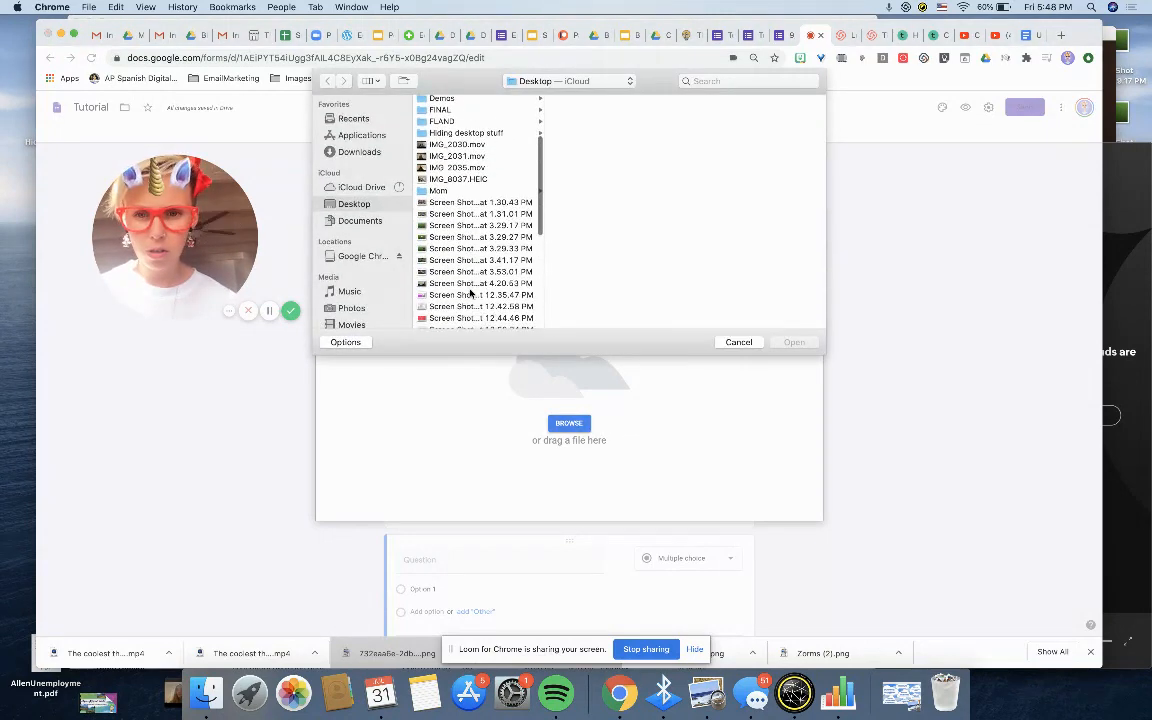
scroll(down, 3)
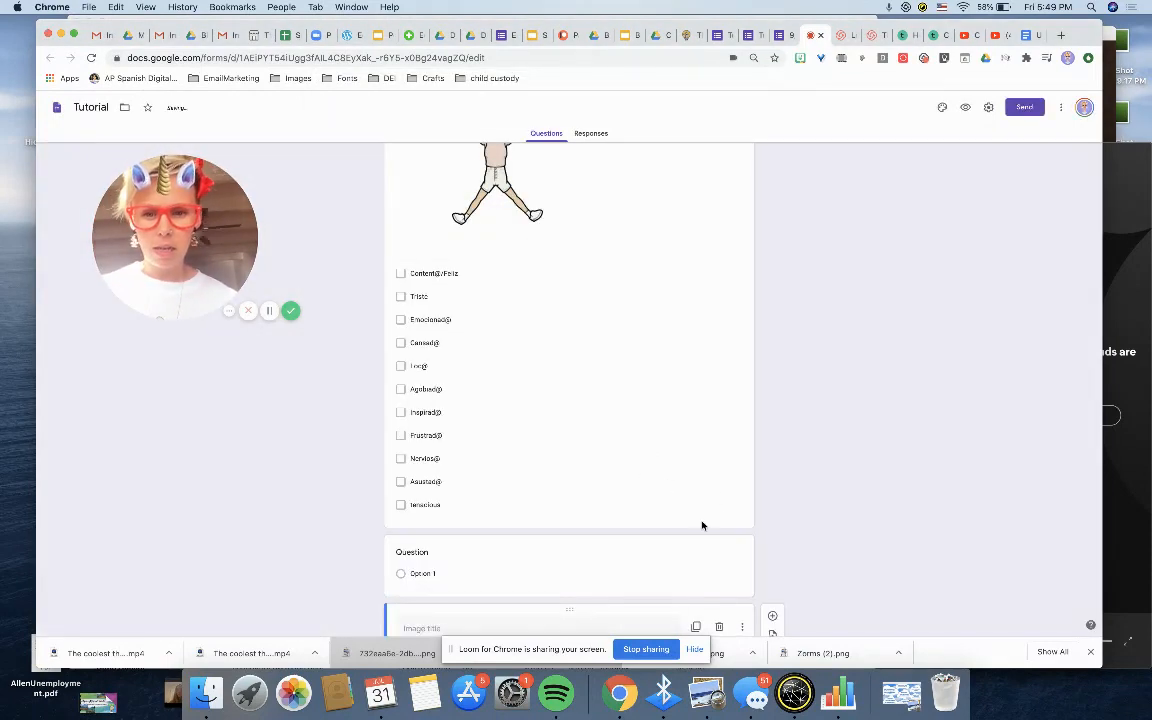
scroll(down, 3)
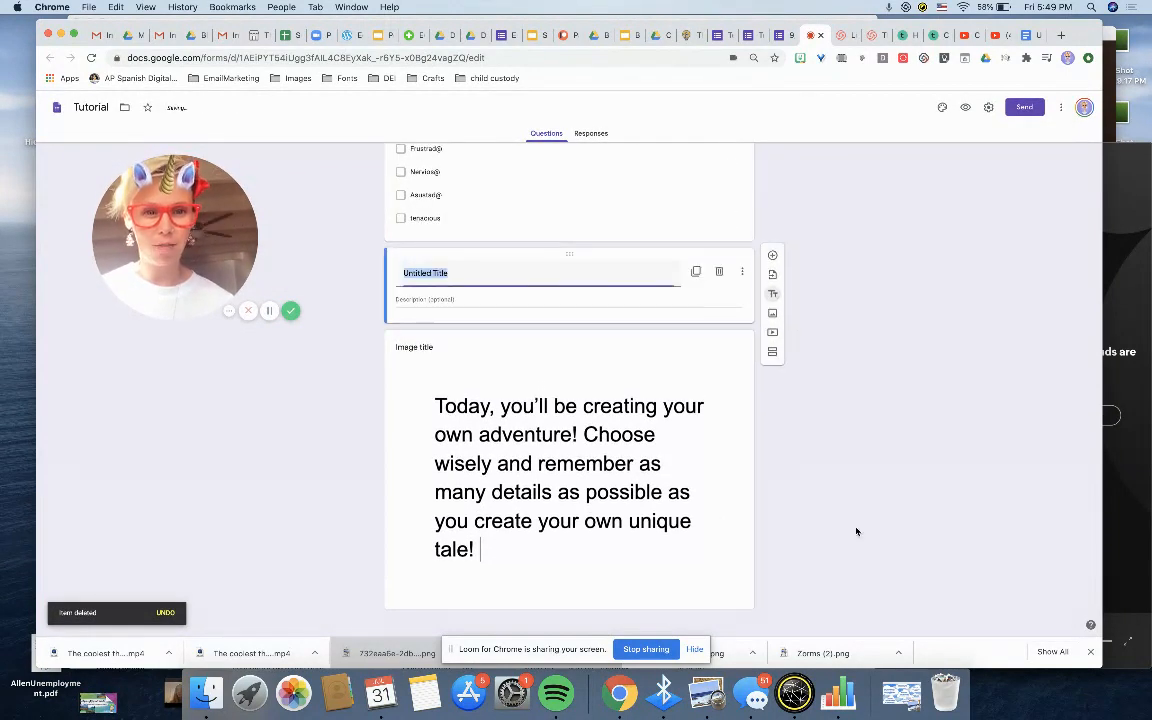
Step: Type 'Today' into the temporary Read this! title block, then delete that block
text(Today)
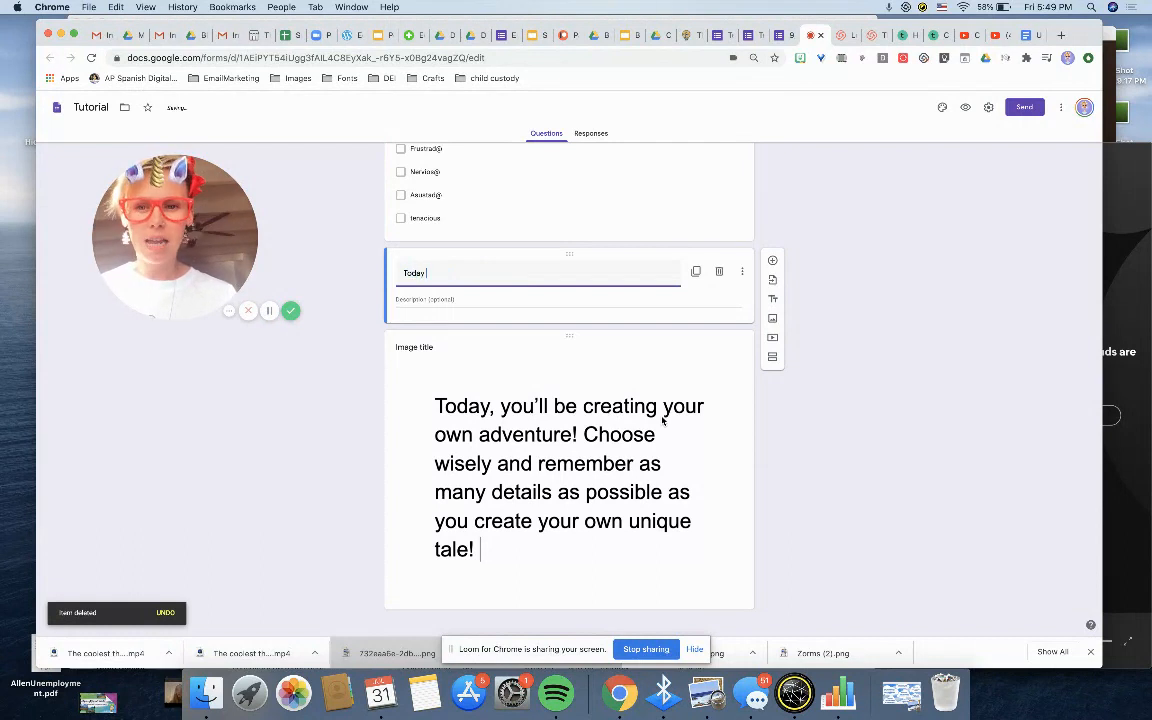
key(Backspace)
text(Read this!)
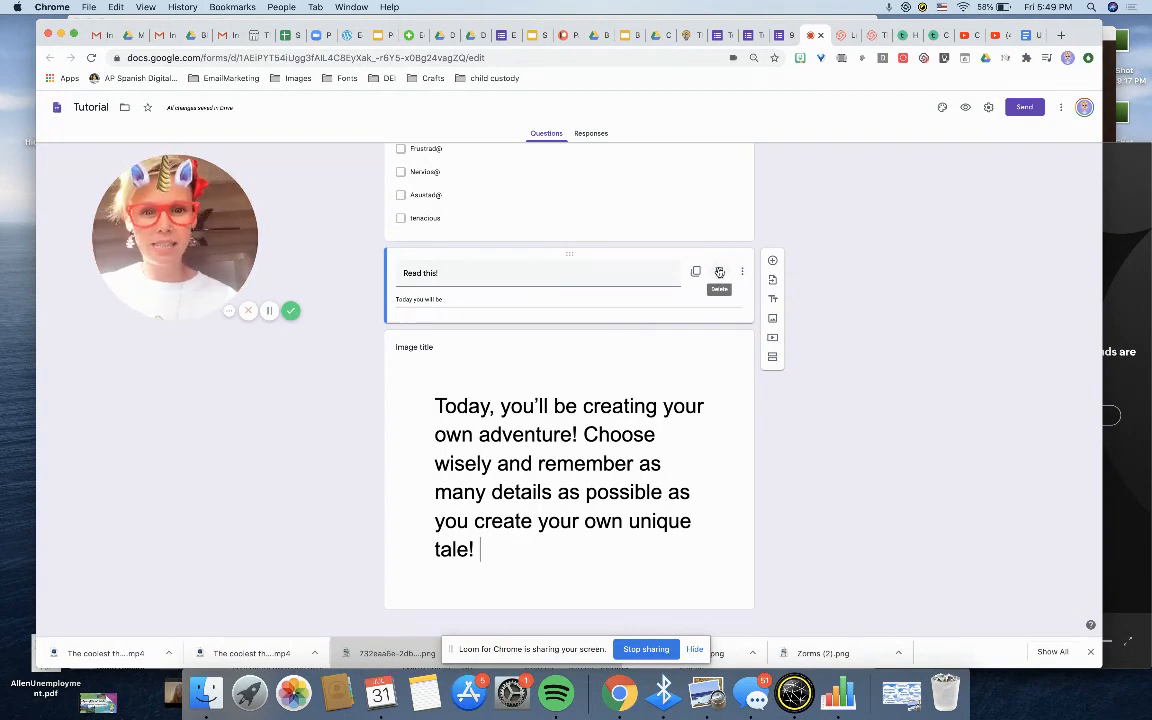
click(719, 289)
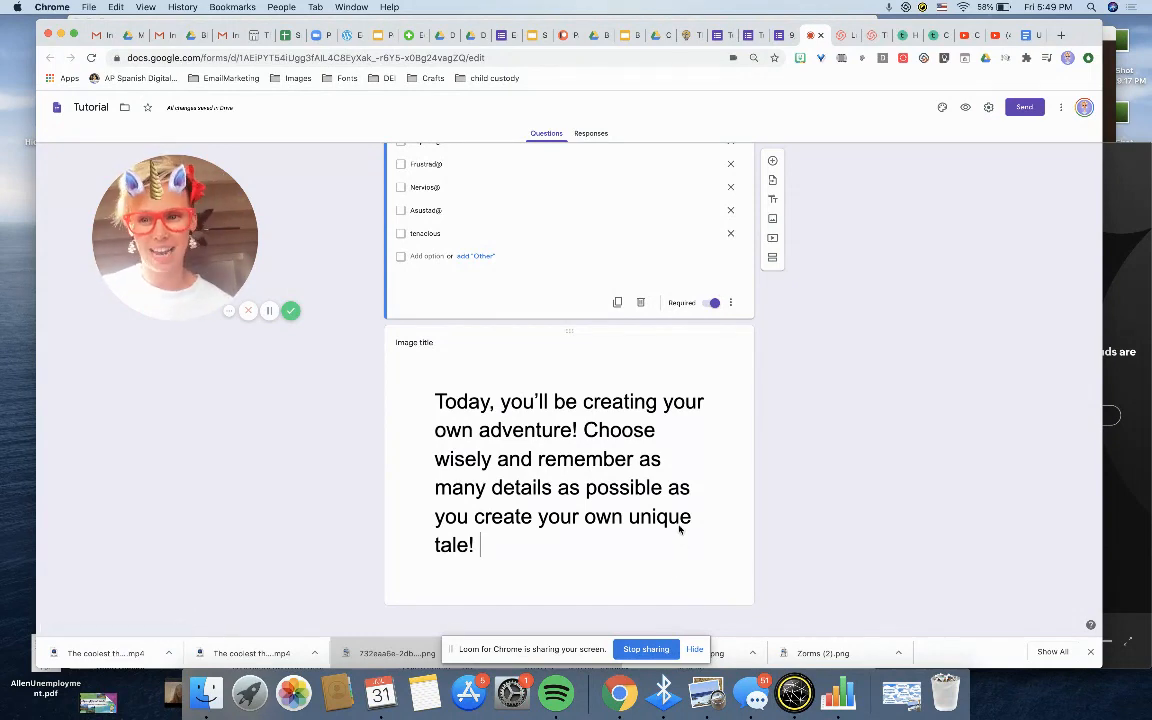
mouse_move(614, 521)
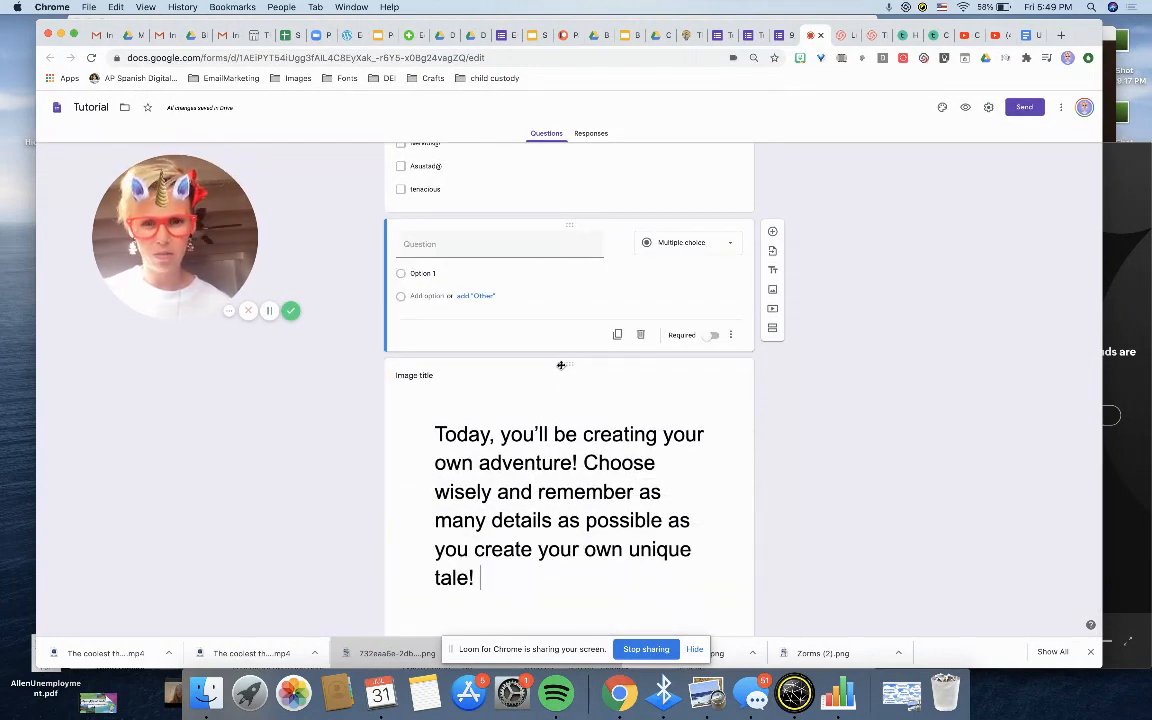
Step: Write 'Today I went to the grocery store… I took my Car' with hot pink ferrari and a second choice
scroll(down, 3)
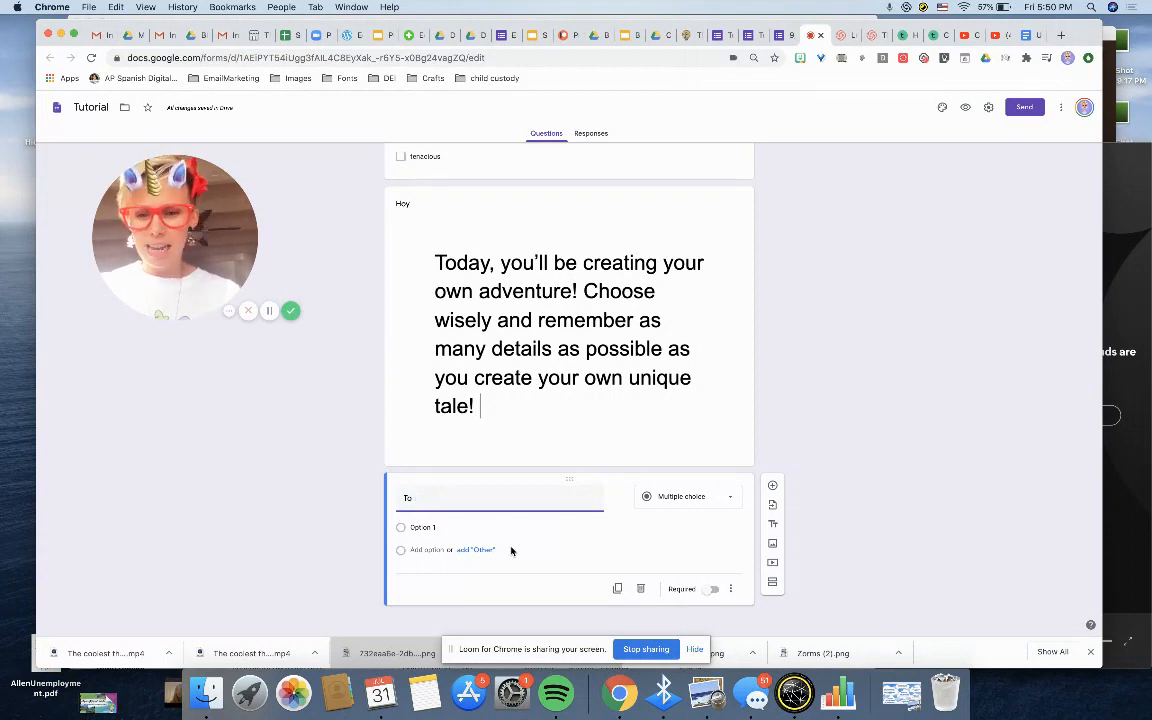
text(Today I went)
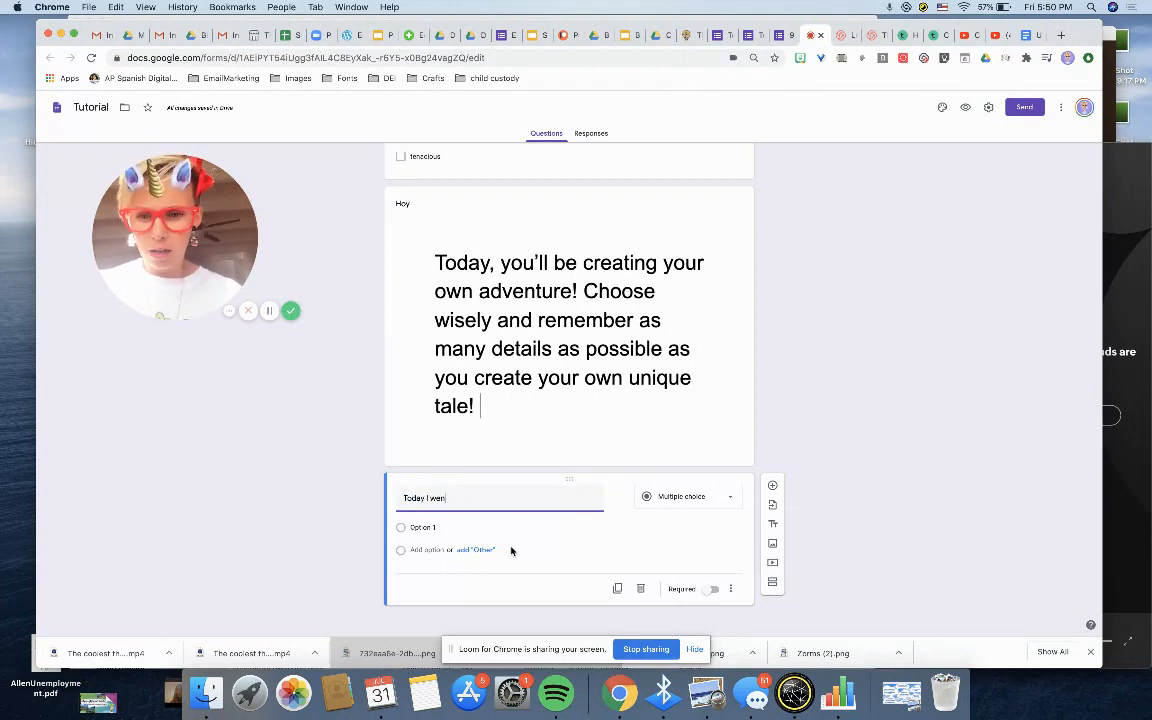
text(went to the)
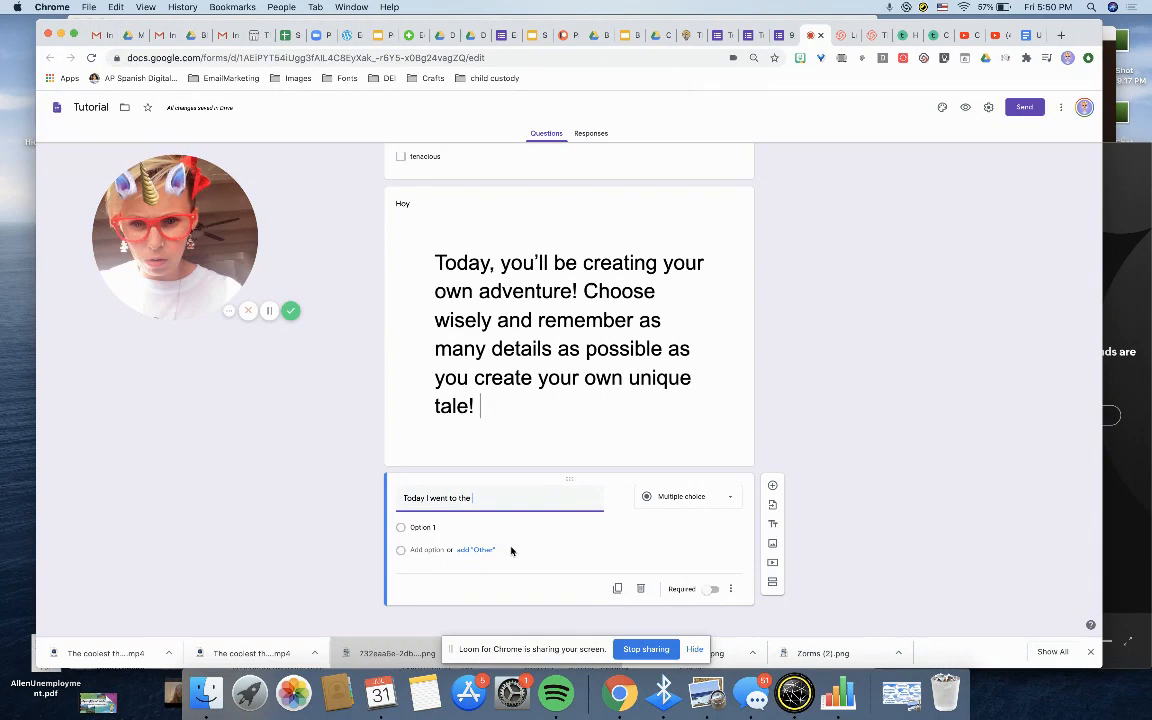
text(grocery store.)
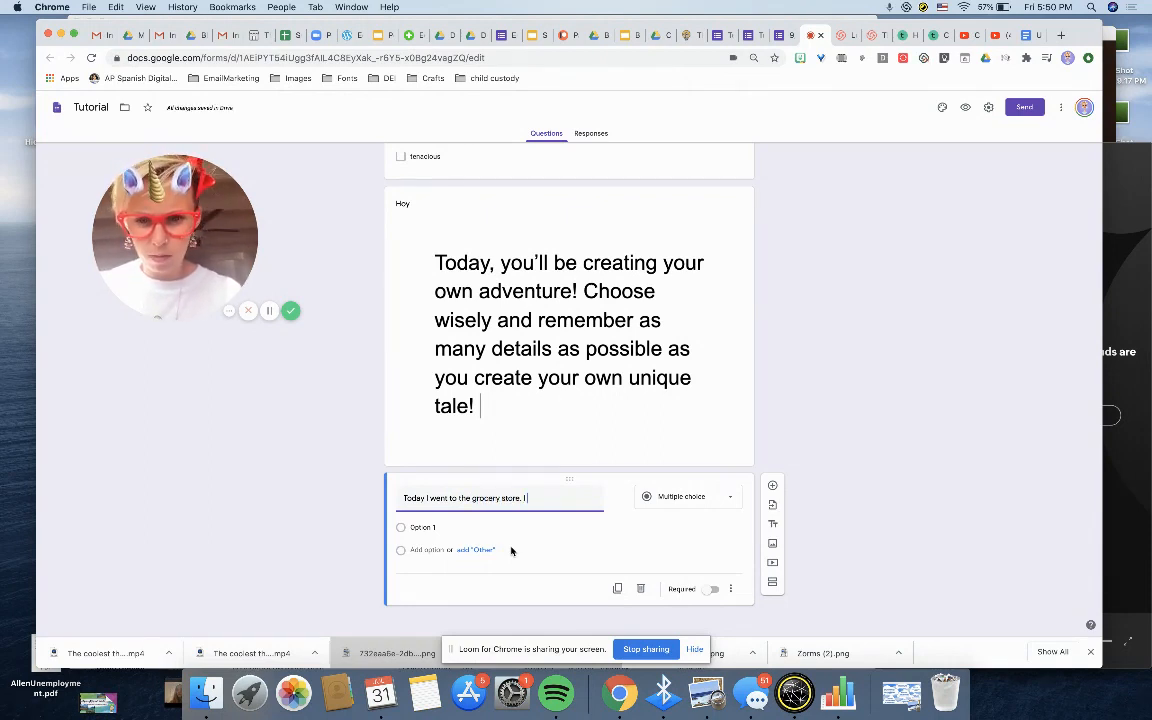
text(I took me)
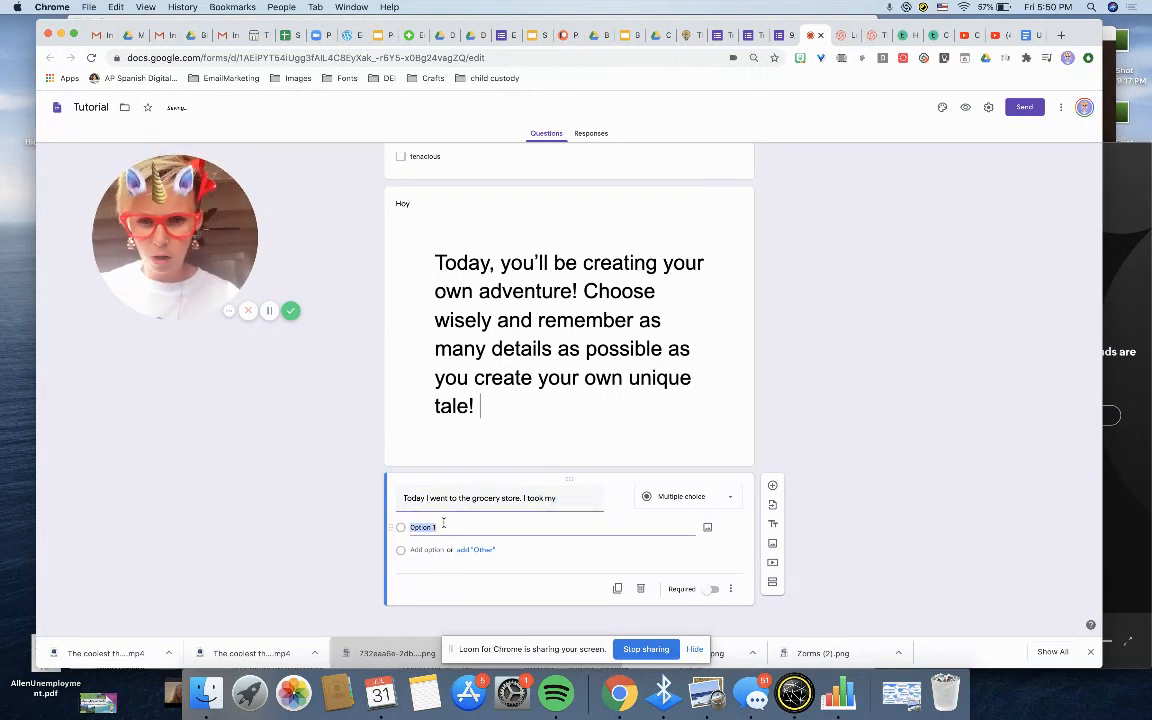
text(Ca)
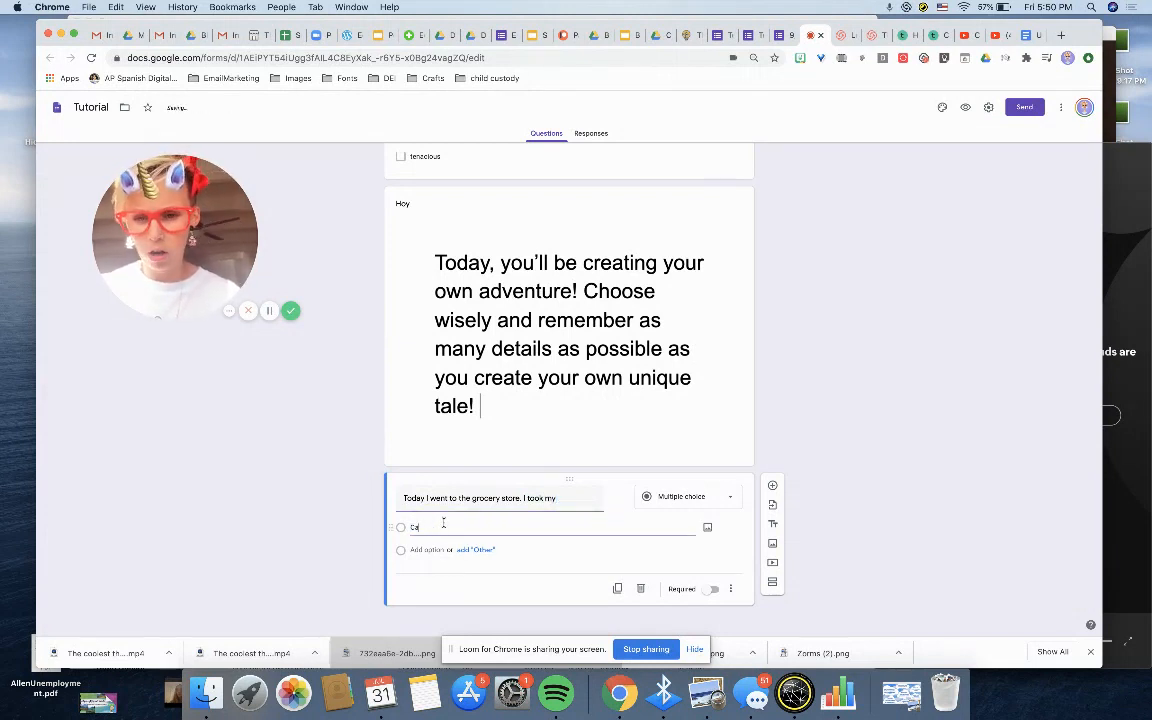
text(ferrari)
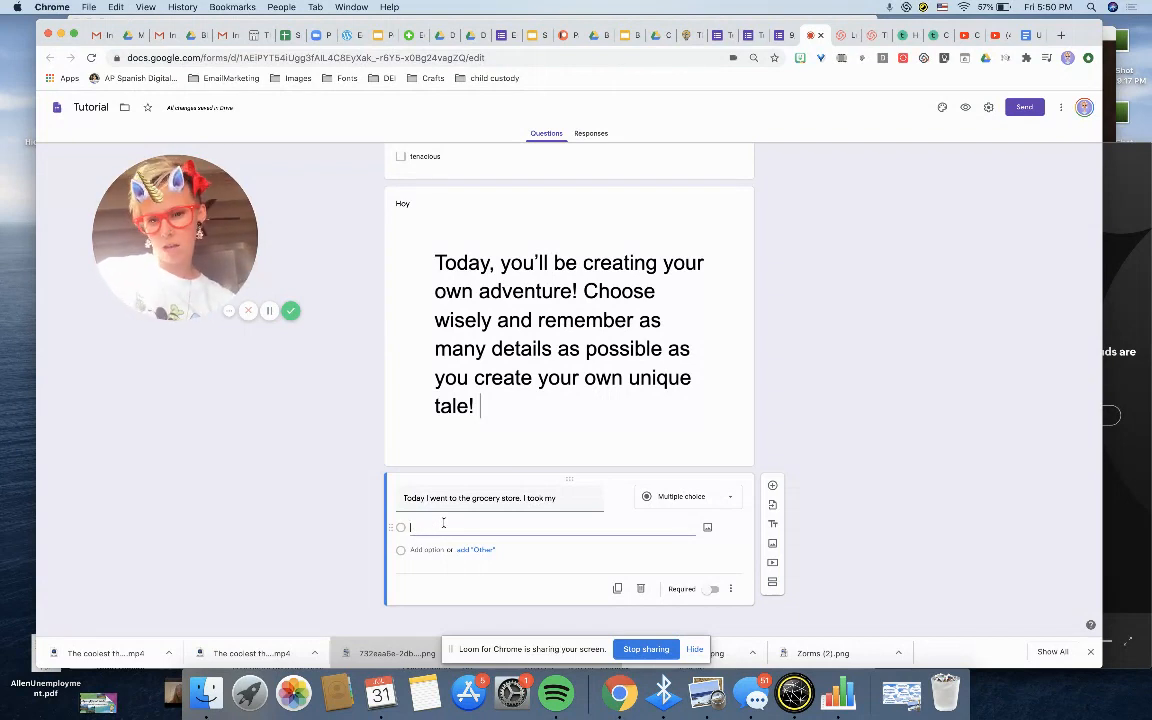
text(hot pink ferrari)
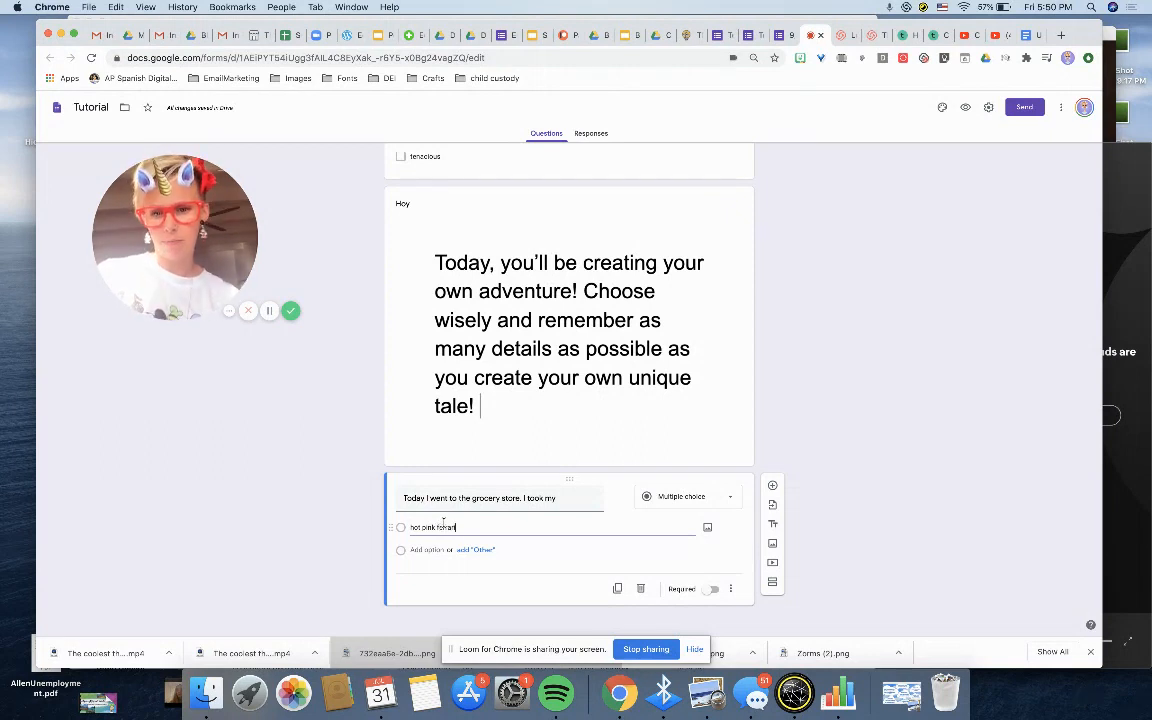
click(428, 549)
text(bright neon Harley Motorcycle)
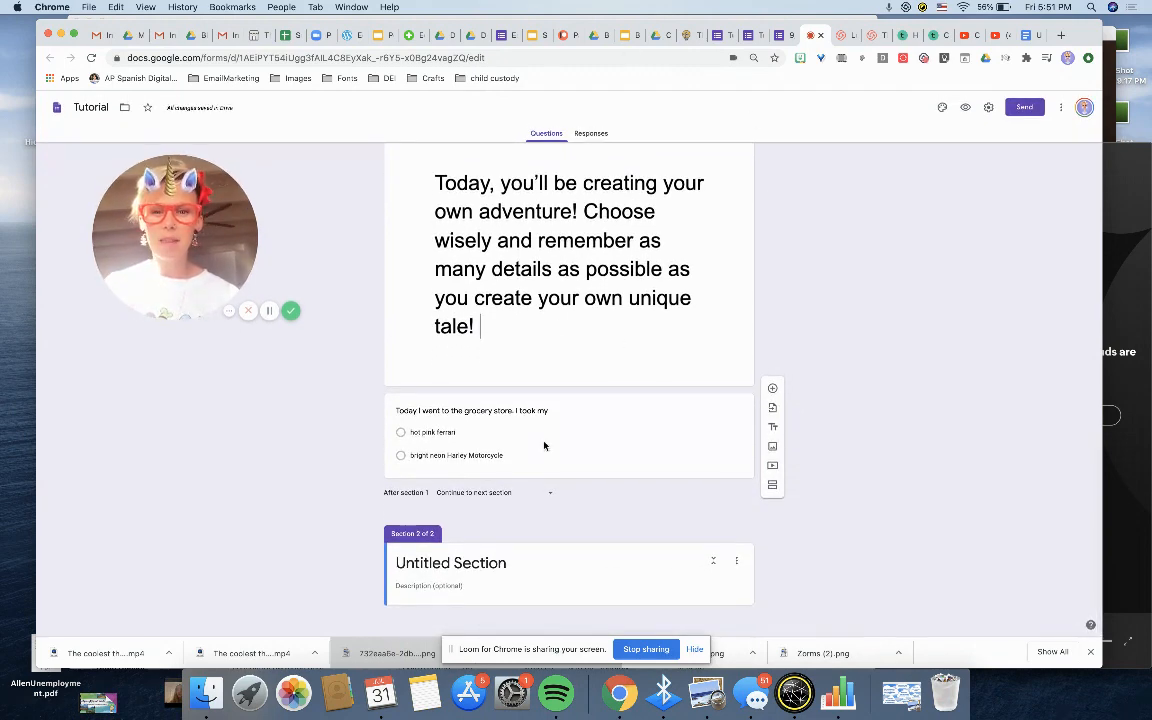
scroll(down, 3)
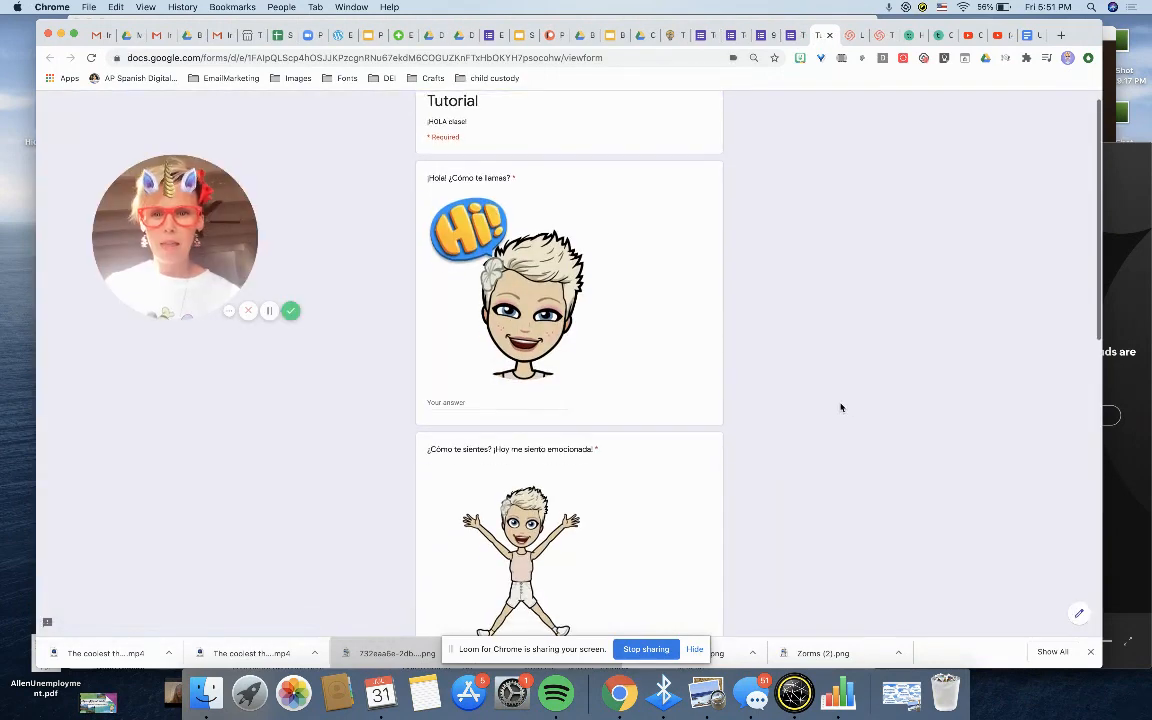
scroll(down, 3)
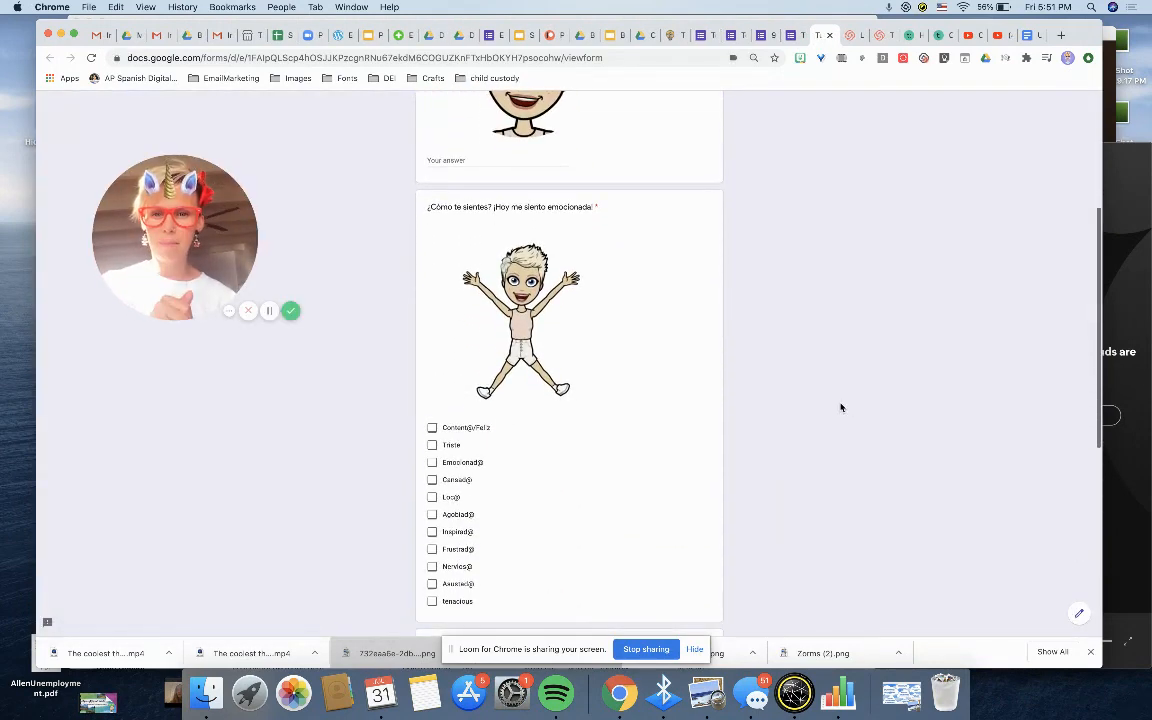
scroll(down, 3)
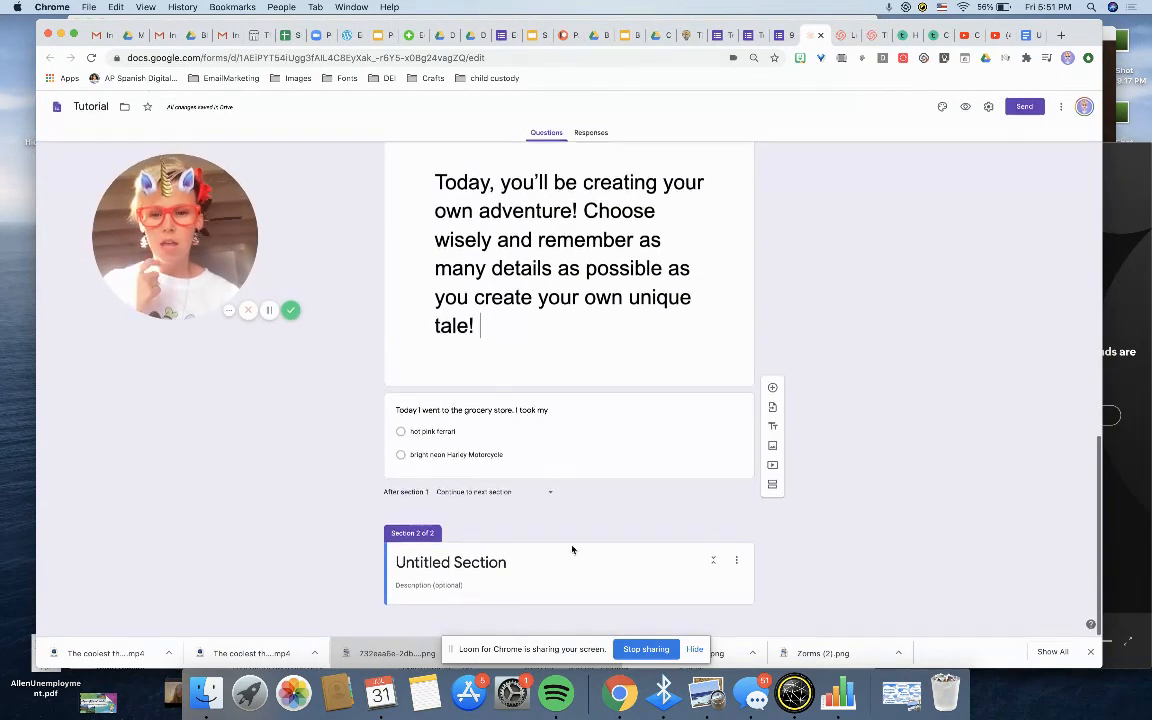
Step: Title the second section 'My Ferrari had some troubles'
click(450, 562)
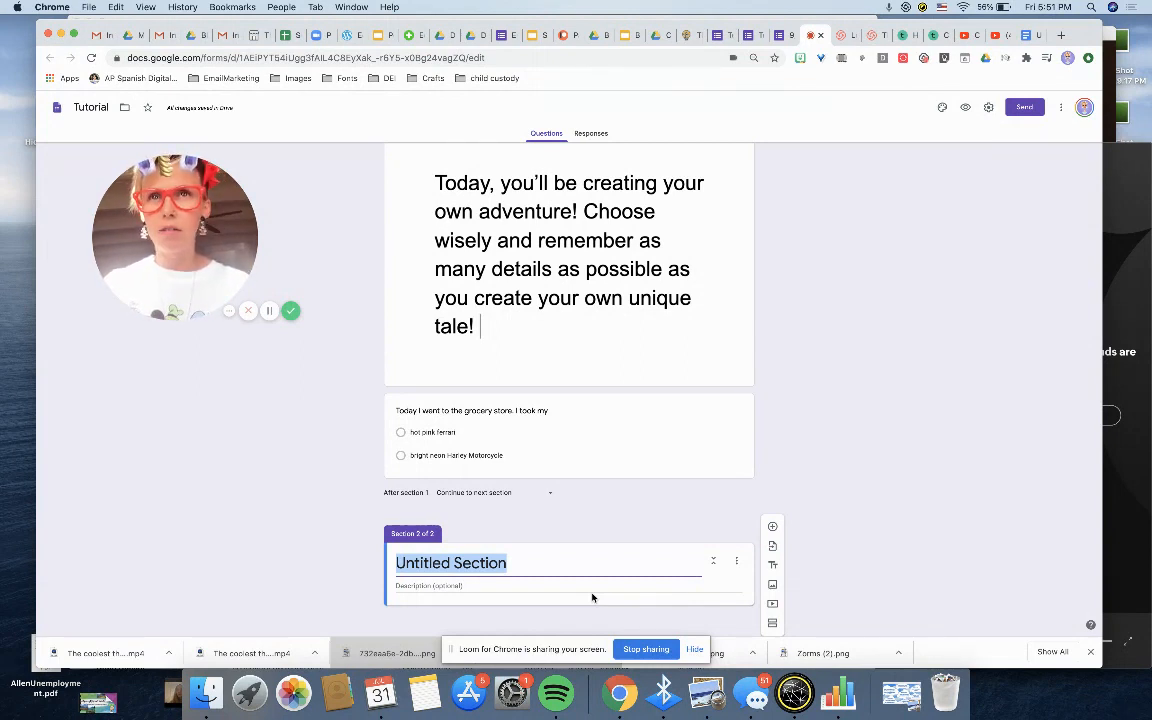
text(My)
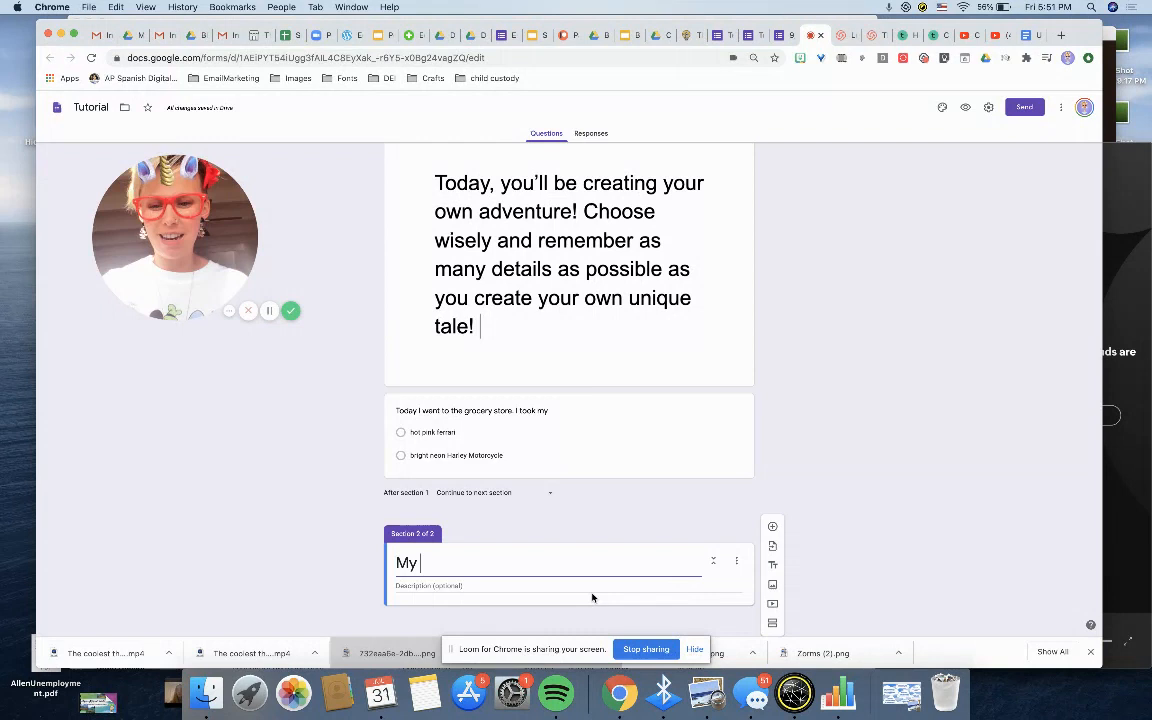
text(Ferrari)
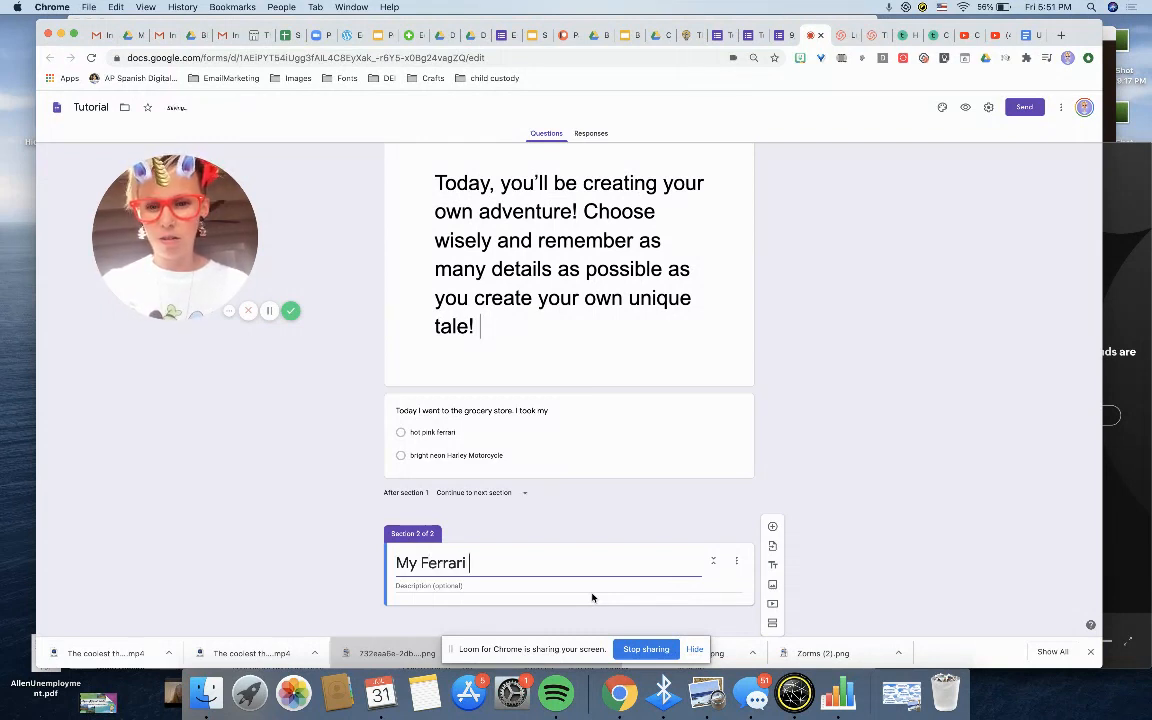
text(had some)
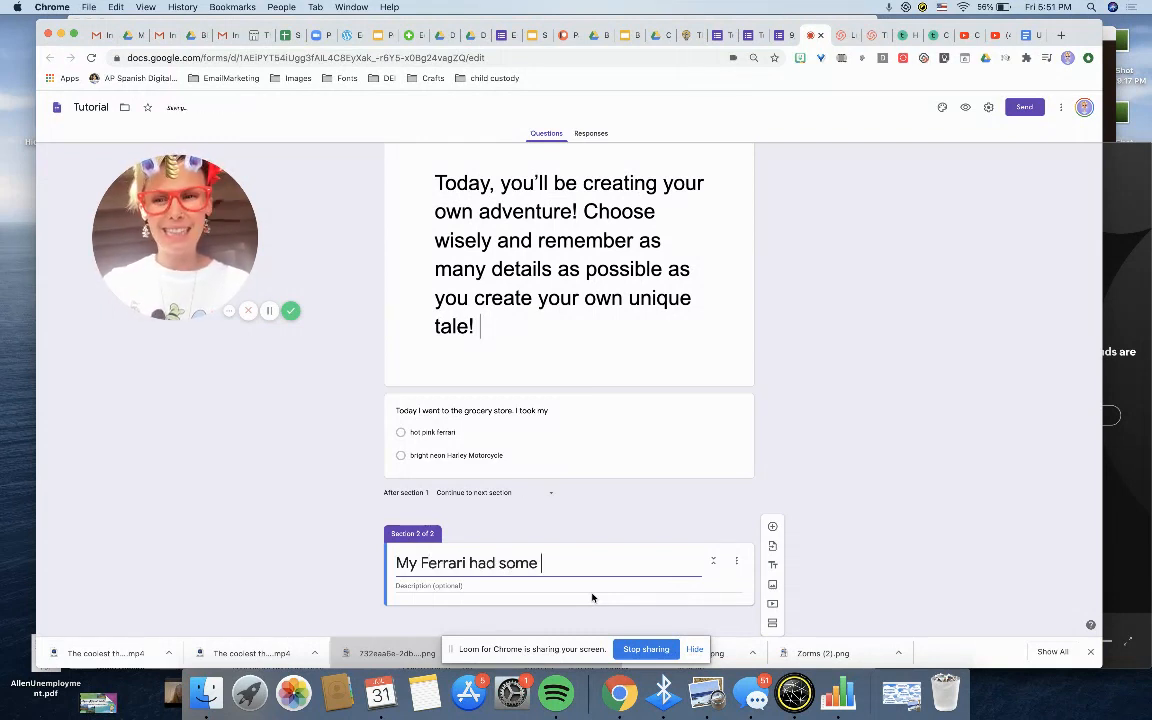
text(troub)
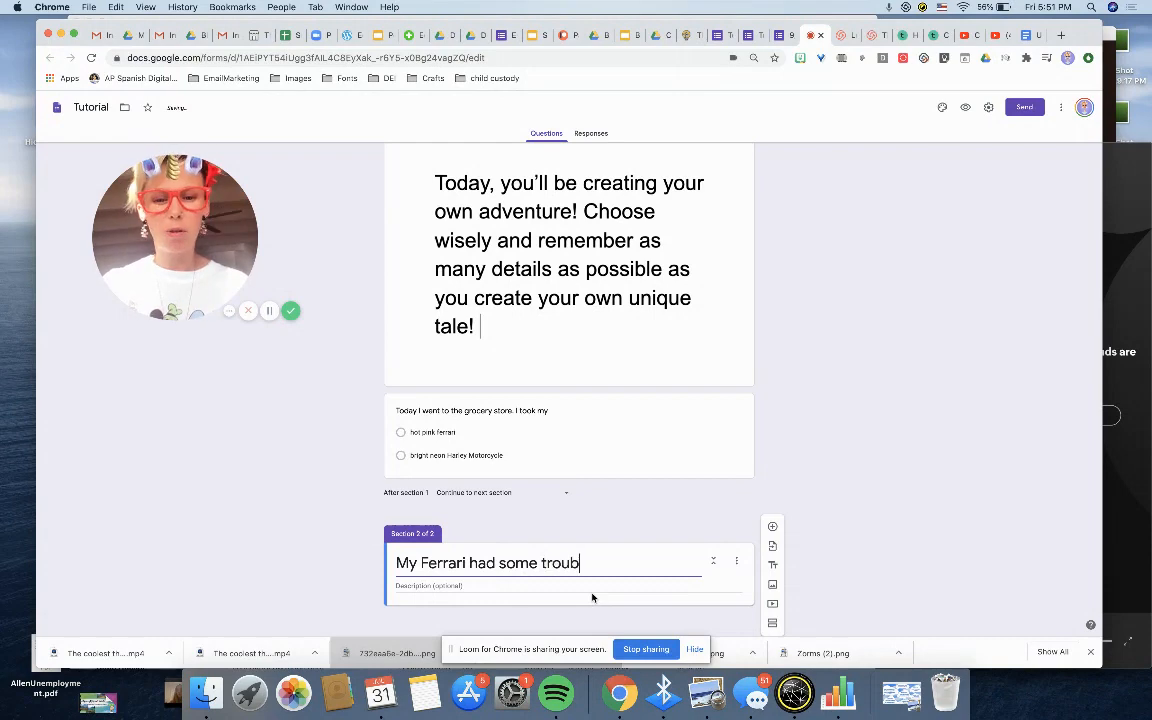
text(les)
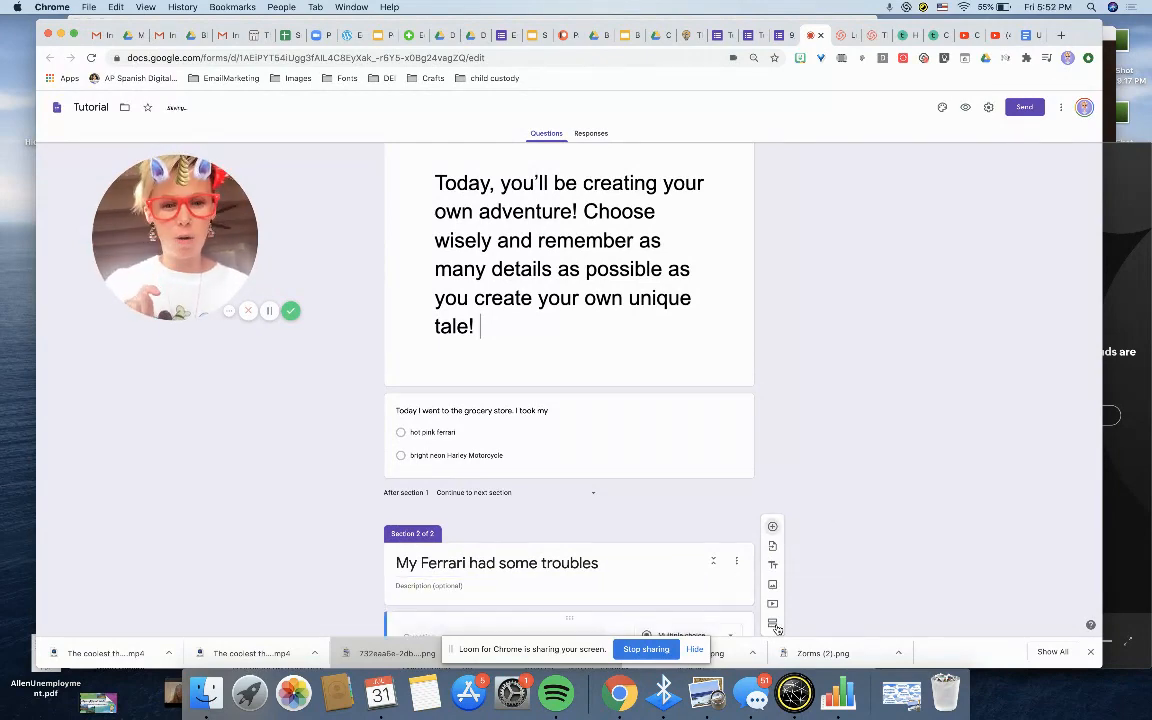
Step: Ask 'While on my way, Ferrari broke down!!!' with answers My mom and My best friend Billy Bob JOE
scroll(down, 3)
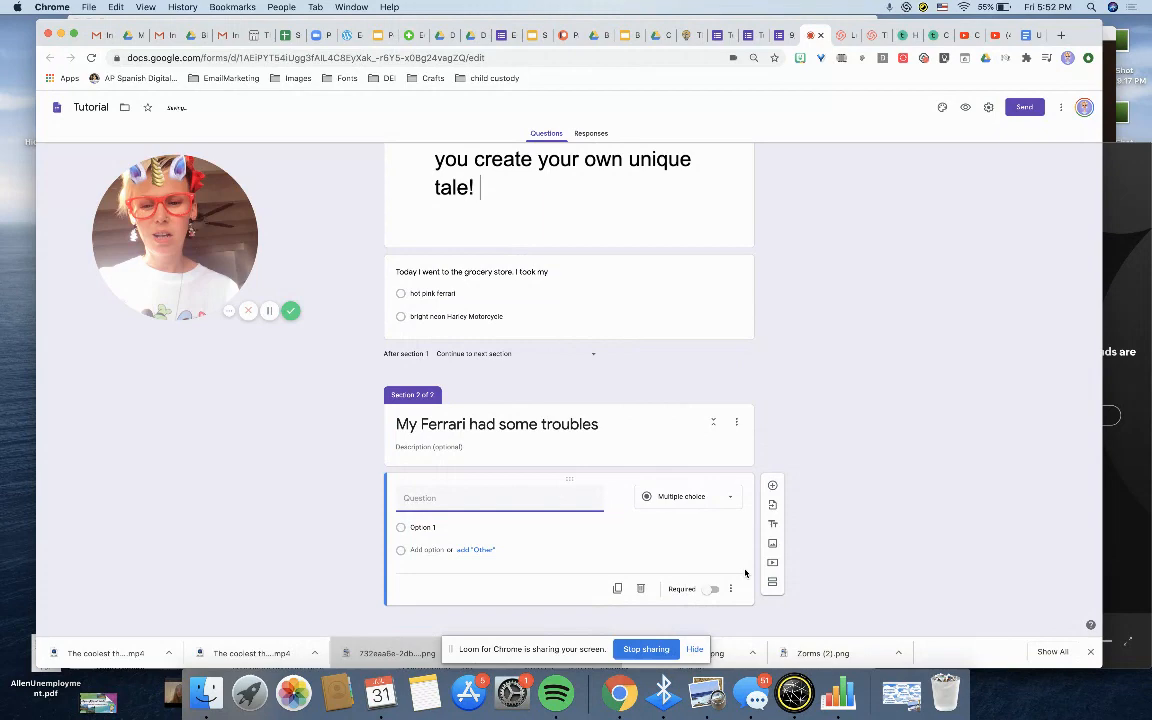
text(While on my way to the store, my)
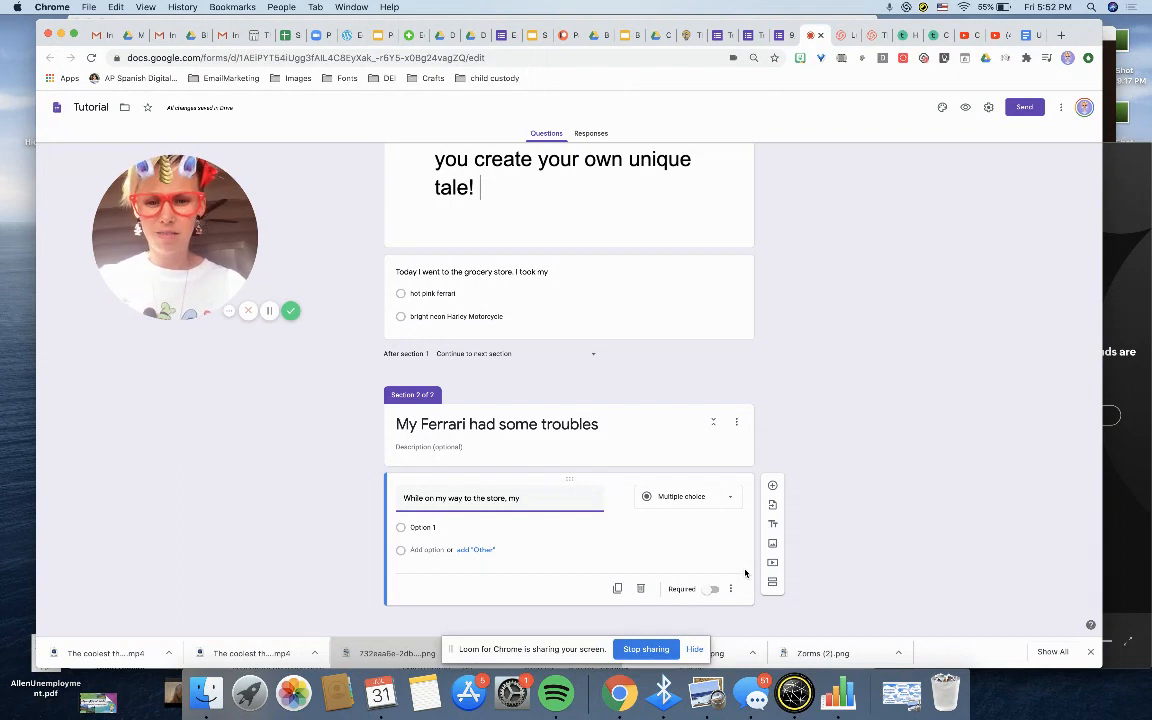
text(Ferrari Broke)
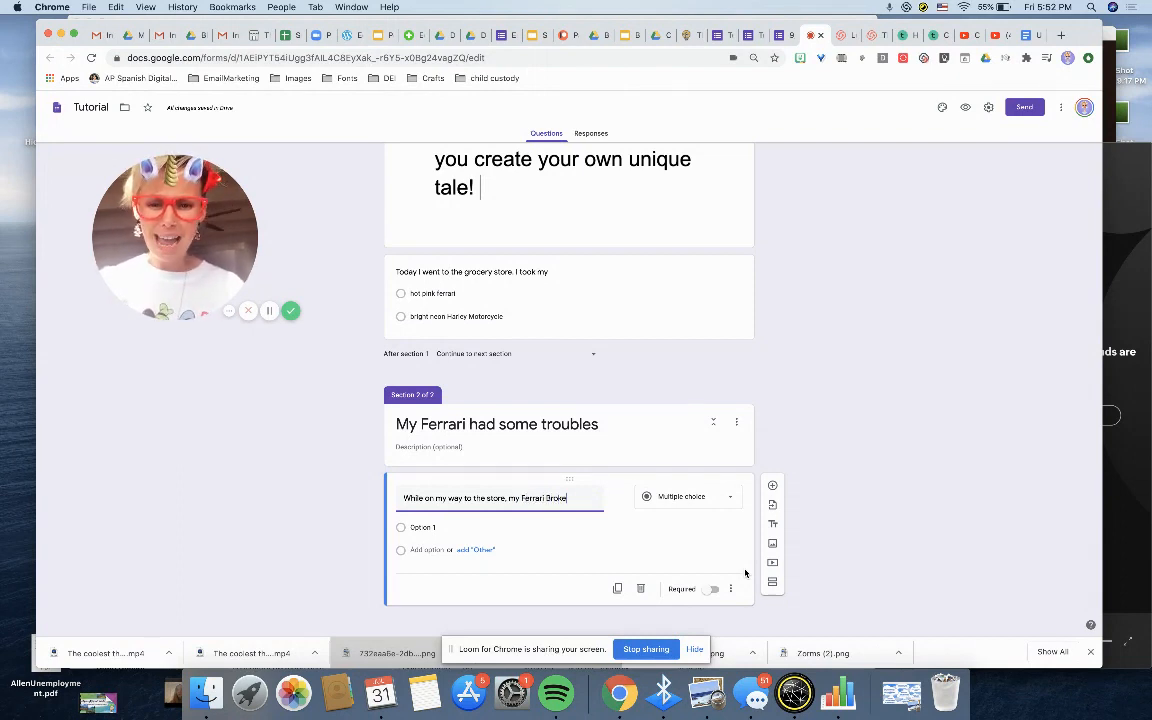
text(down!!!)
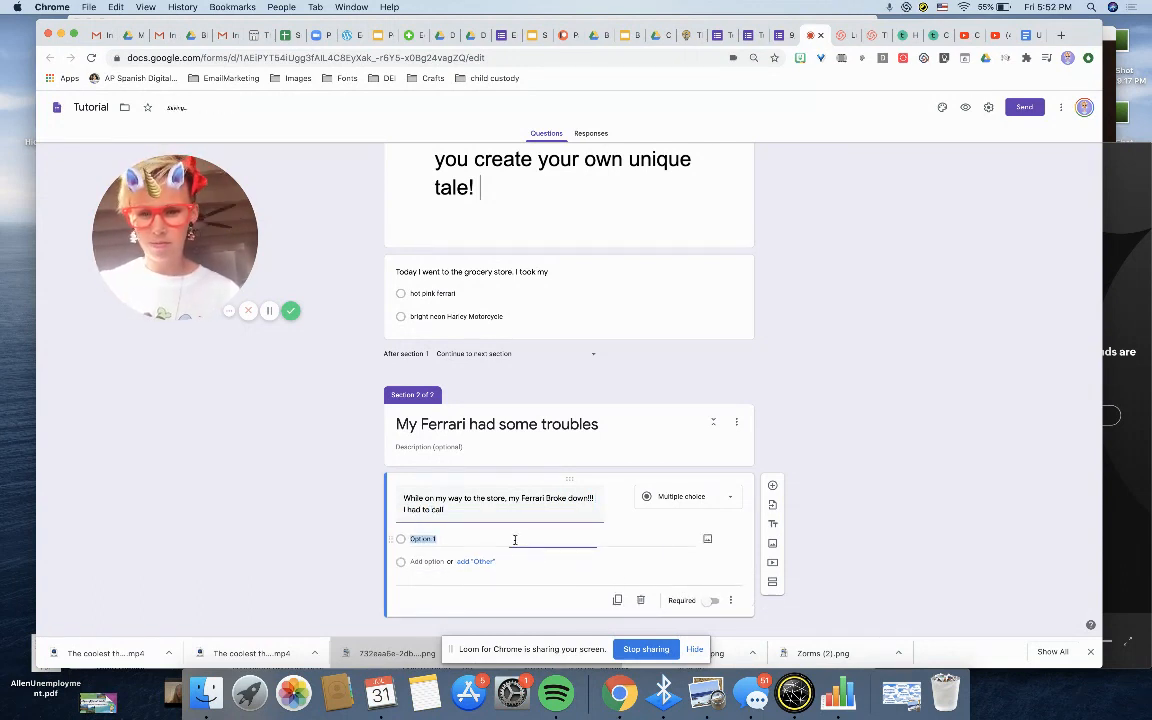
text(My mom)
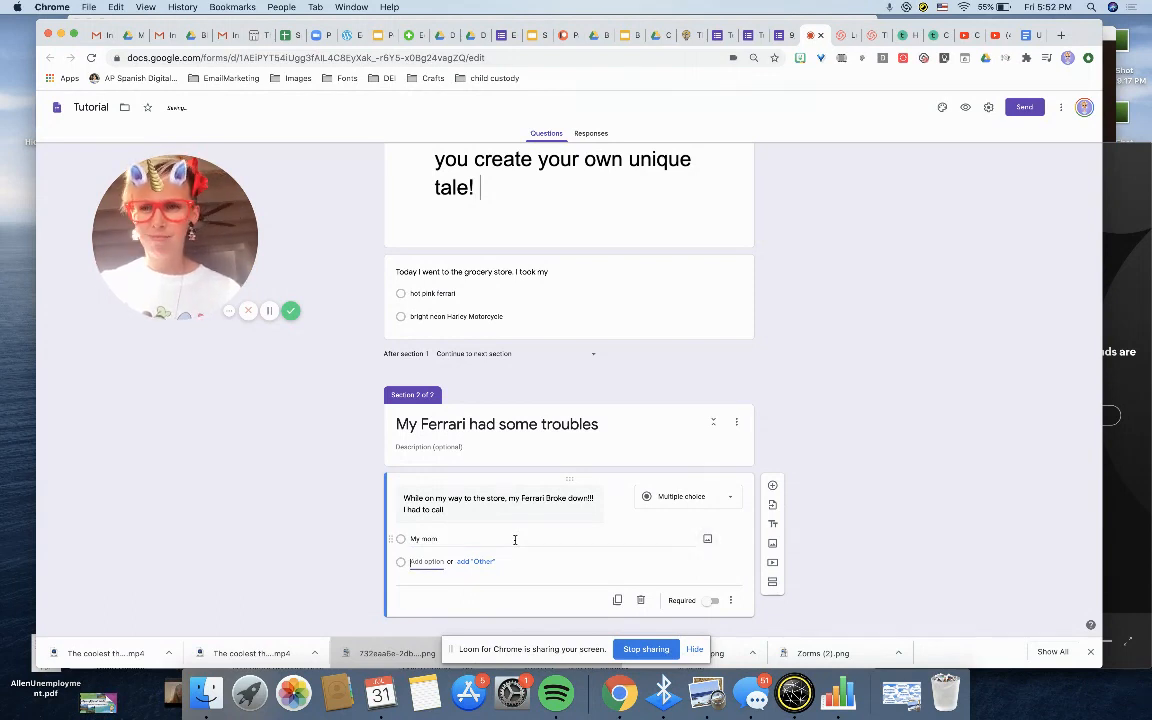
text(My best frien)
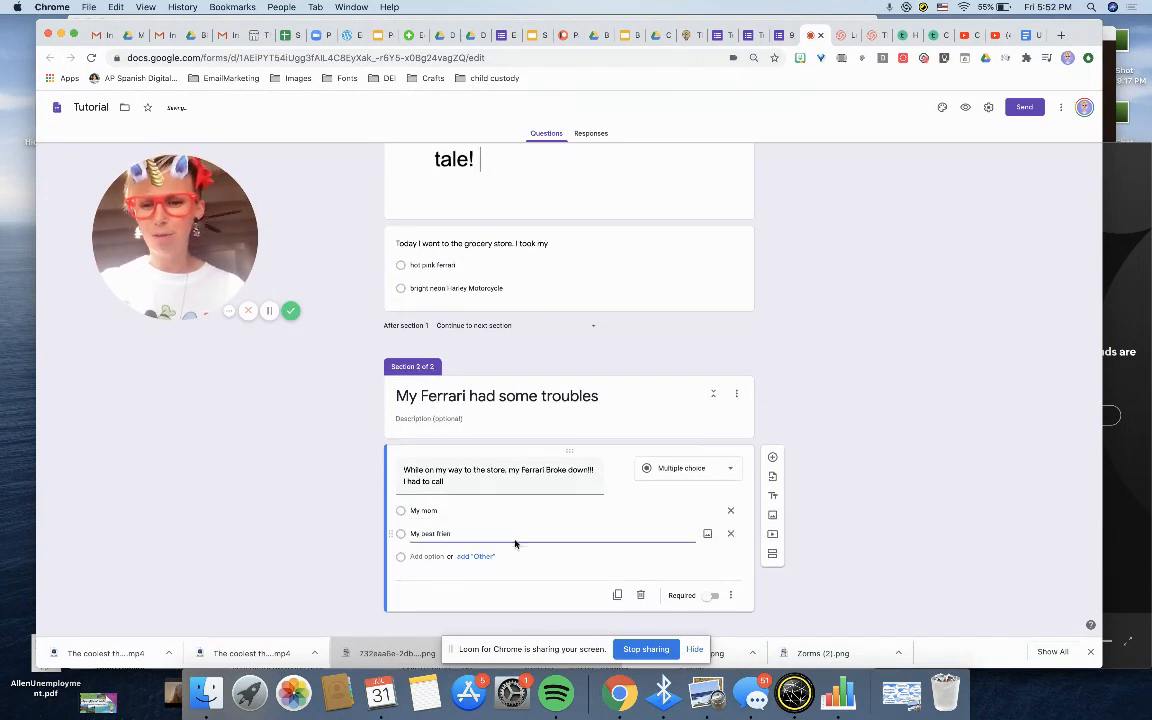
text(Billy)
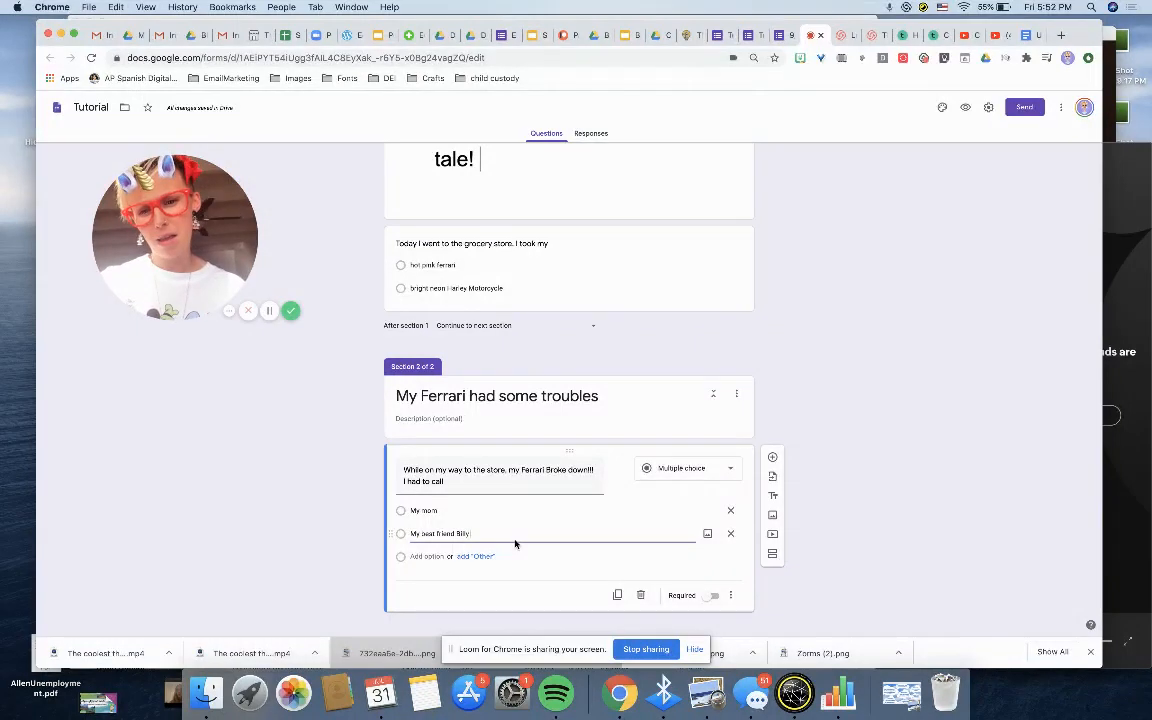
text(Bob JOE)
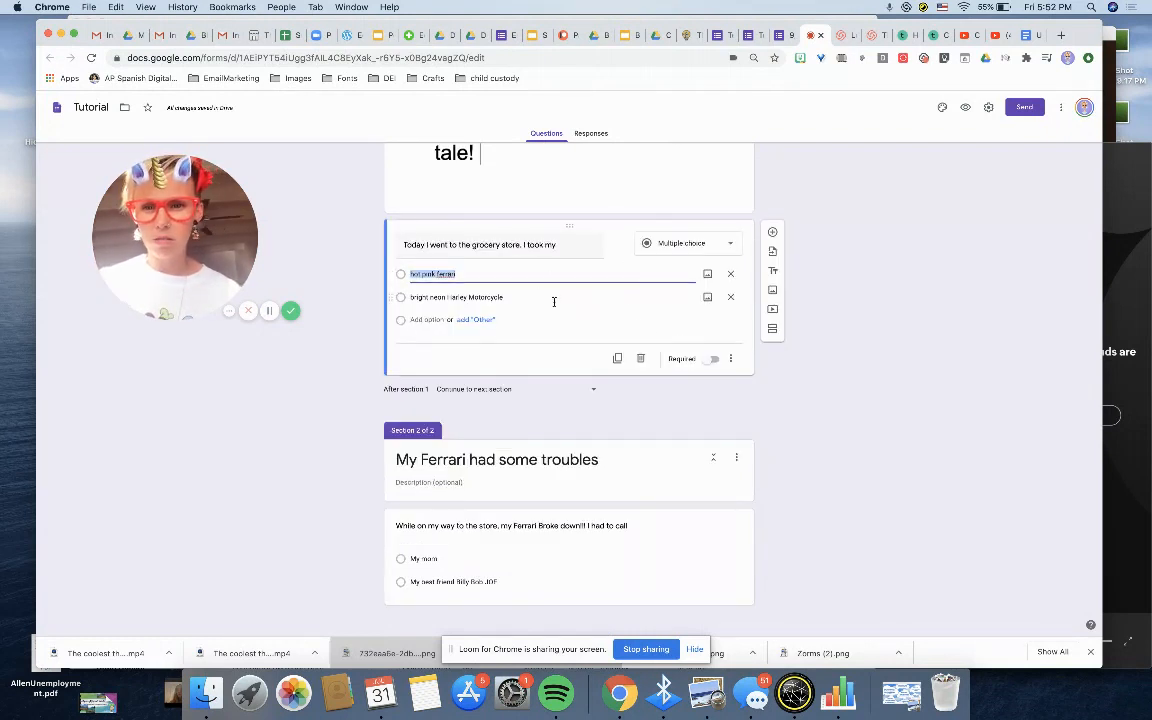
mouse_move(772, 329)
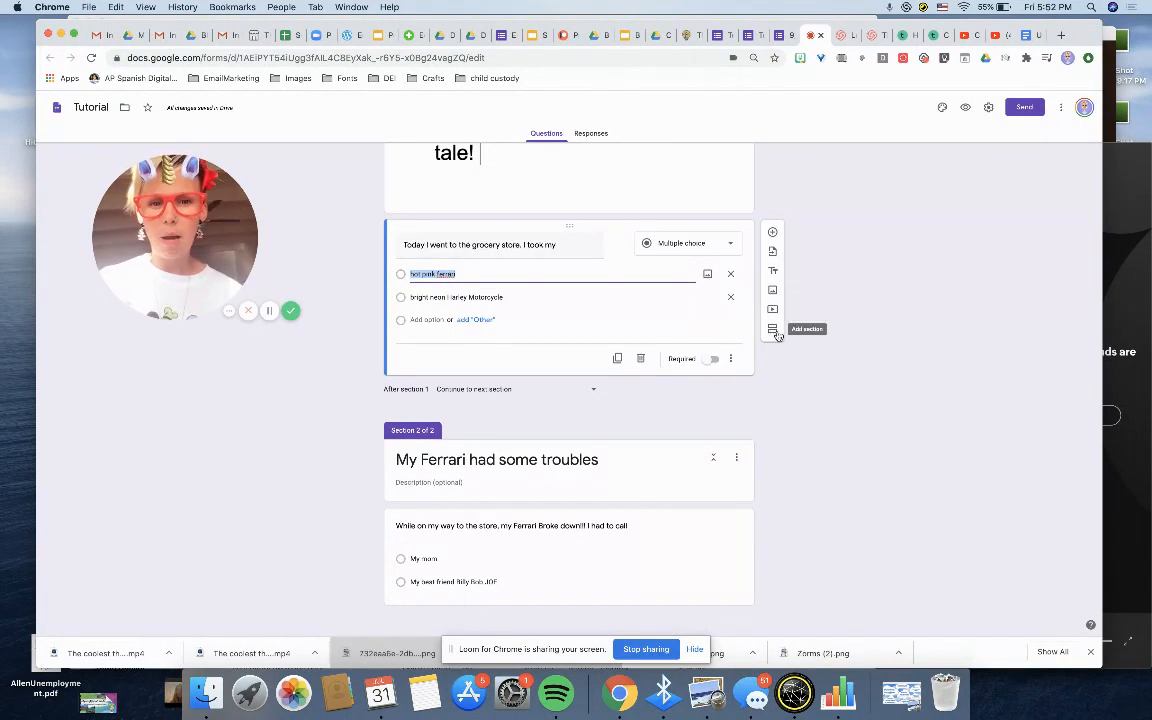
Step: Add a new section after the first question, titled 'I parked my Harley and then...'
click(772, 329)
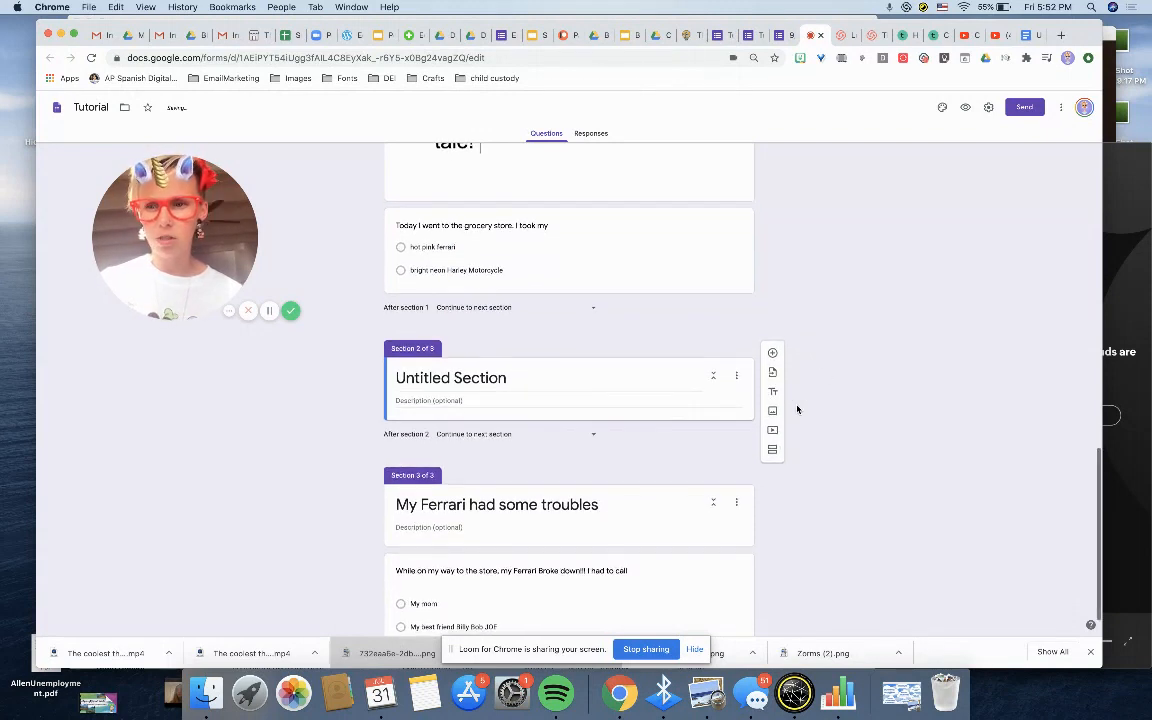
double_click(451, 377)
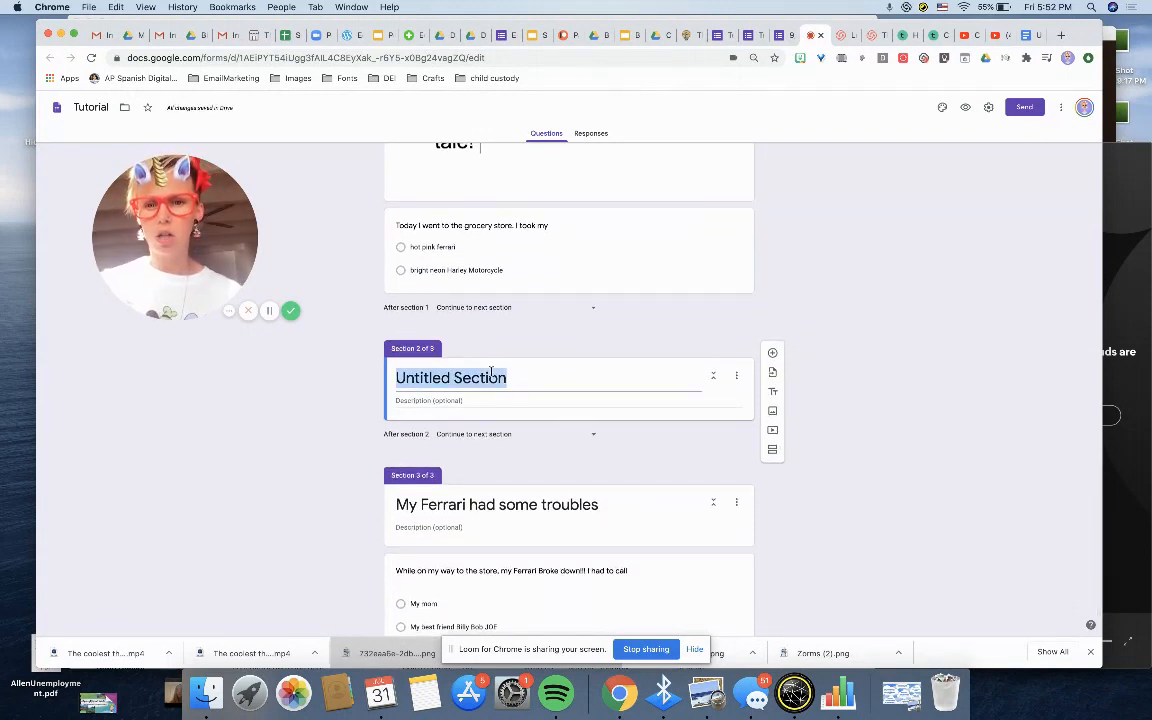
text(Bright Neon H)
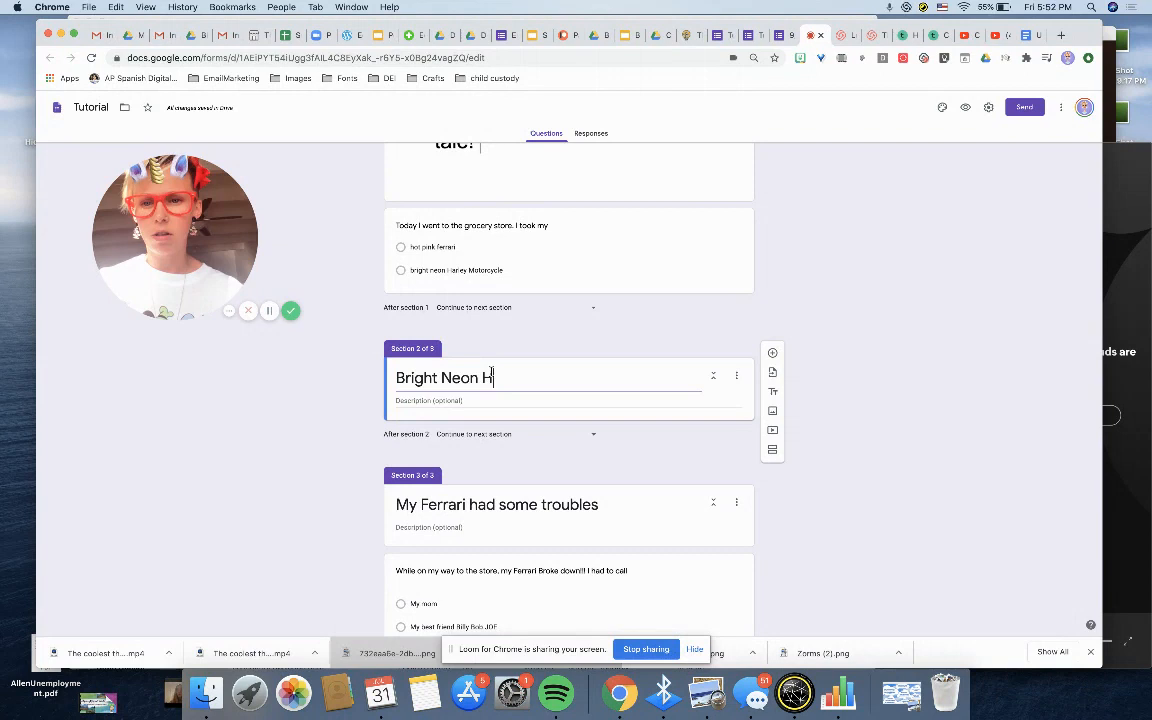
text(arley Motr)
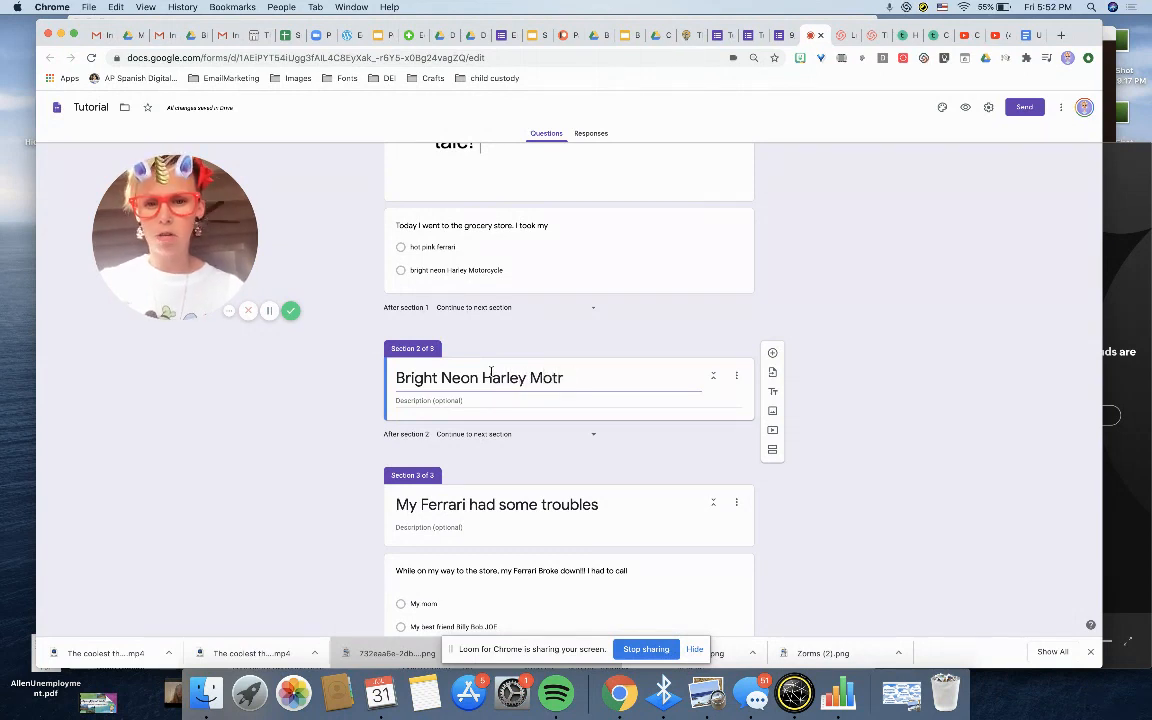
text(orcy)
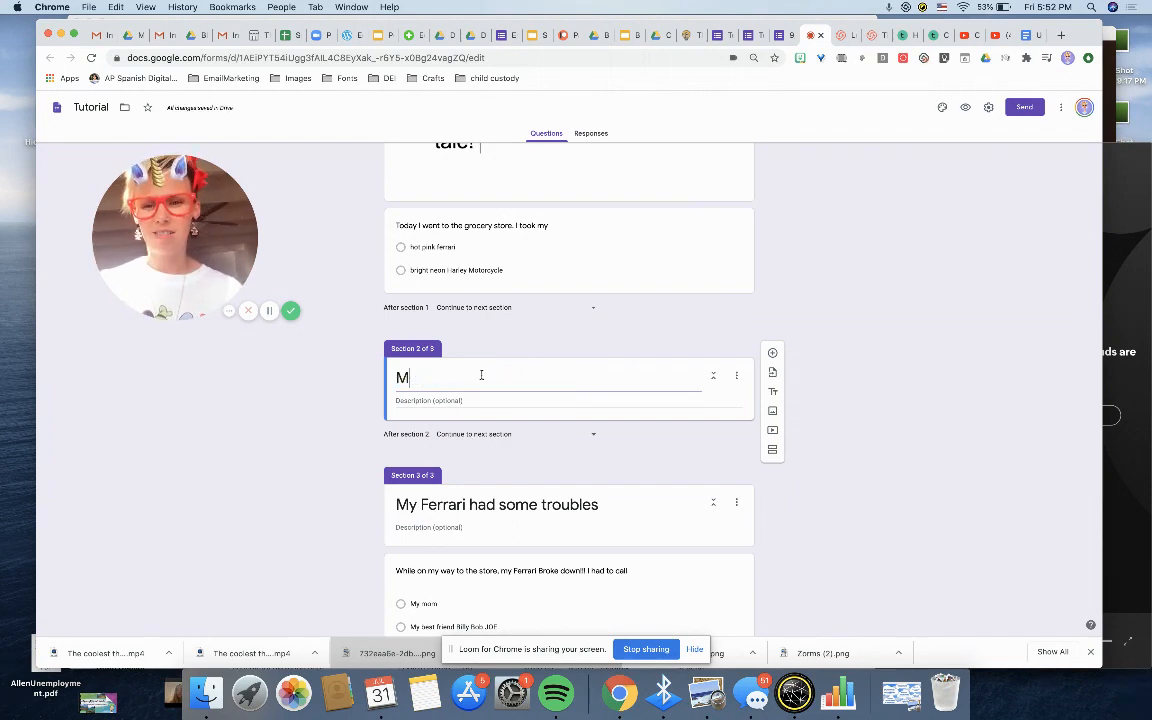
text(y Harley)
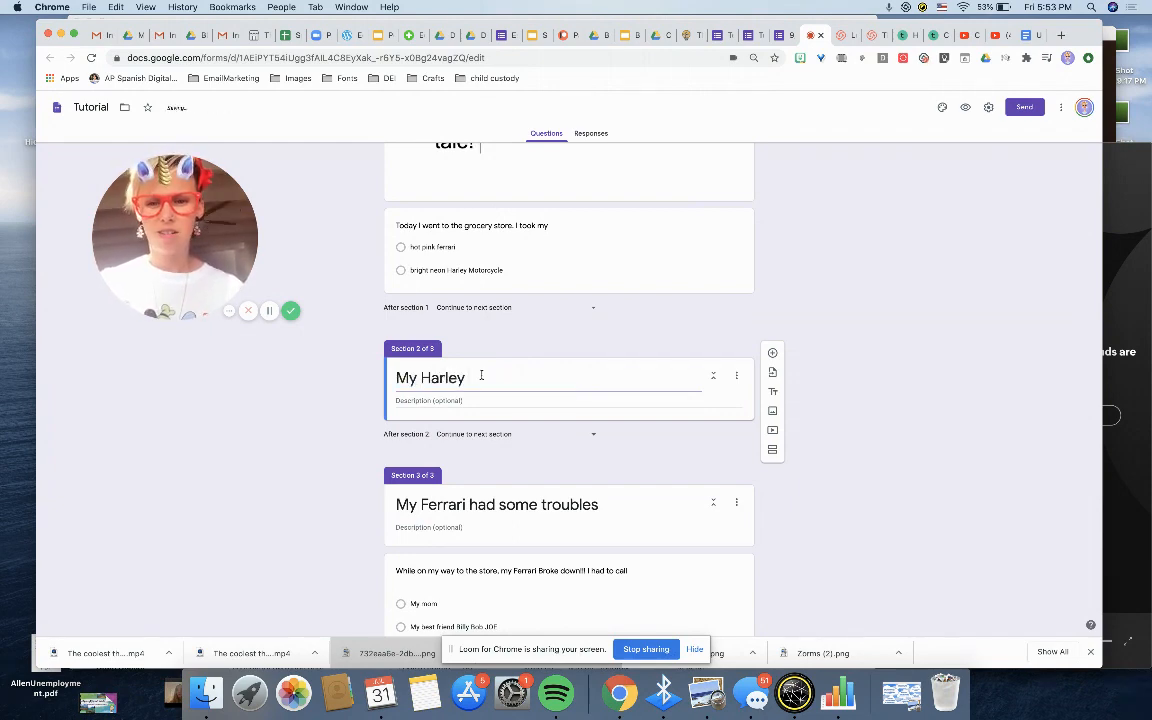
text(was)
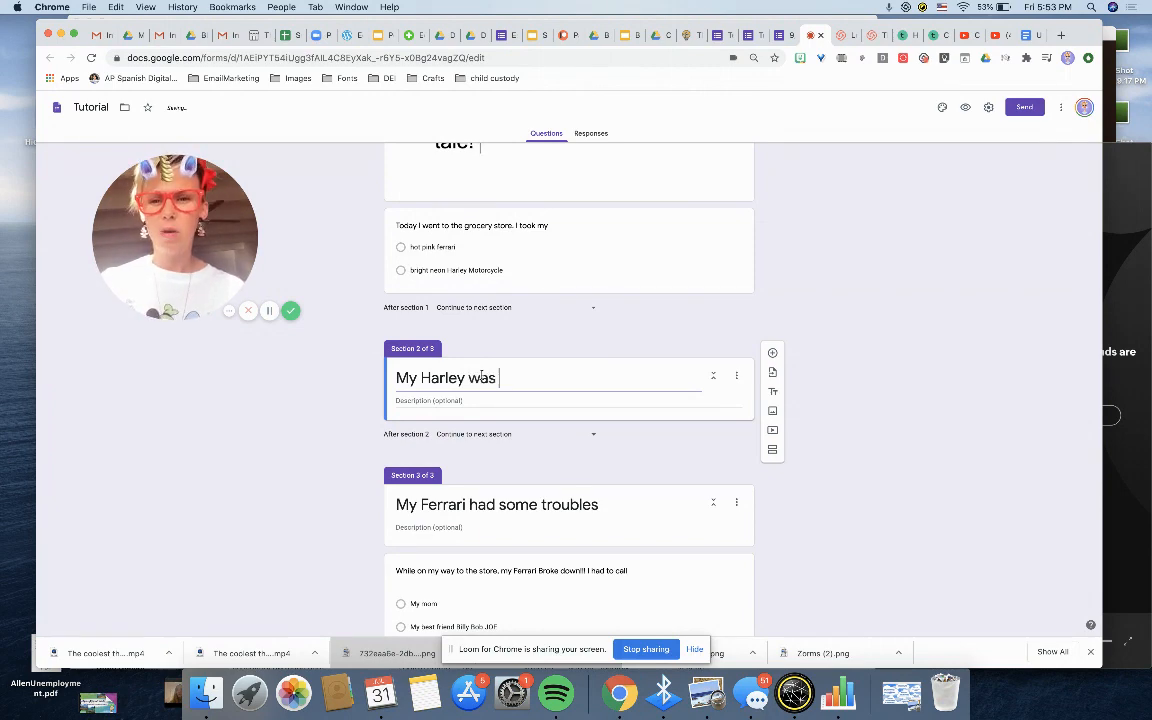
key(Backspace)
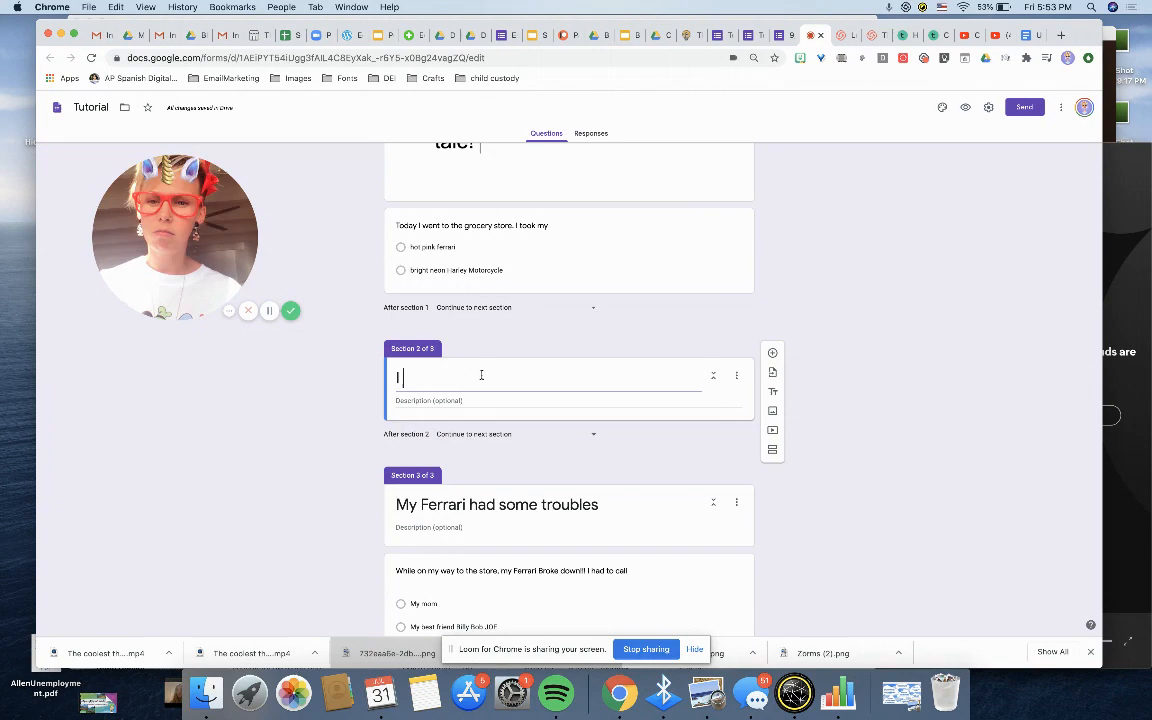
text(I parked my Harley and then)
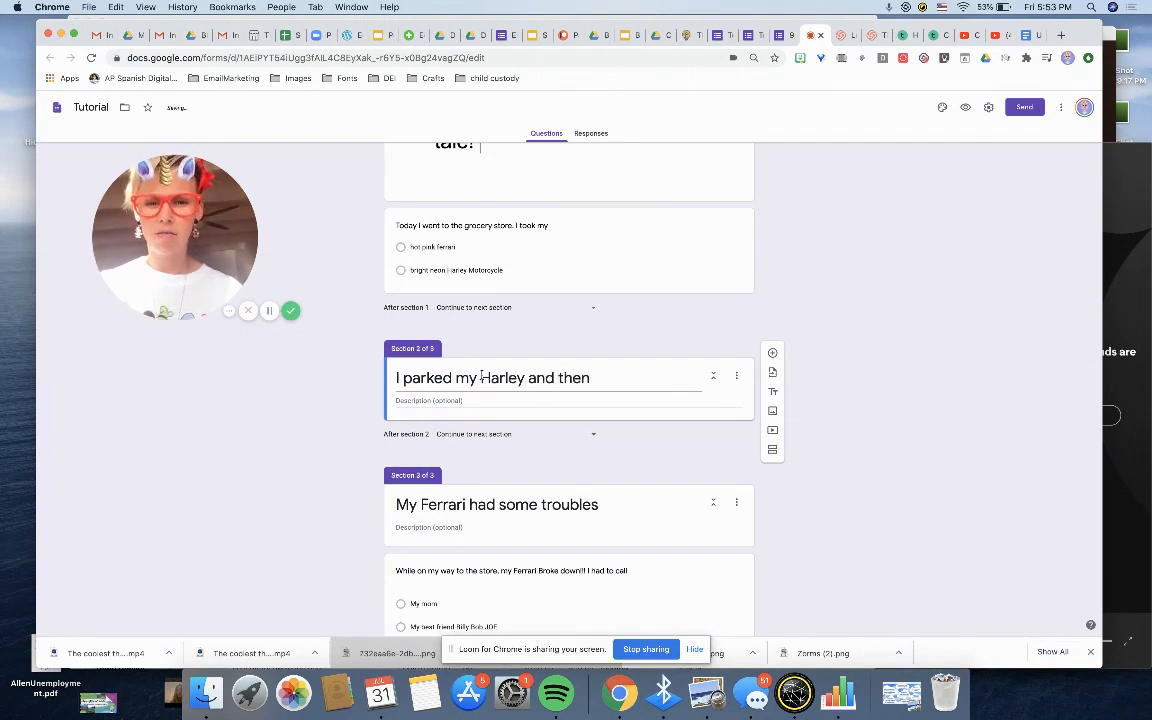
text(...)
text(When I parked my Harley at the store, I)
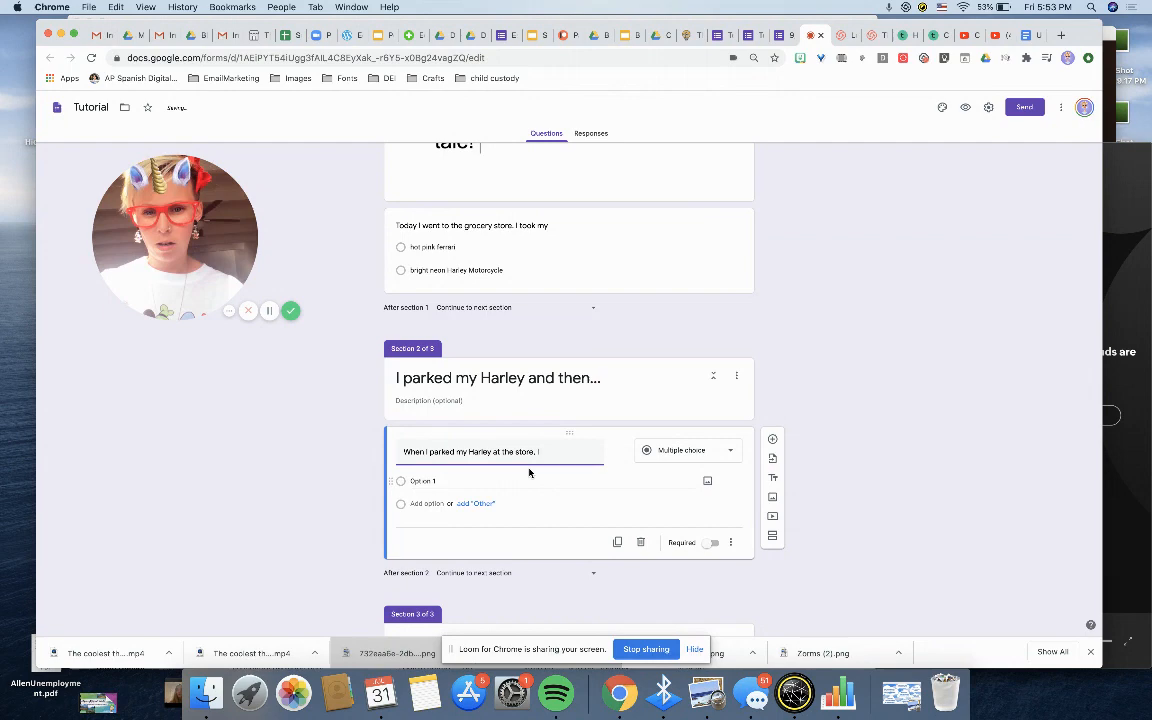
Step: End the Harley question with 'I saw', offering 'My crazy Spanish teacher' and 'Julia my…'
text(saw)
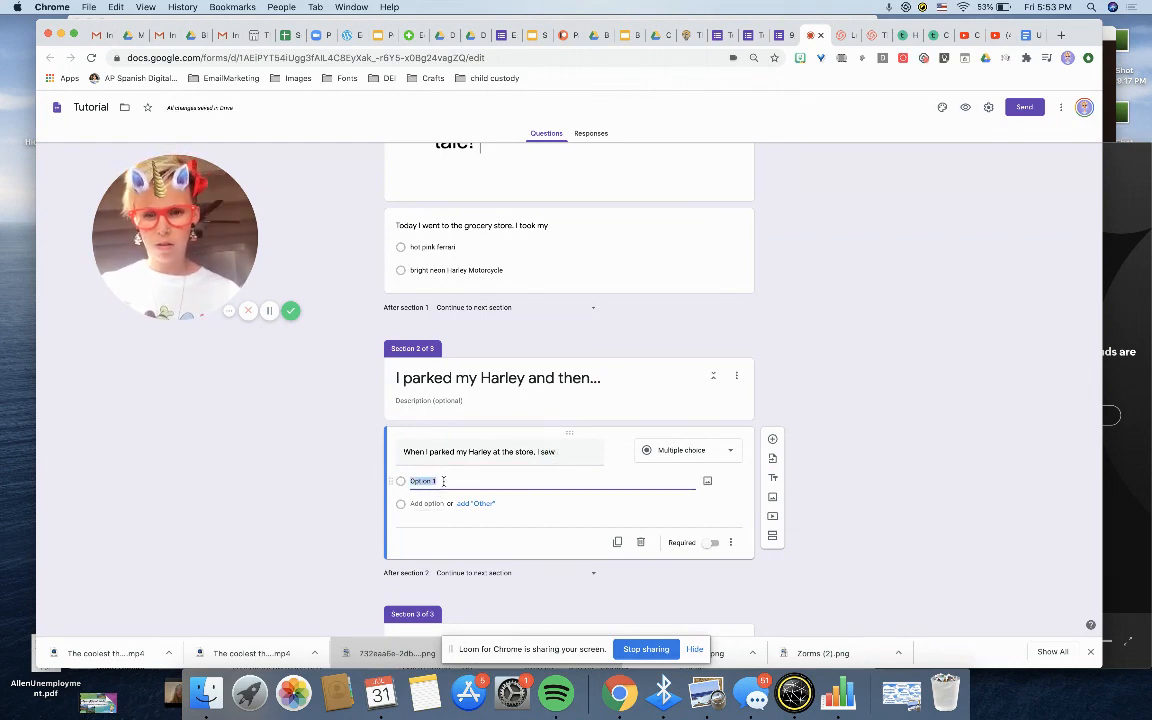
text(My crazy ex)
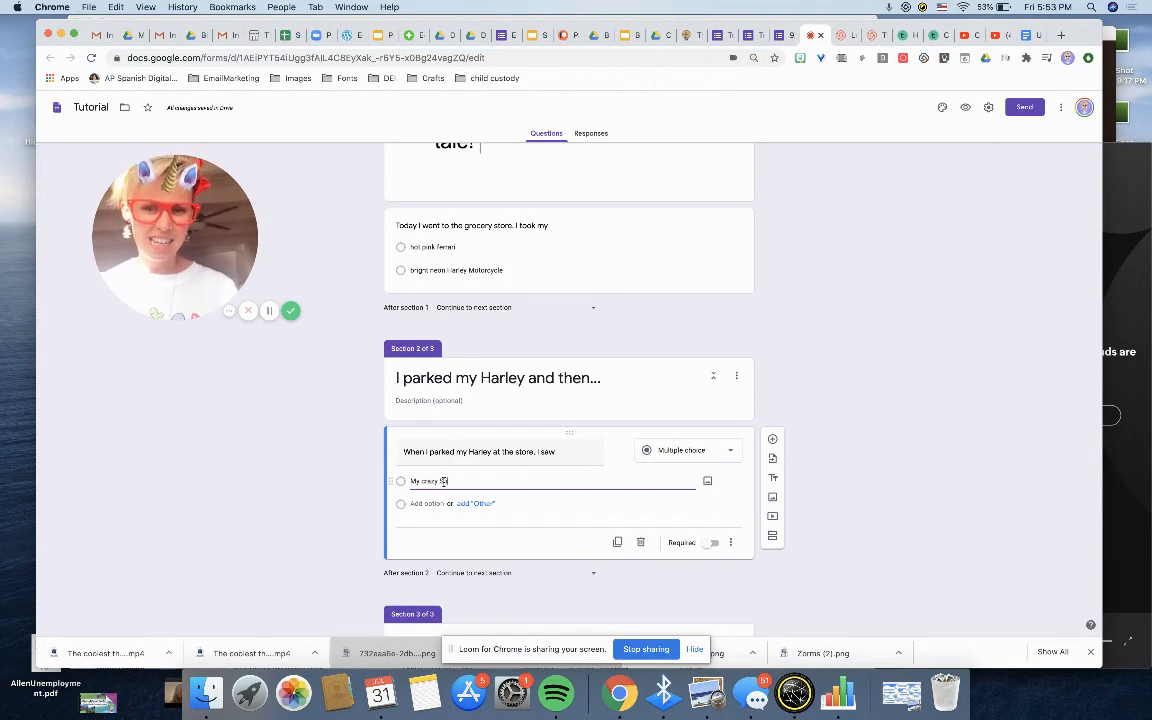
text(panish teacher)
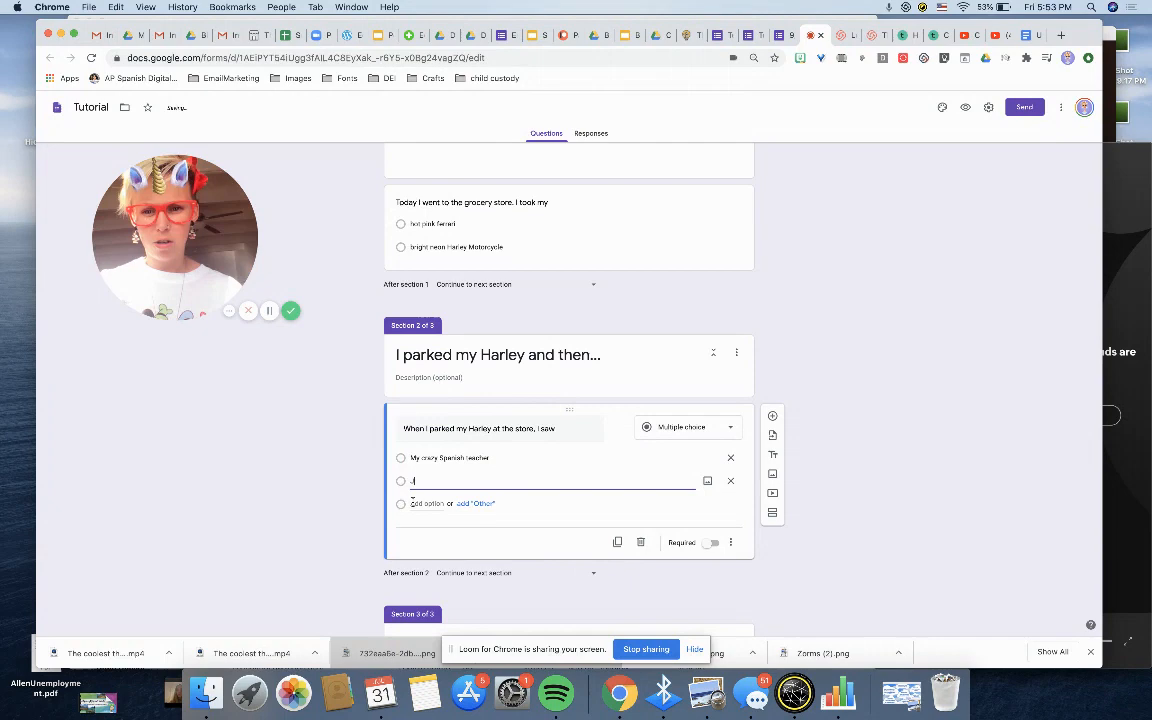
text(Julia my bar)
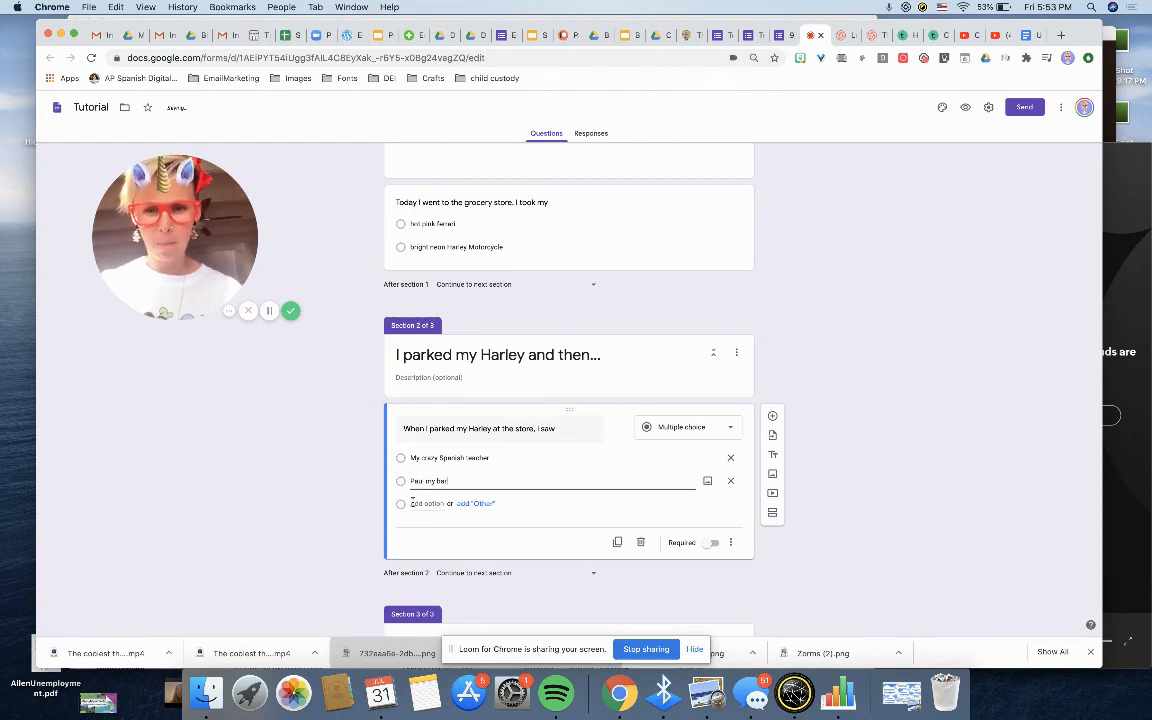
scroll(down, 3)
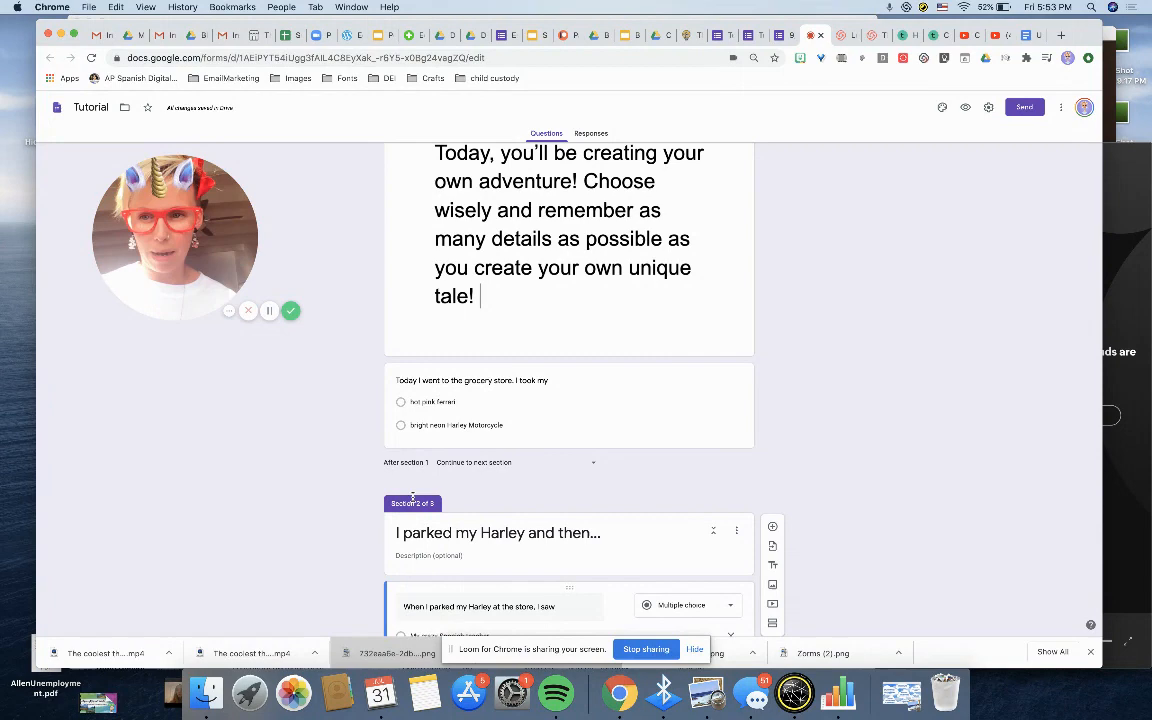
Step: Make the grocery-store question required and add emojis to its hot pink ferrari and Harley answers
click(470, 401)
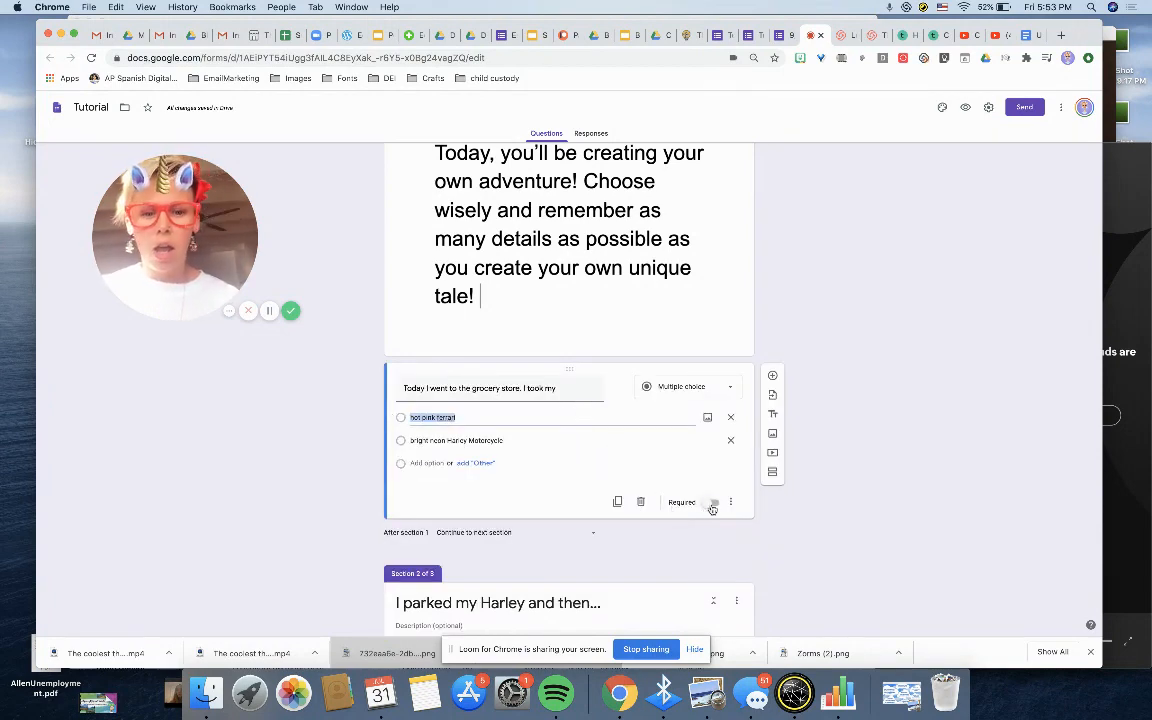
click(713, 502)
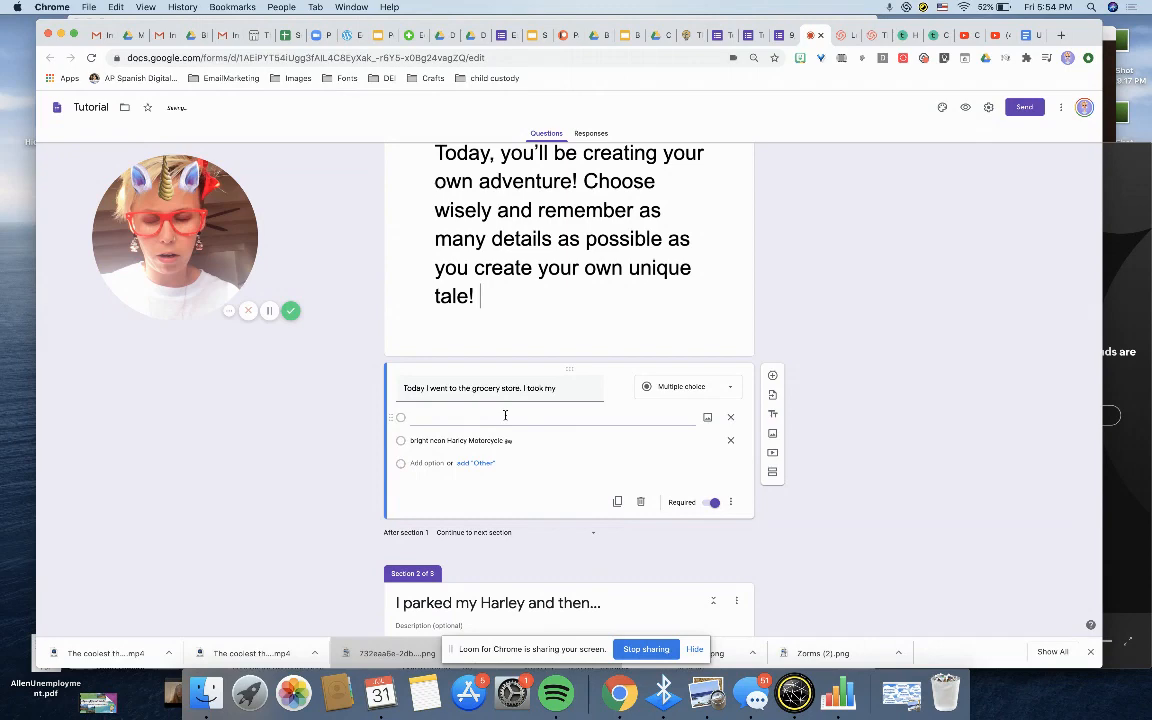
text(hot pink)
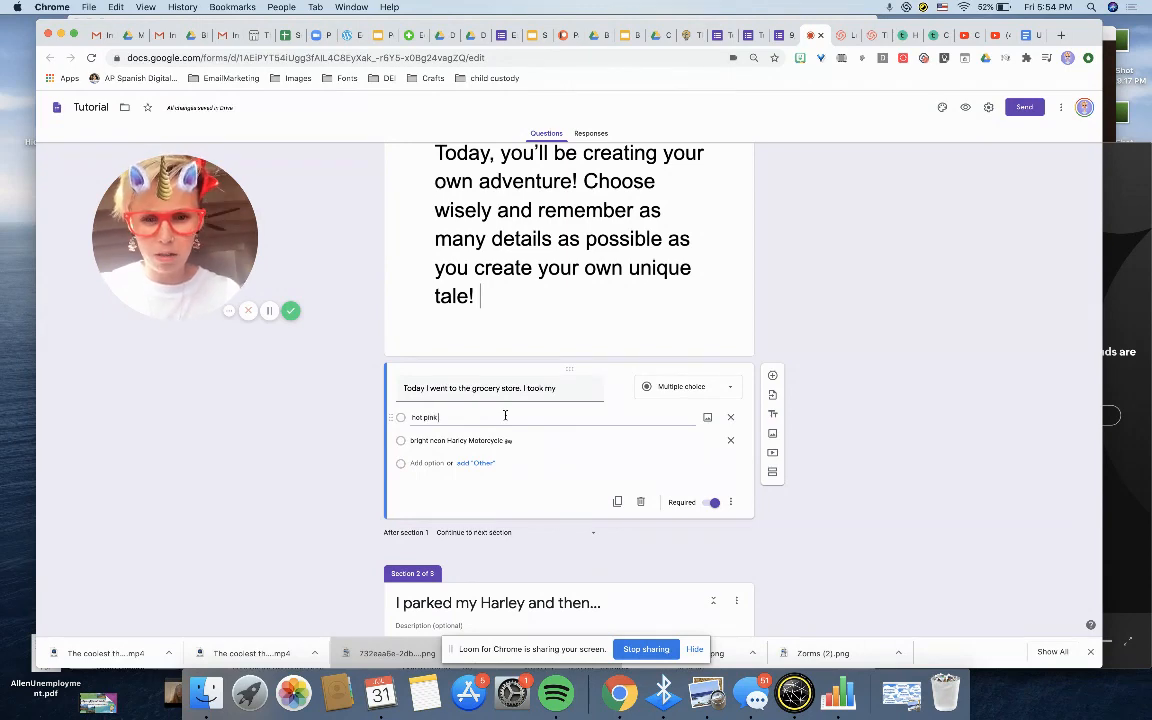
text(term)
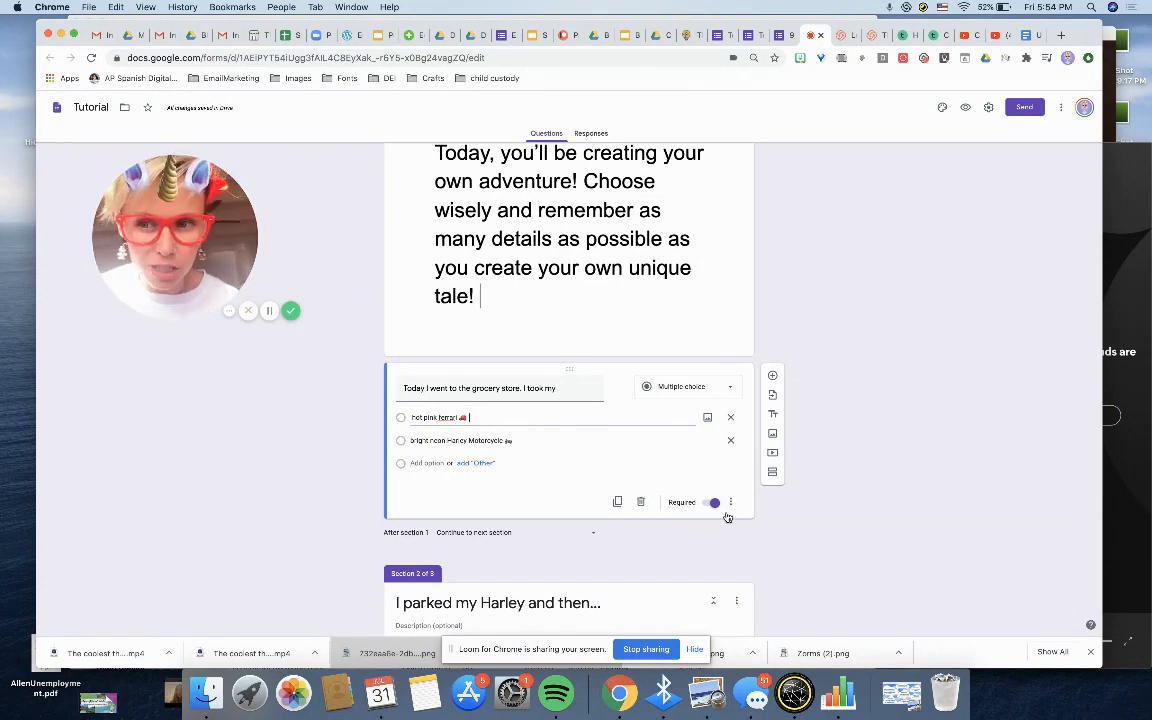
click(731, 502)
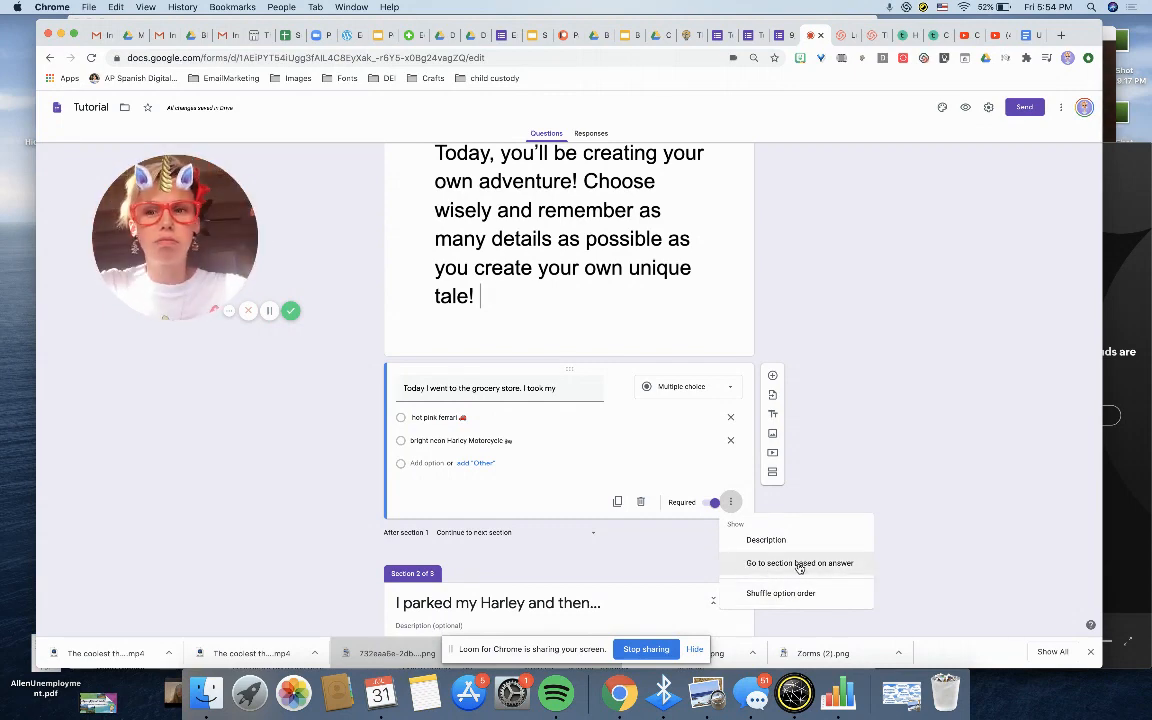
Step: Turn on answer-based routing: hot pink ferrari to the Ferrari section, Harley to section 2
click(800, 562)
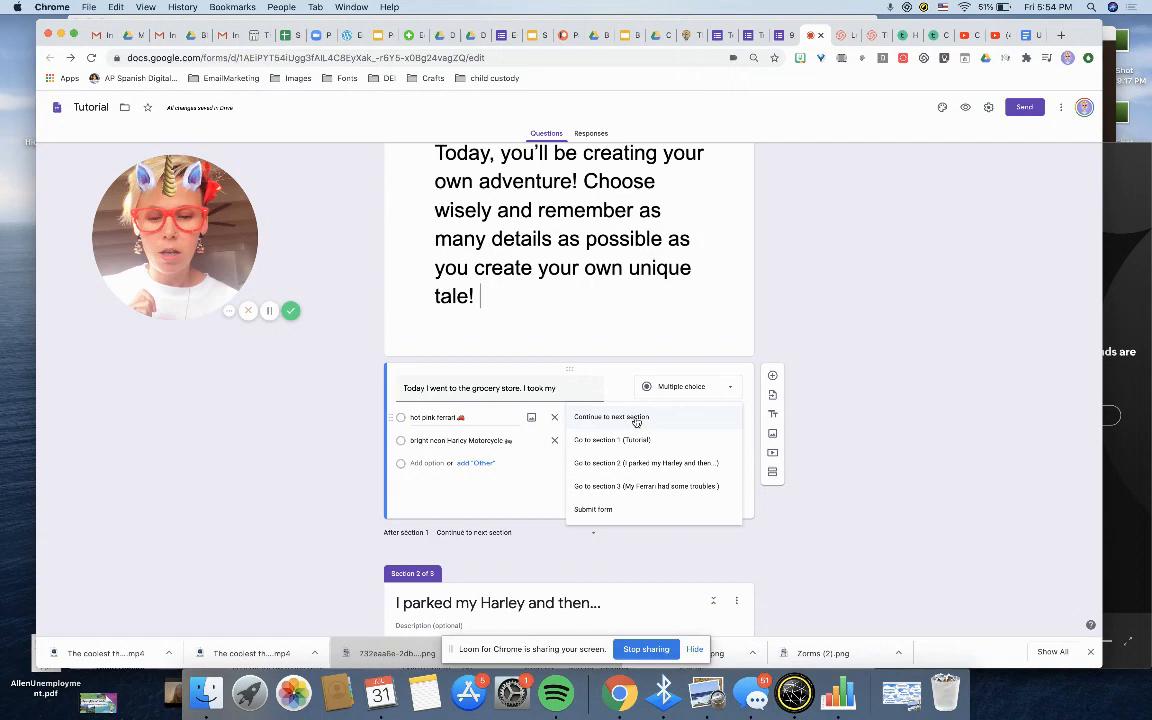
mouse_move(668, 486)
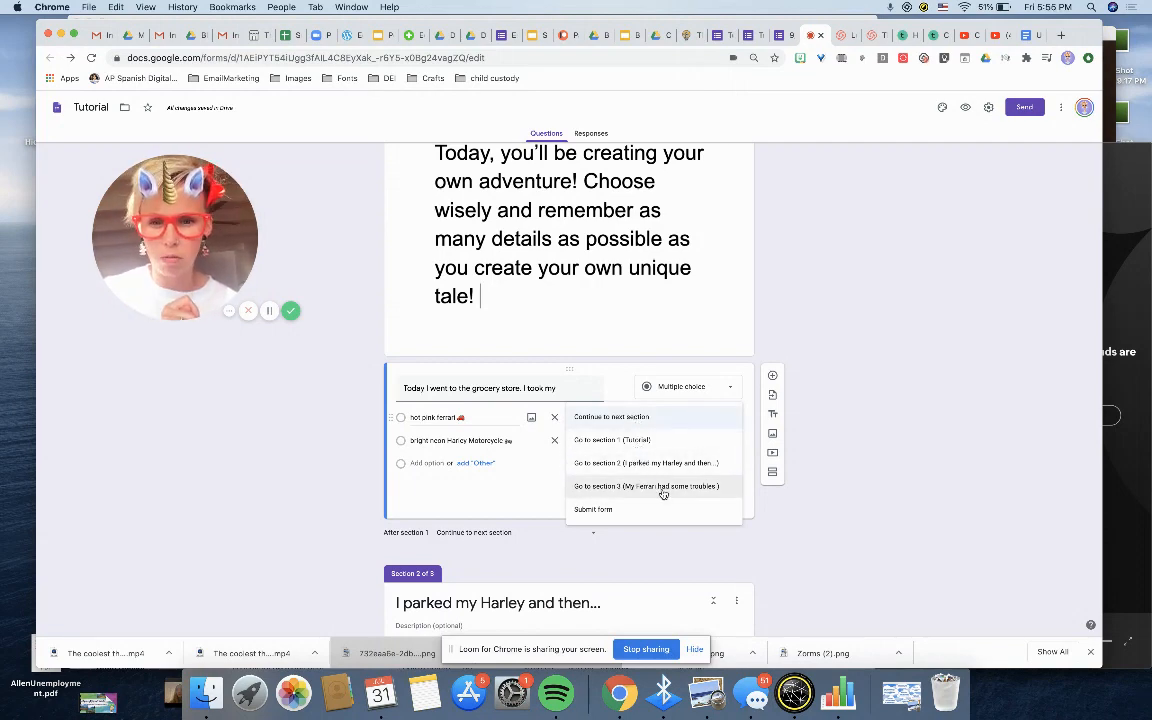
click(646, 486)
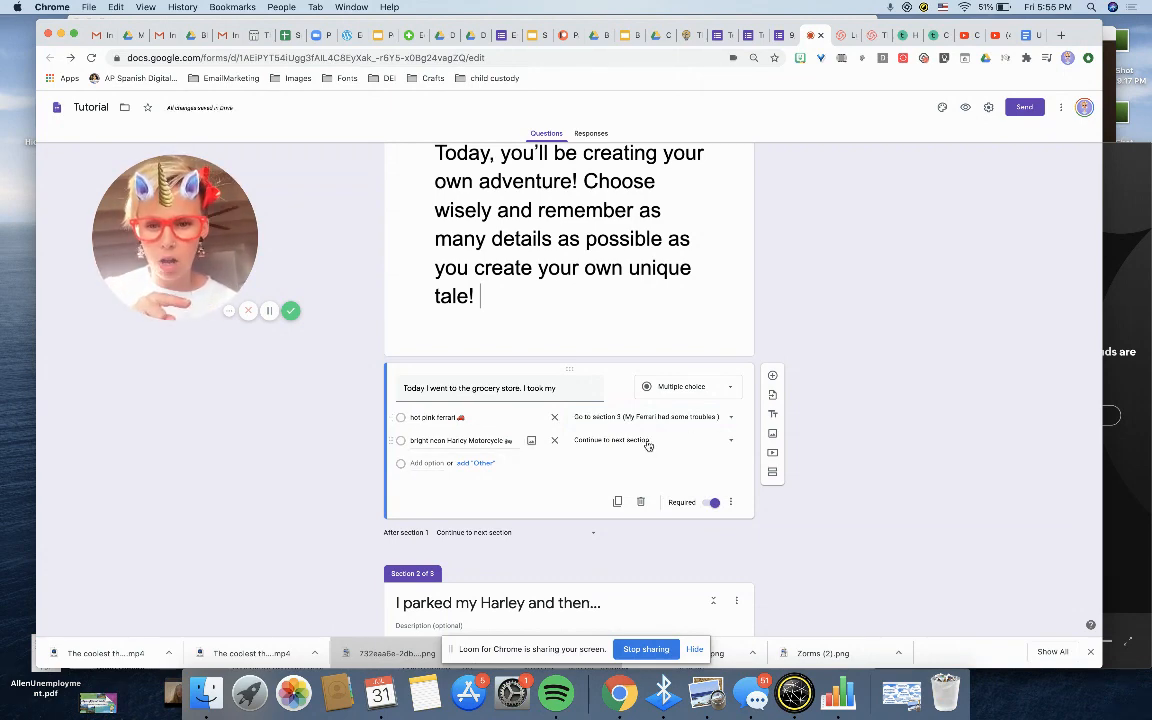
click(650, 440)
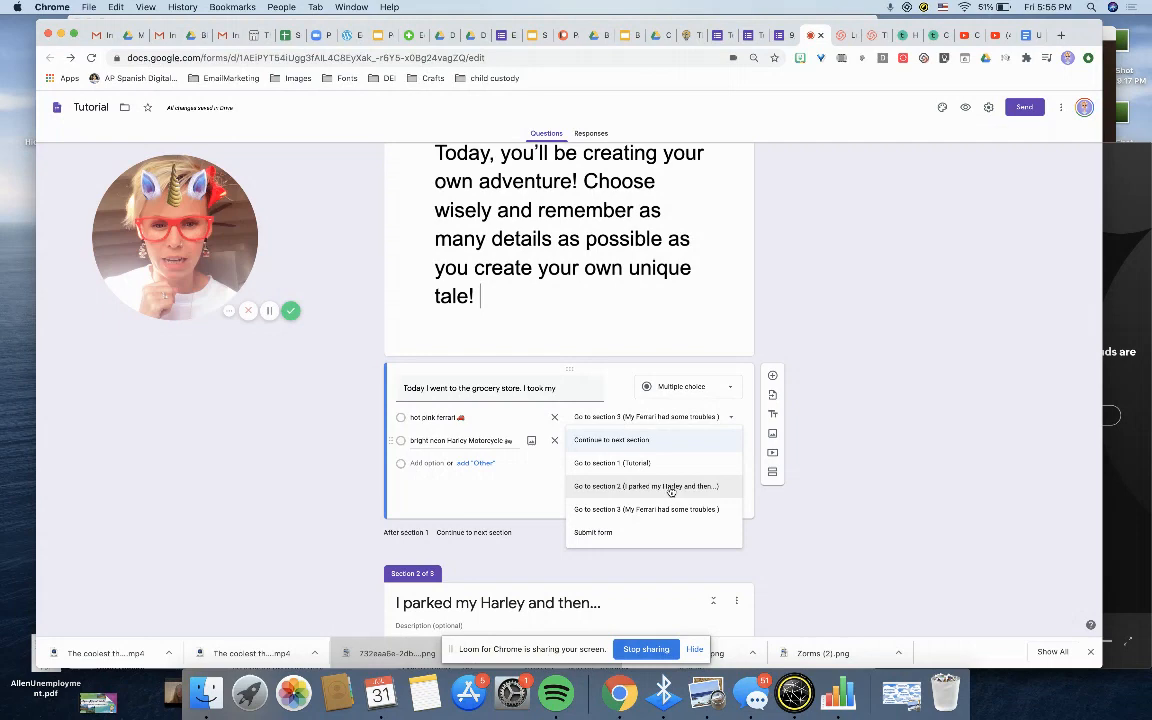
click(647, 486)
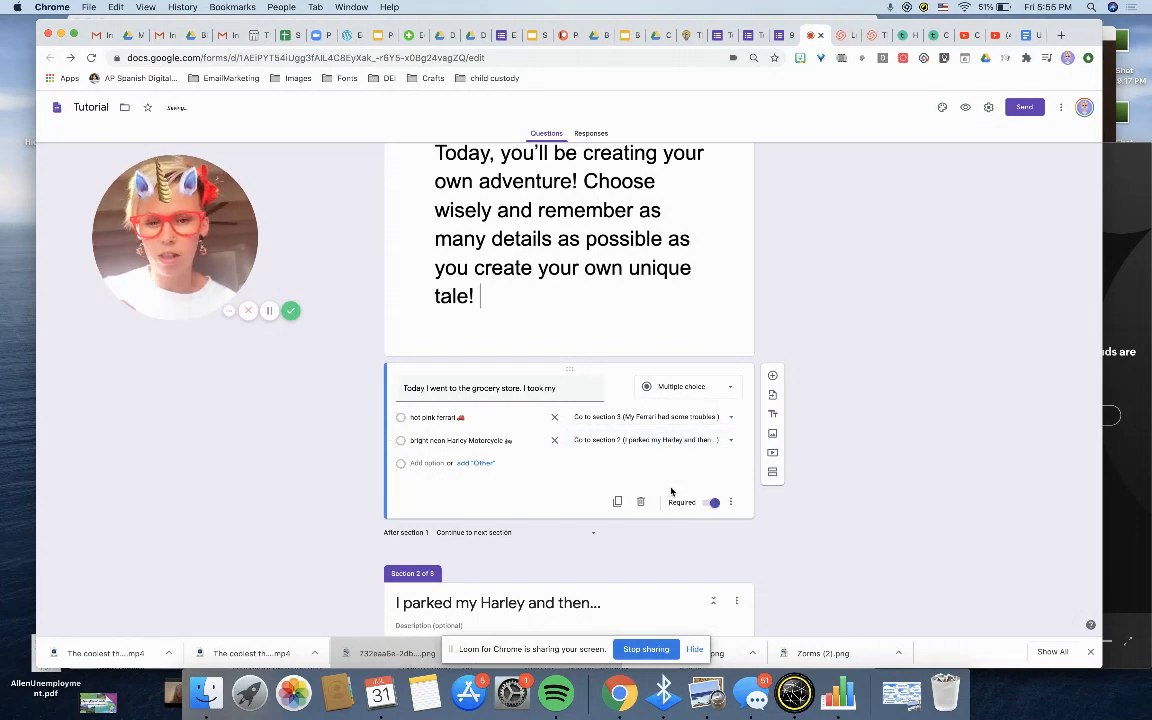
scroll(down, 3)
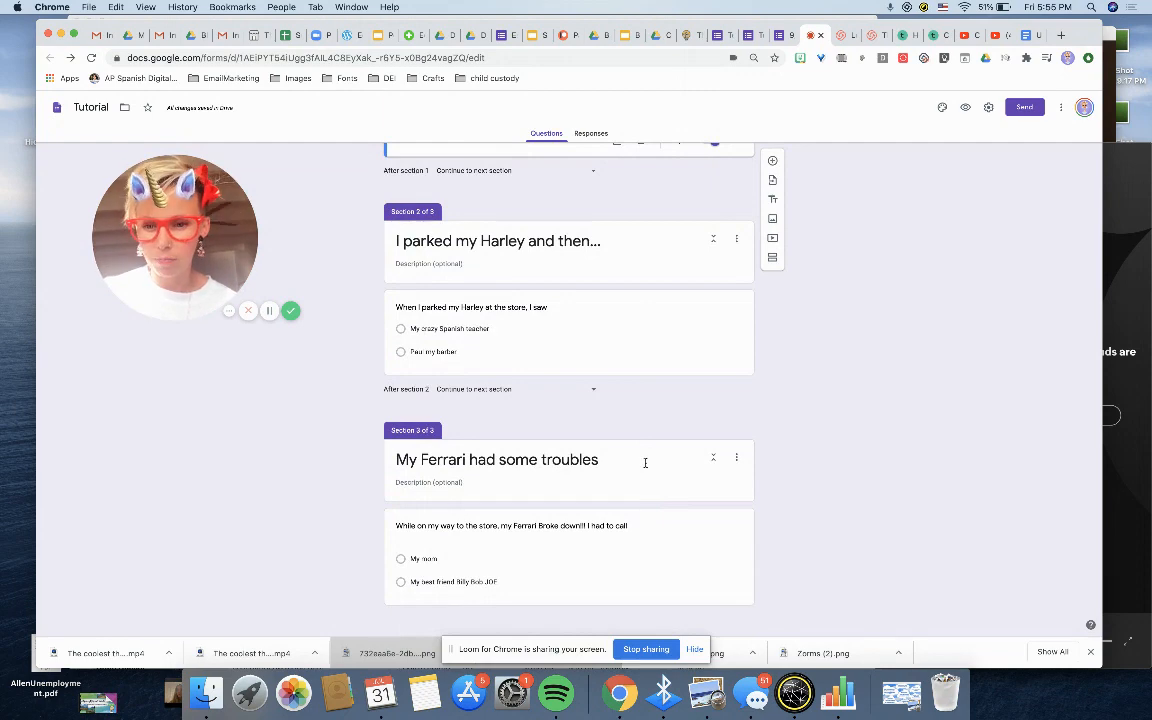
mouse_move(654, 407)
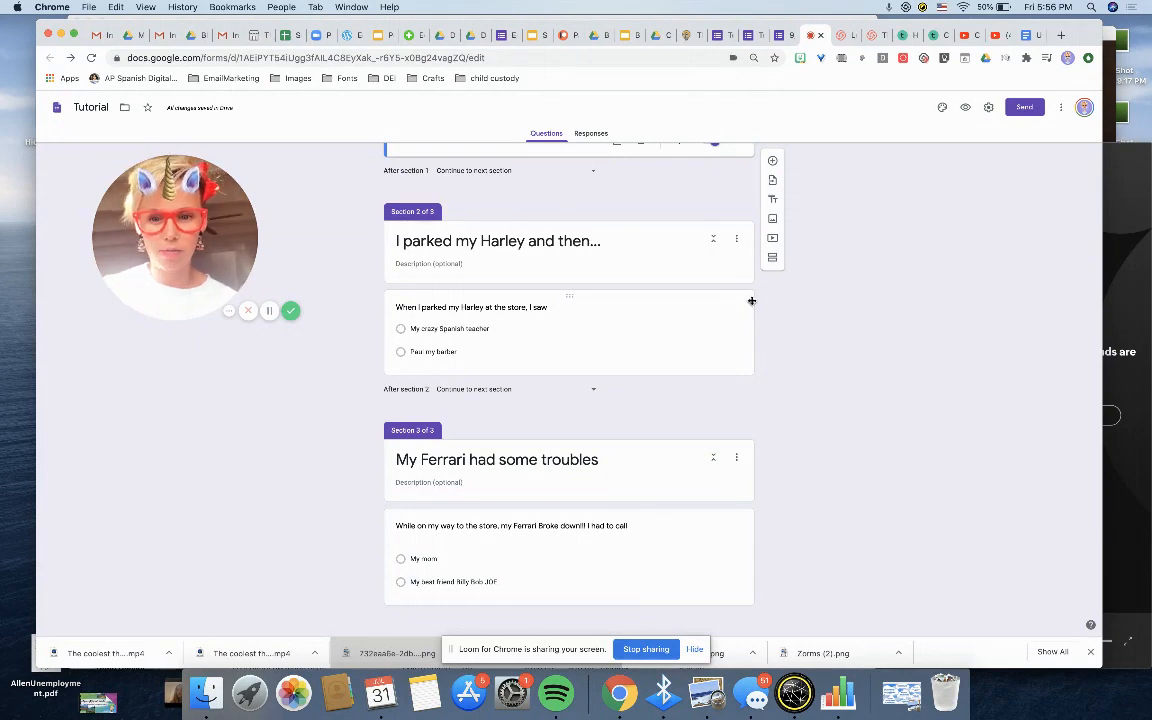
mouse_move(623, 298)
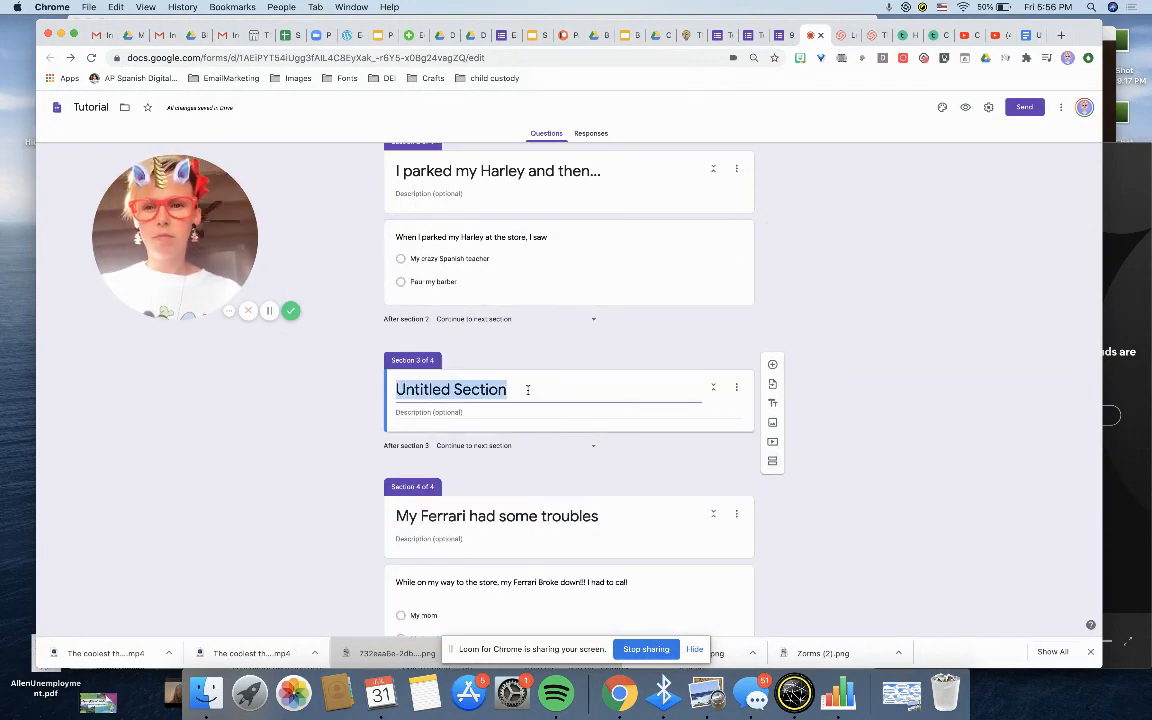
Step: Title section 3 'We said hey!' and add the secret-handshake question with a dinner answer
text(We said hey)
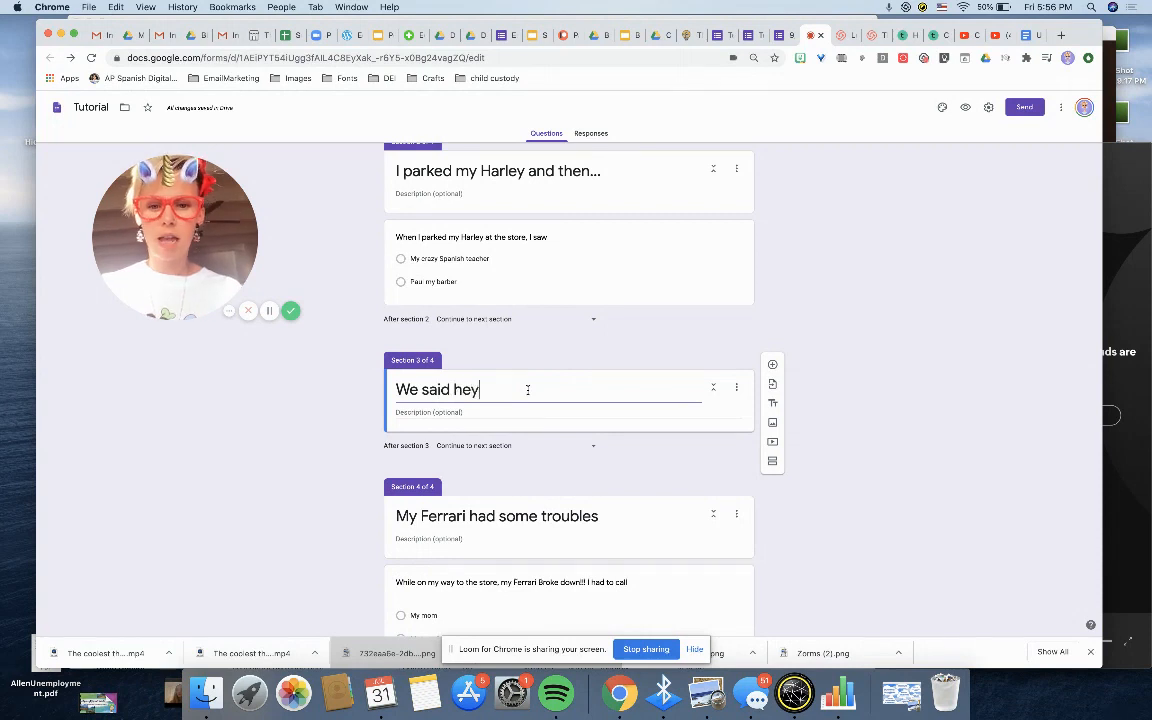
text(!)
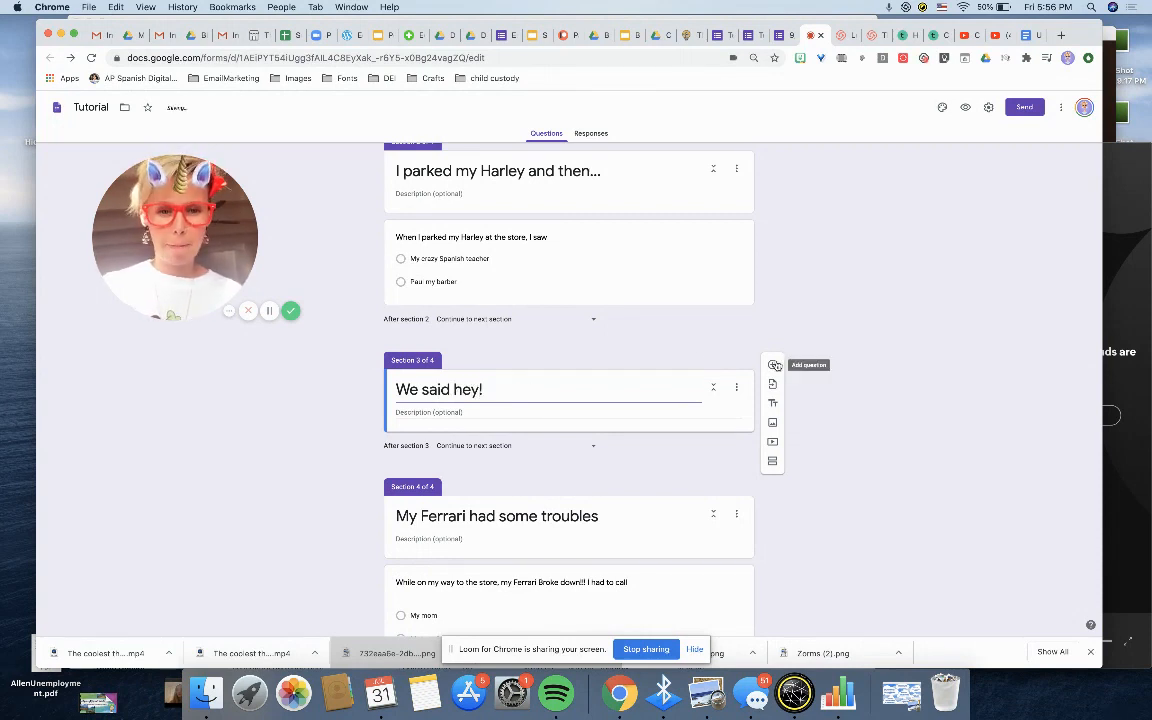
click(773, 365)
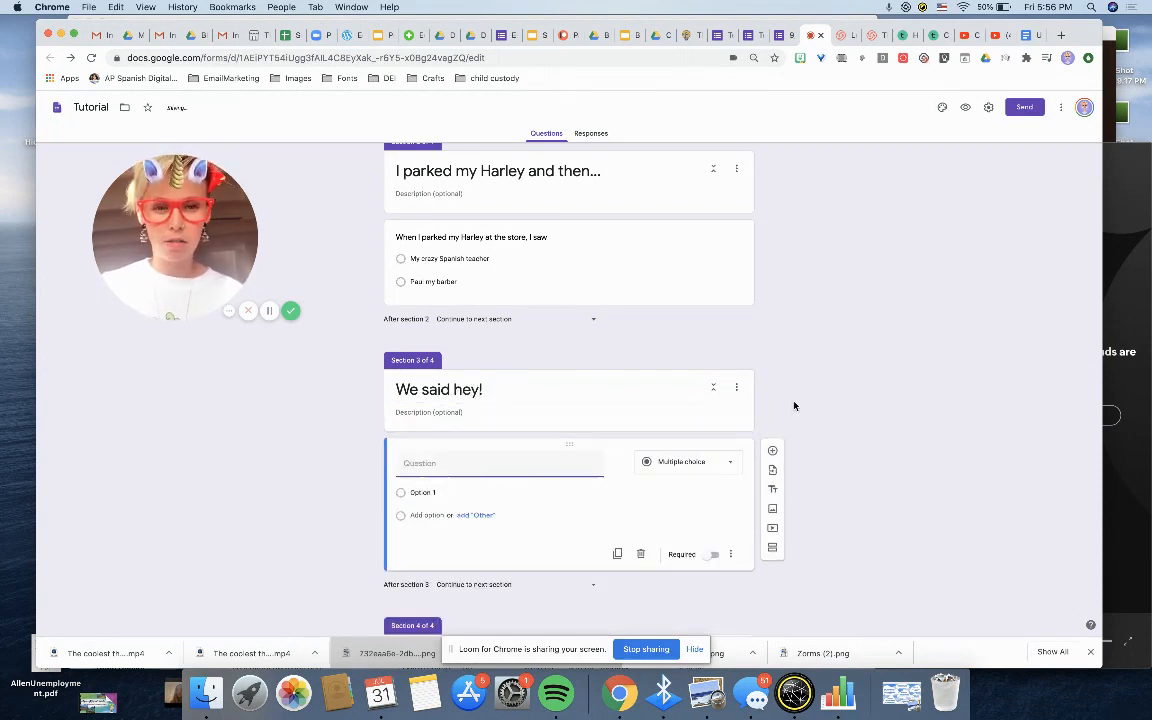
text(W)
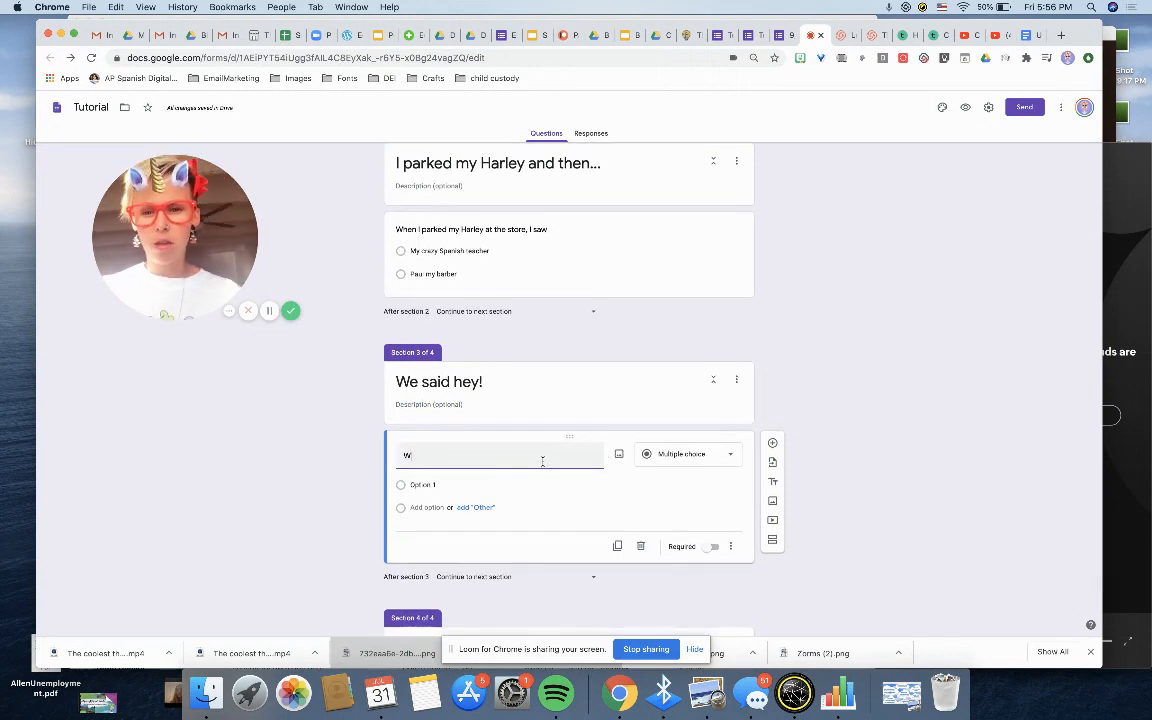
text(hen we approached each other,)
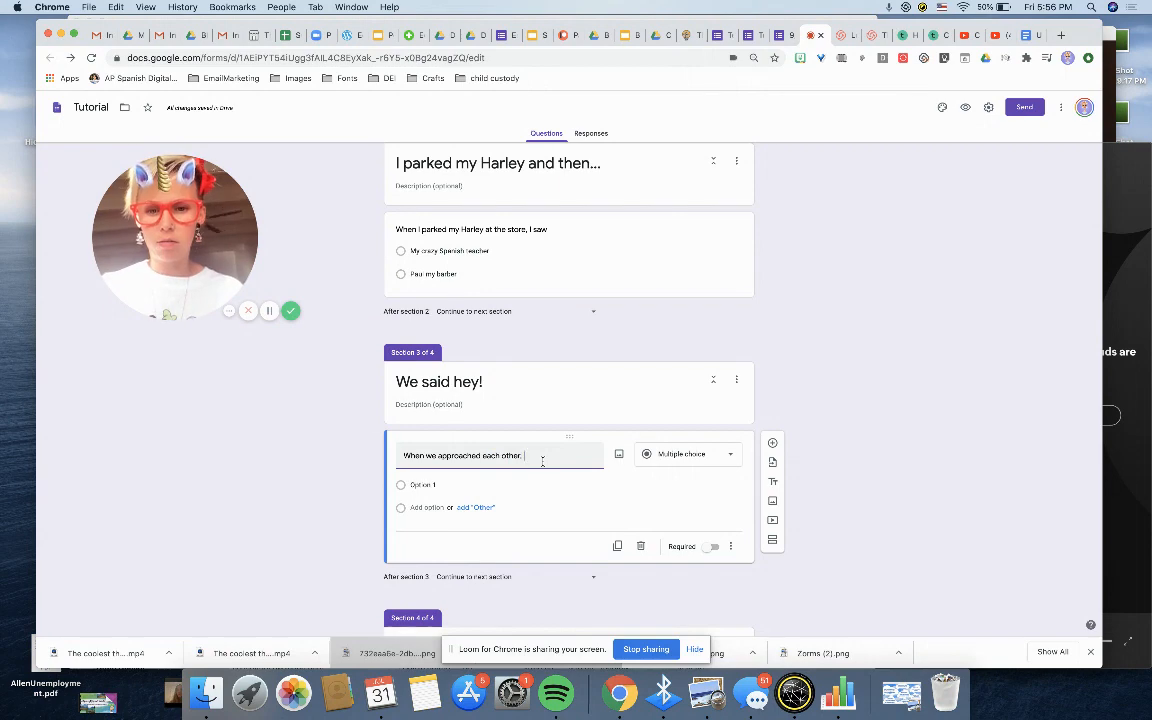
text(we gave each other)
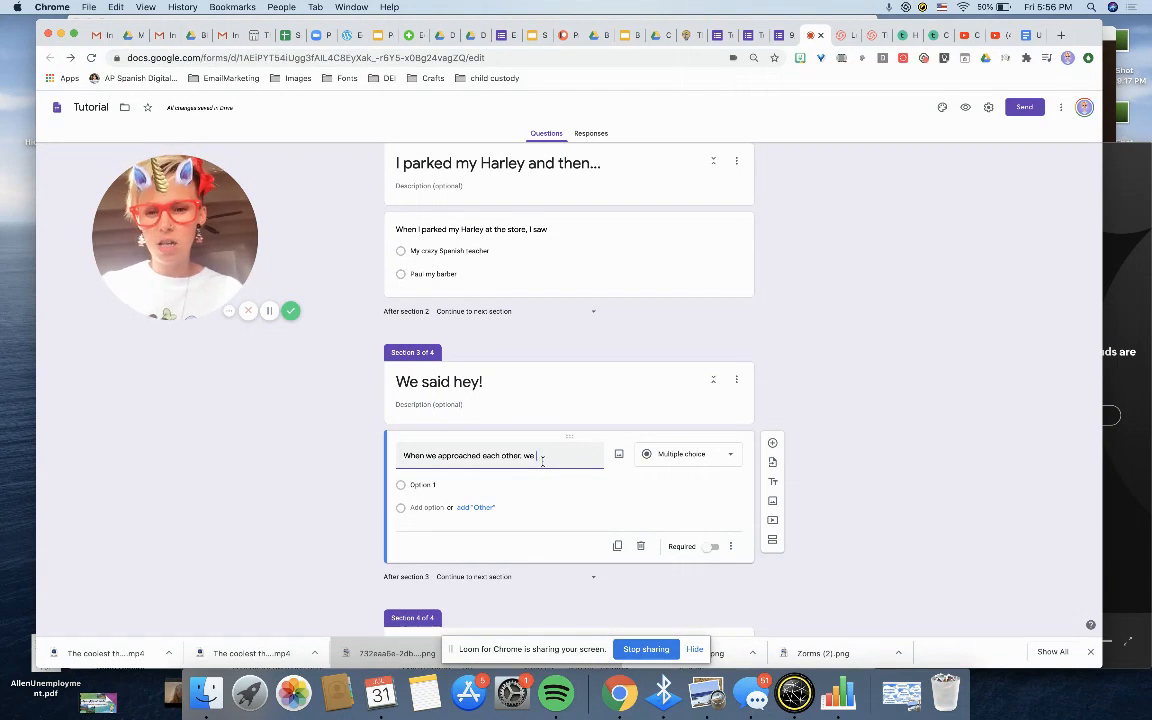
text(did our secret)
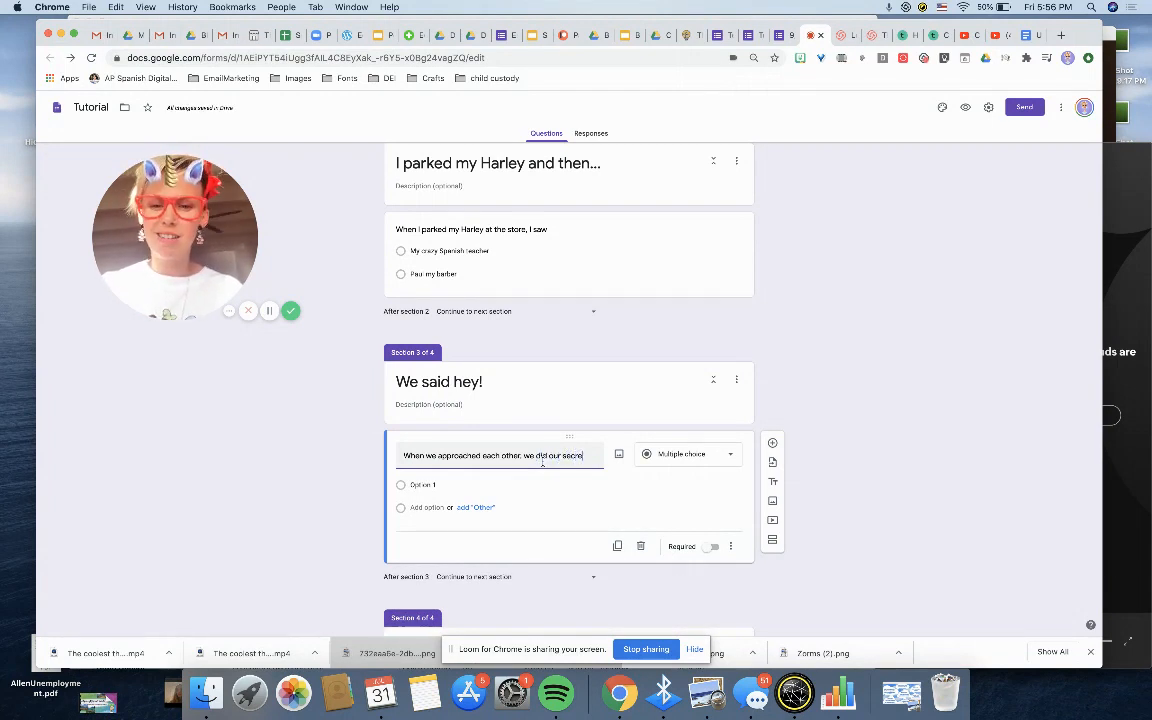
text(handshake and I said)
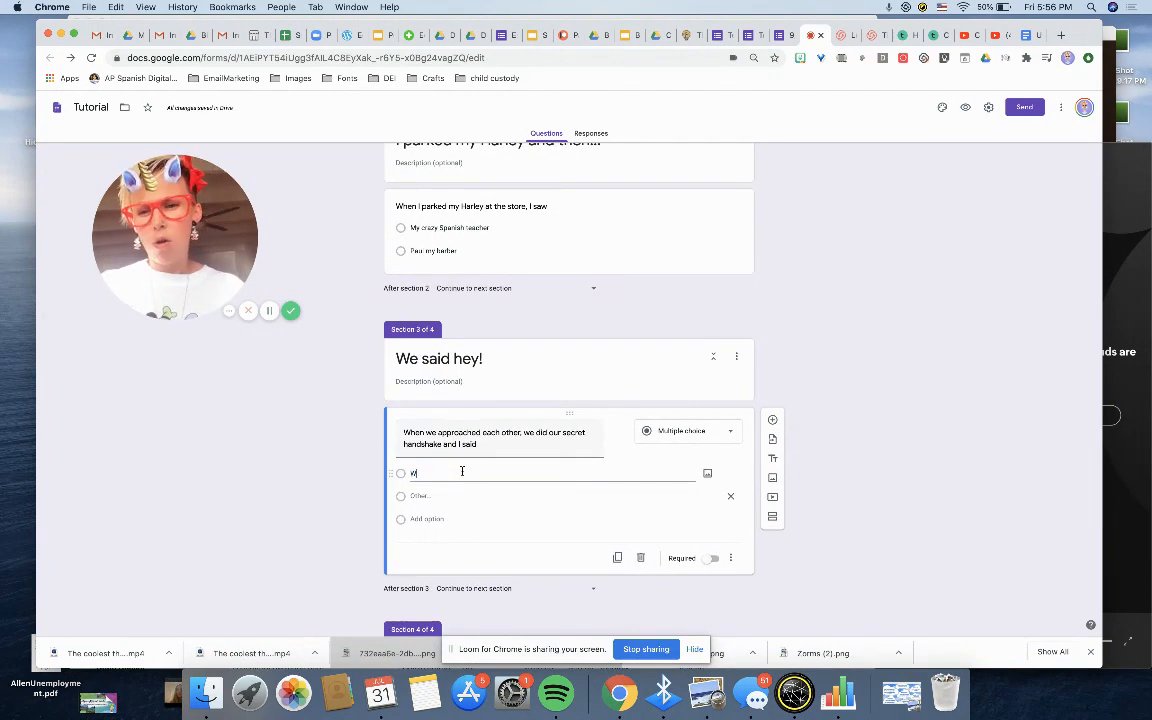
text(What are you eating)
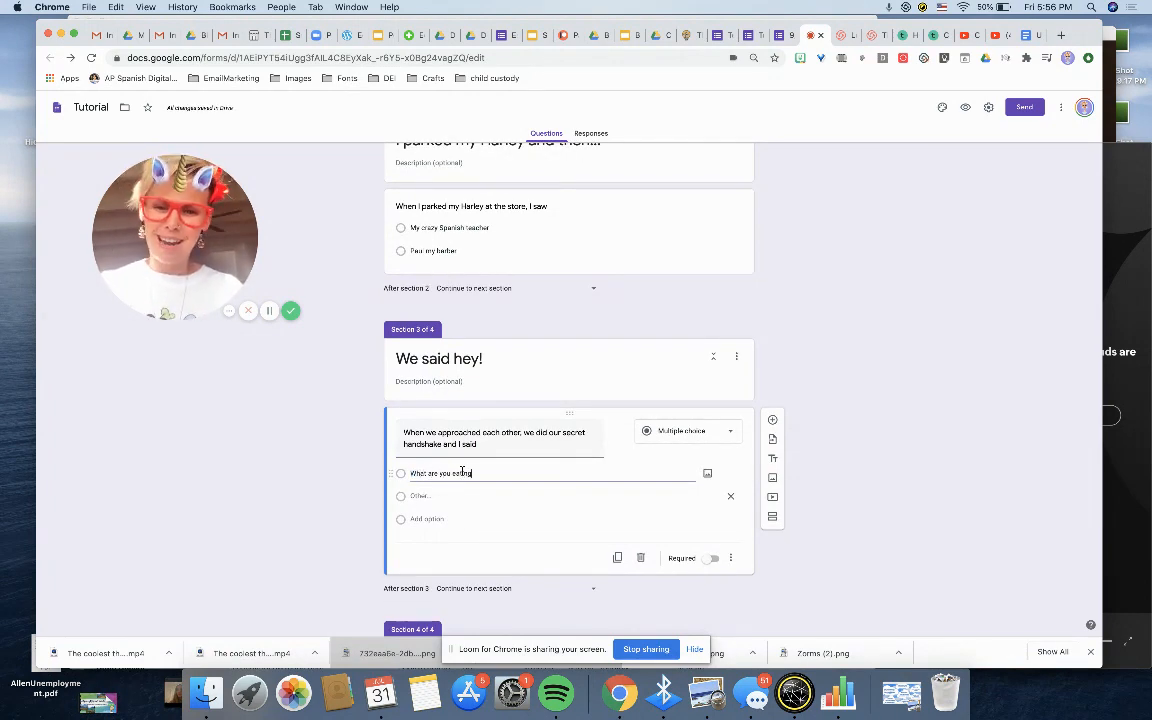
text(for dinner?)
text(What are you doing here!?)
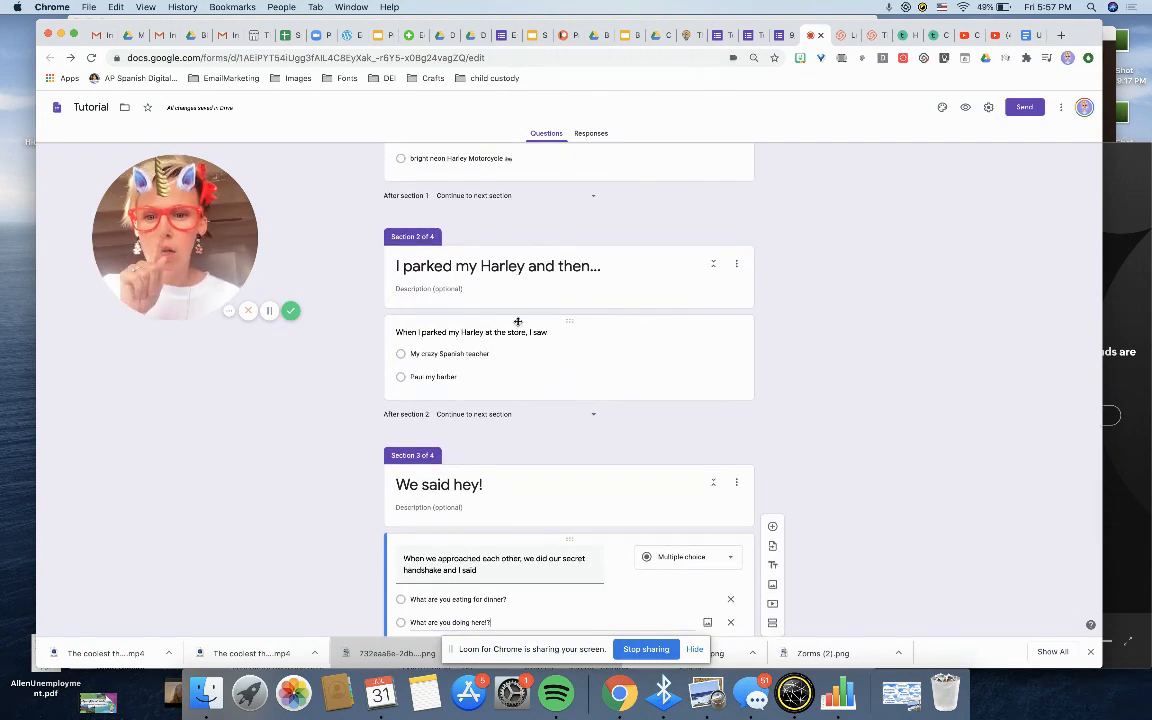
mouse_move(582, 350)
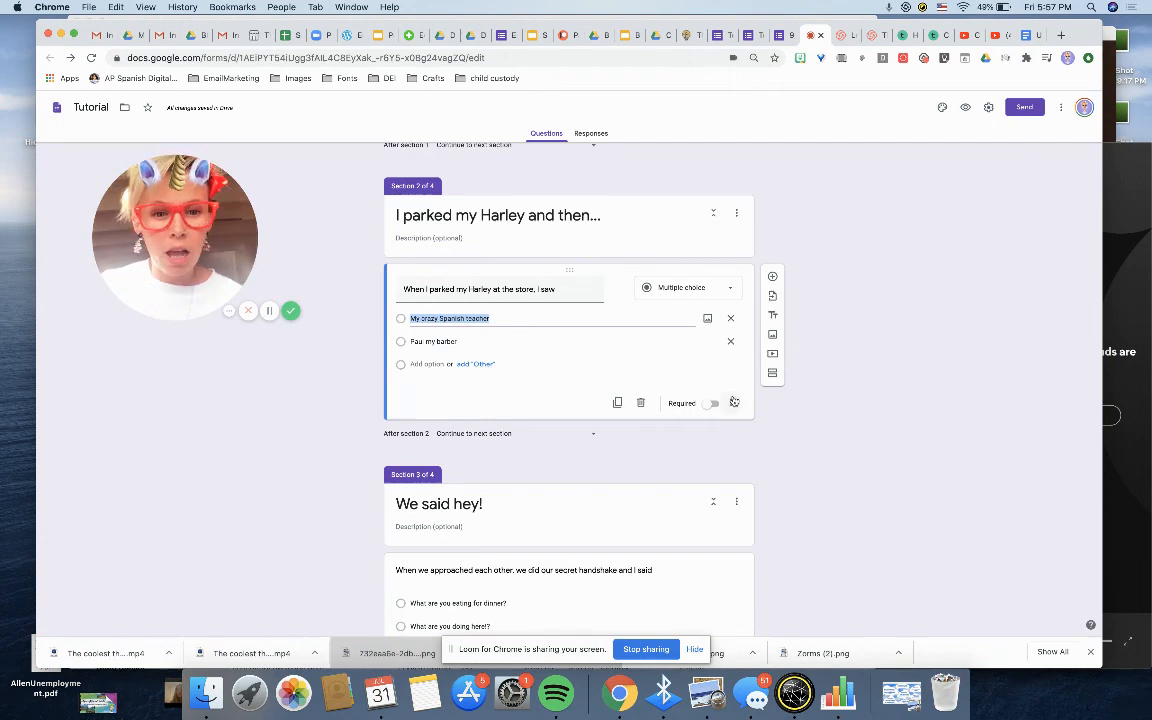
Step: Enable answer-based routing on the Harley store question, sending answers to section 3 'We said hey!'
click(731, 403)
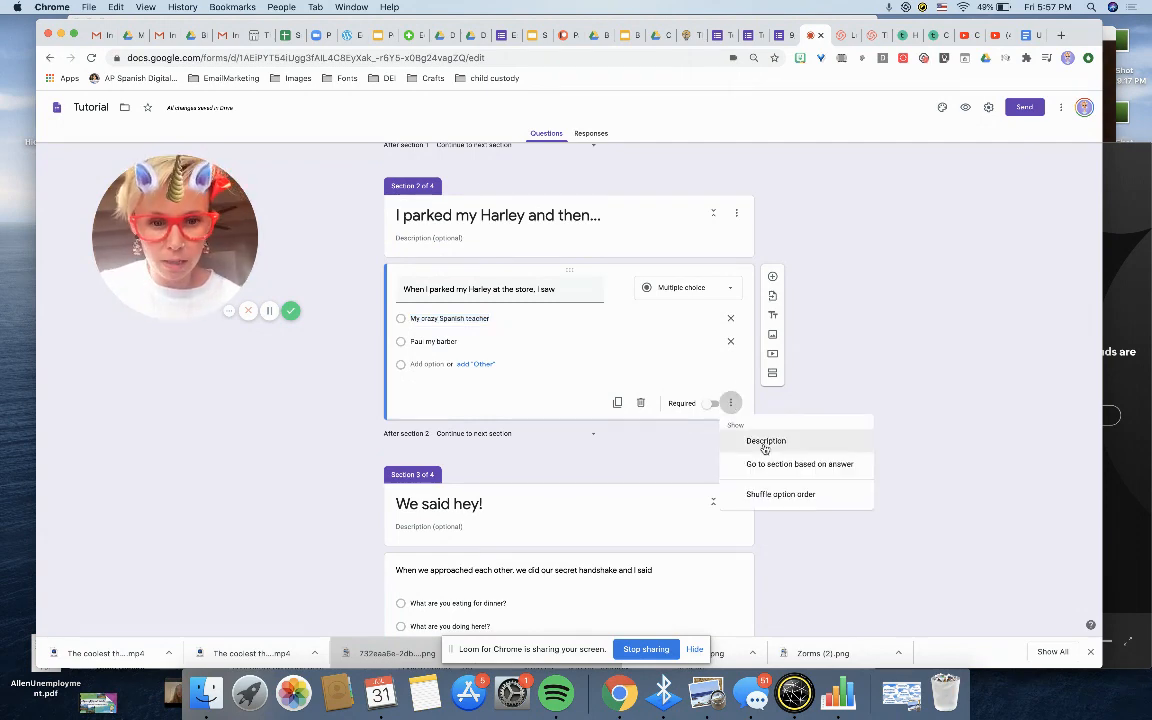
click(799, 464)
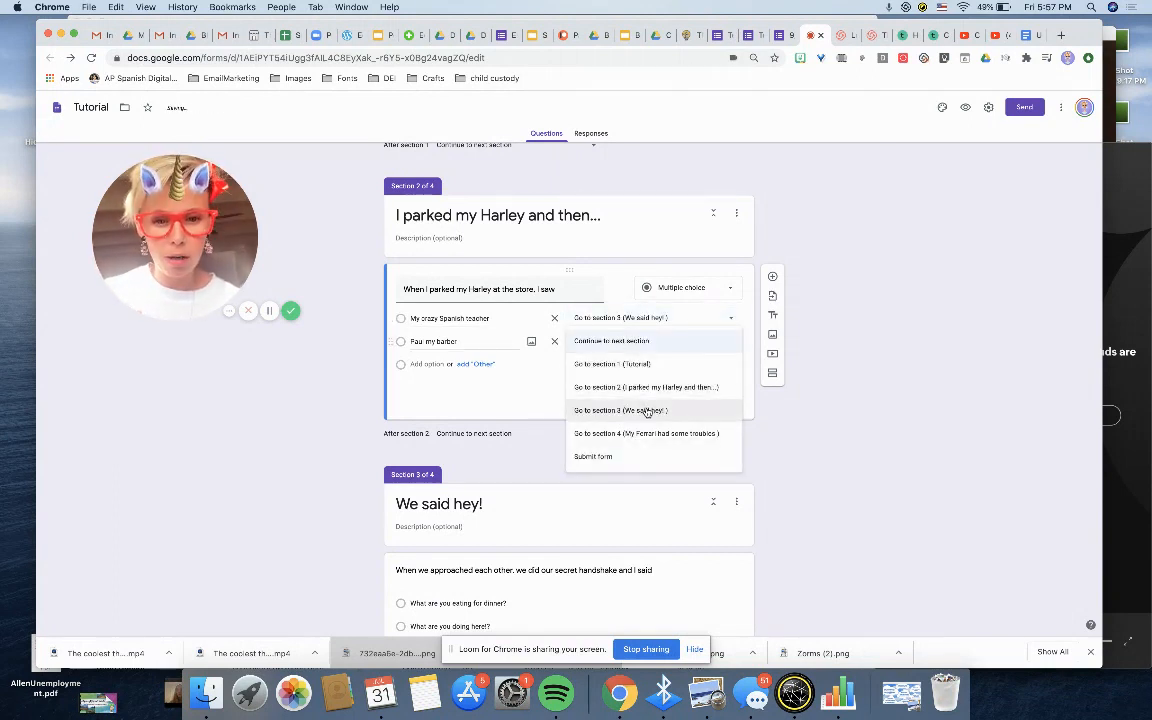
click(620, 410)
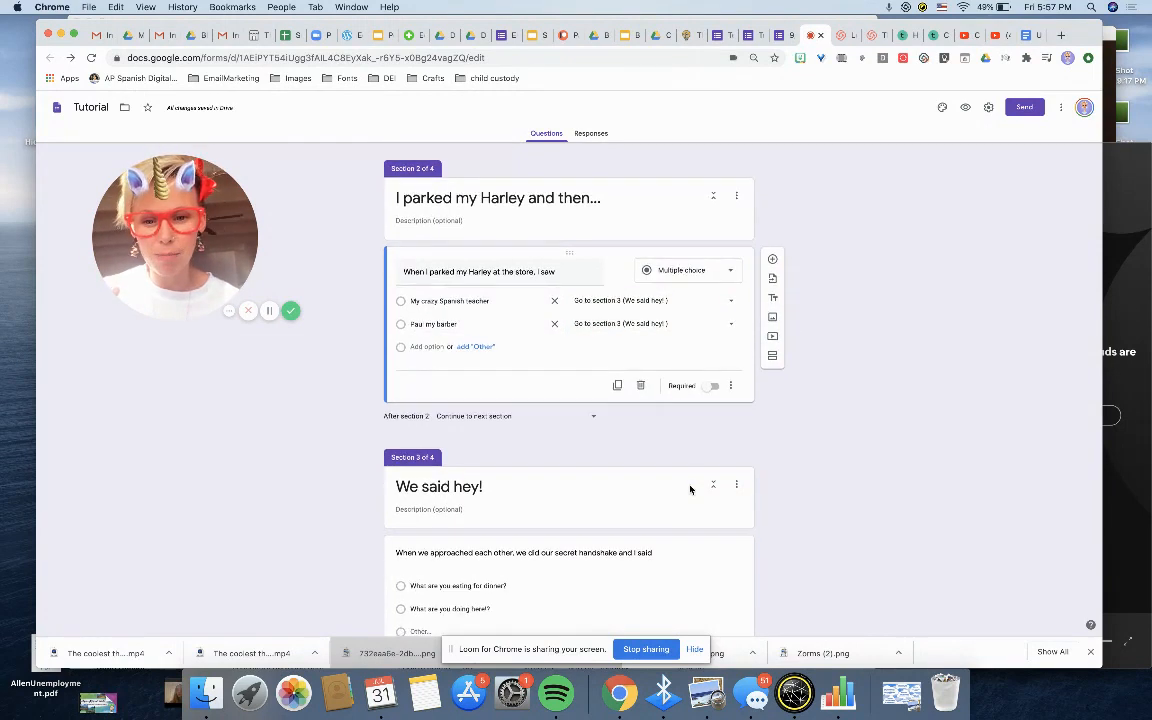
click(737, 279)
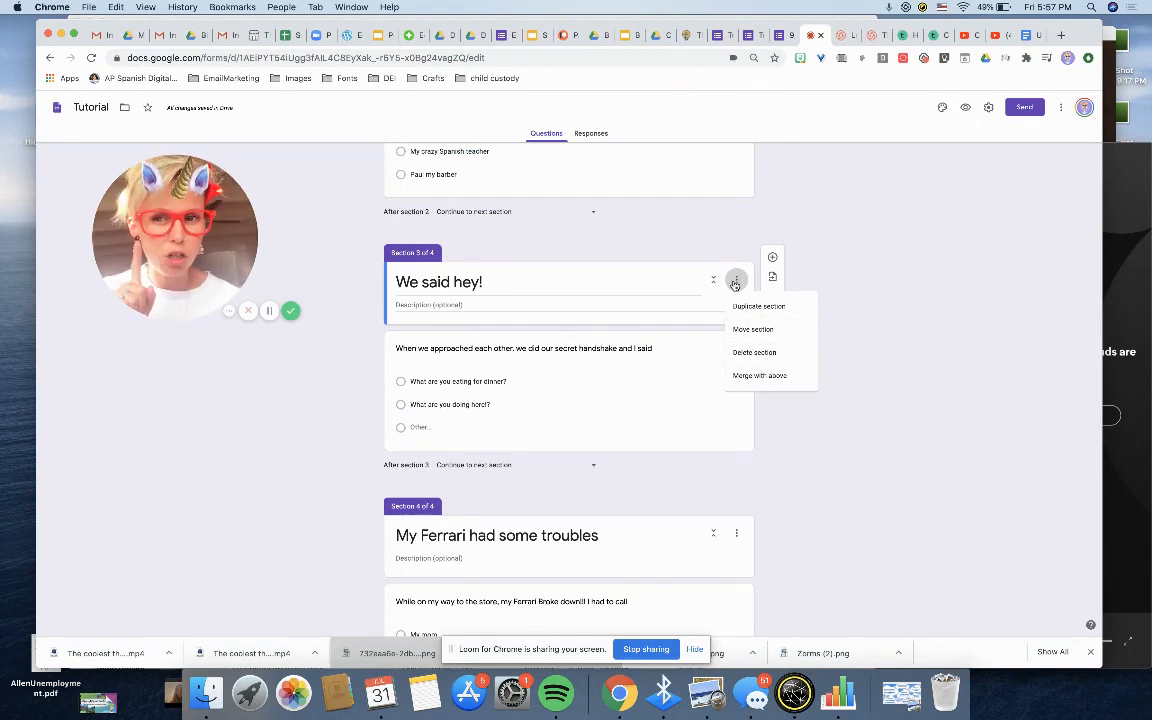
Step: Duplicate the 'We said hey!' section and start personalising the copy's question for Loca
click(759, 306)
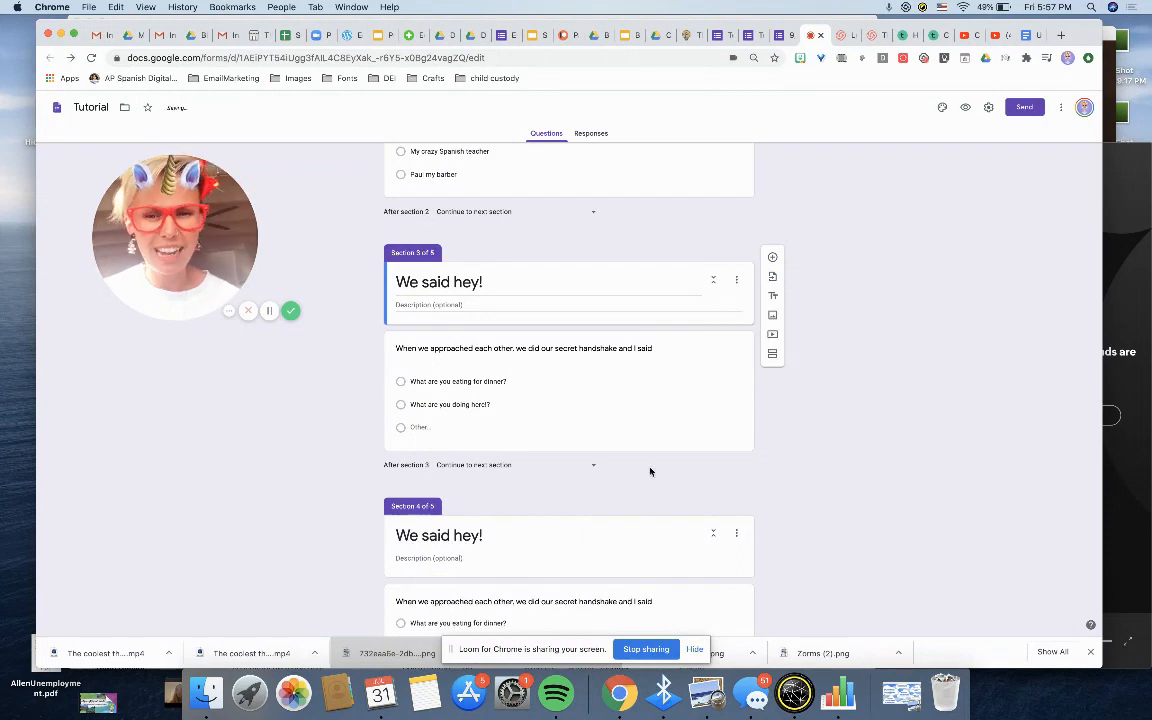
scroll(down, 3)
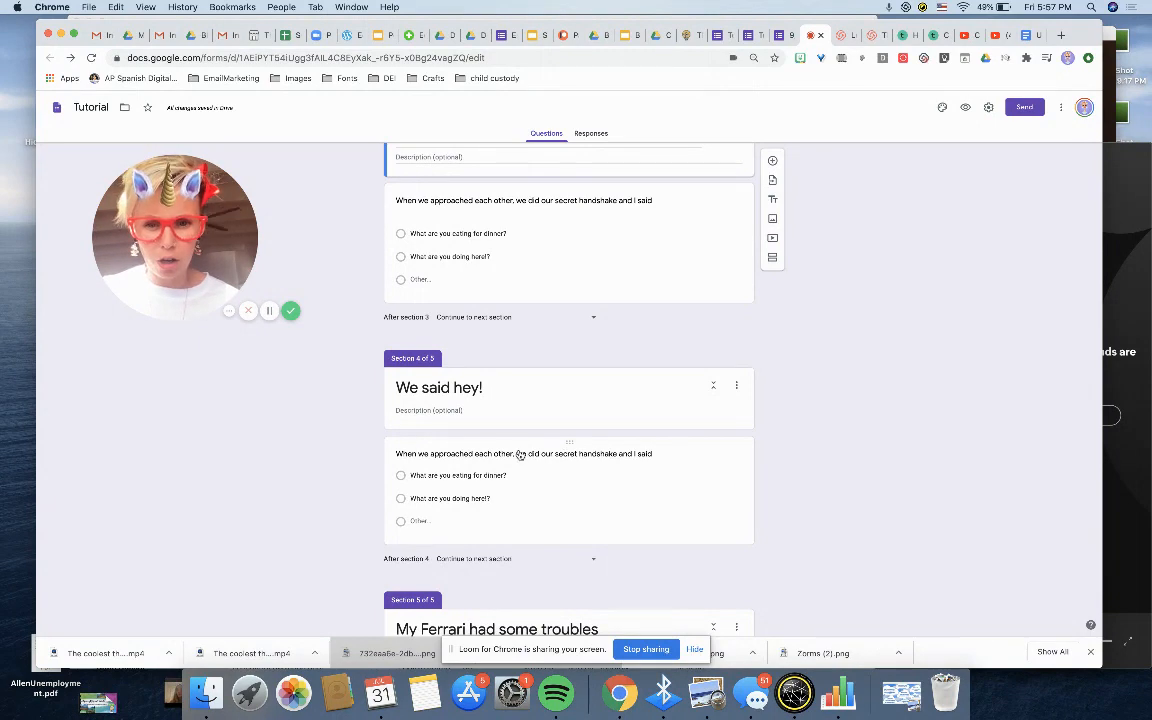
click(523, 453)
text(Paul and I)
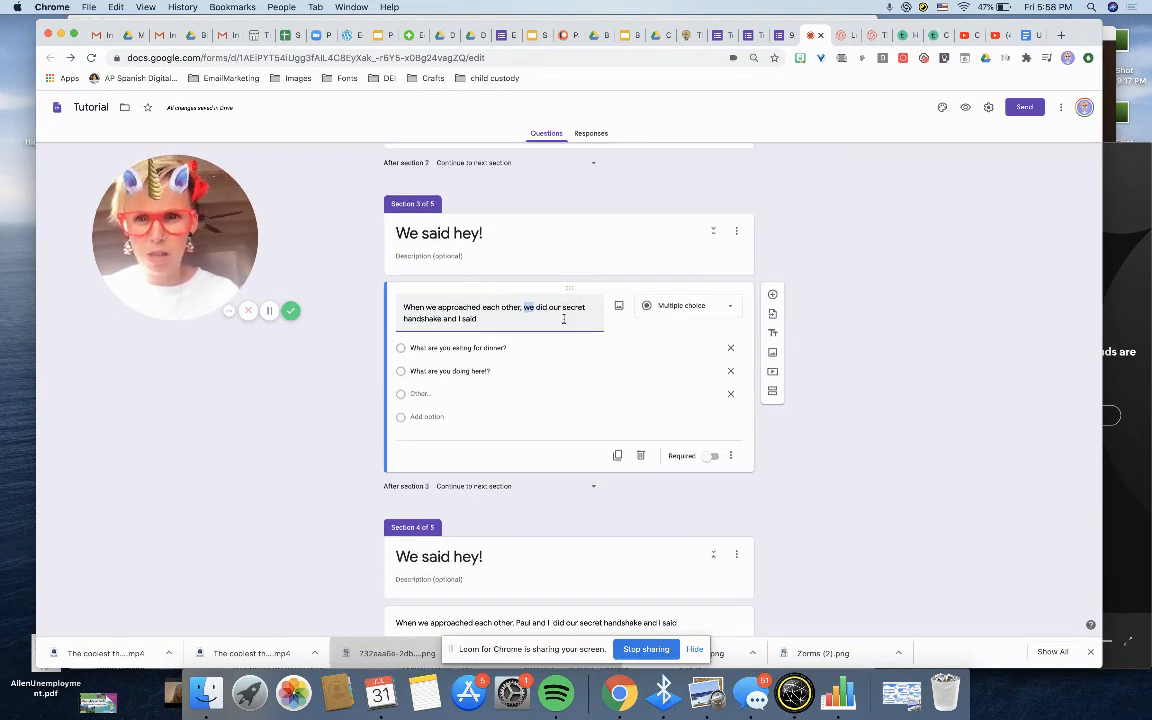
scroll(down, 3)
text(La Loca and I)
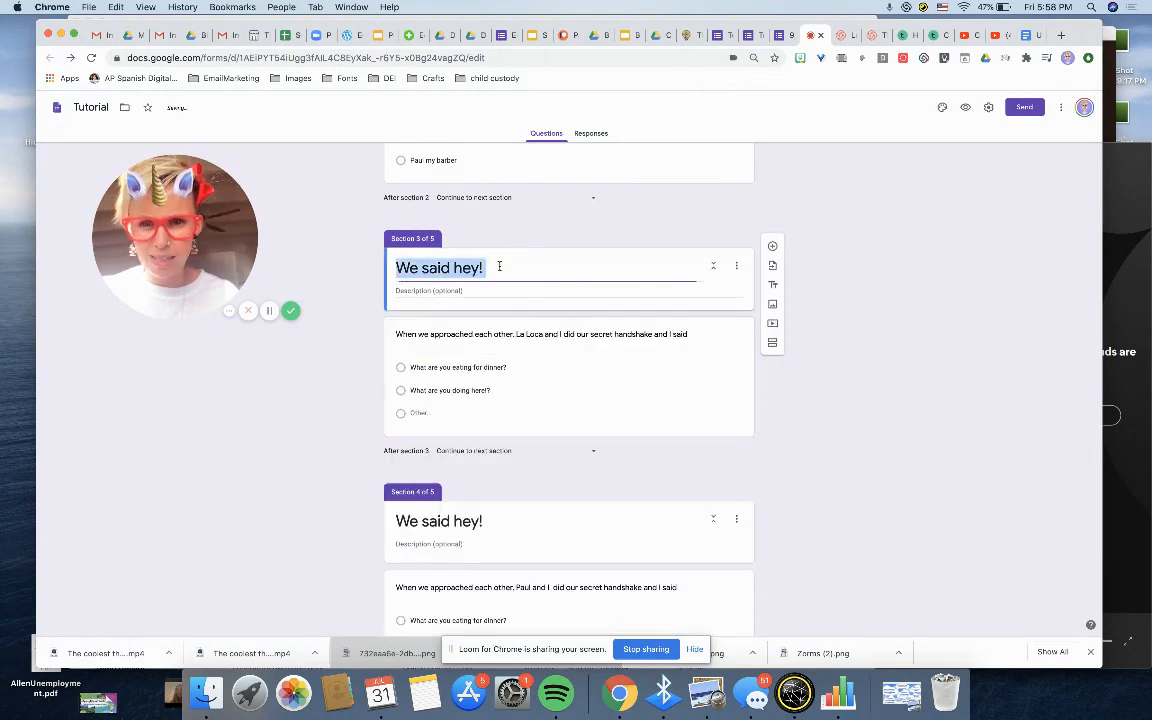
text(Lqca)
click(547, 521)
text( Paul)
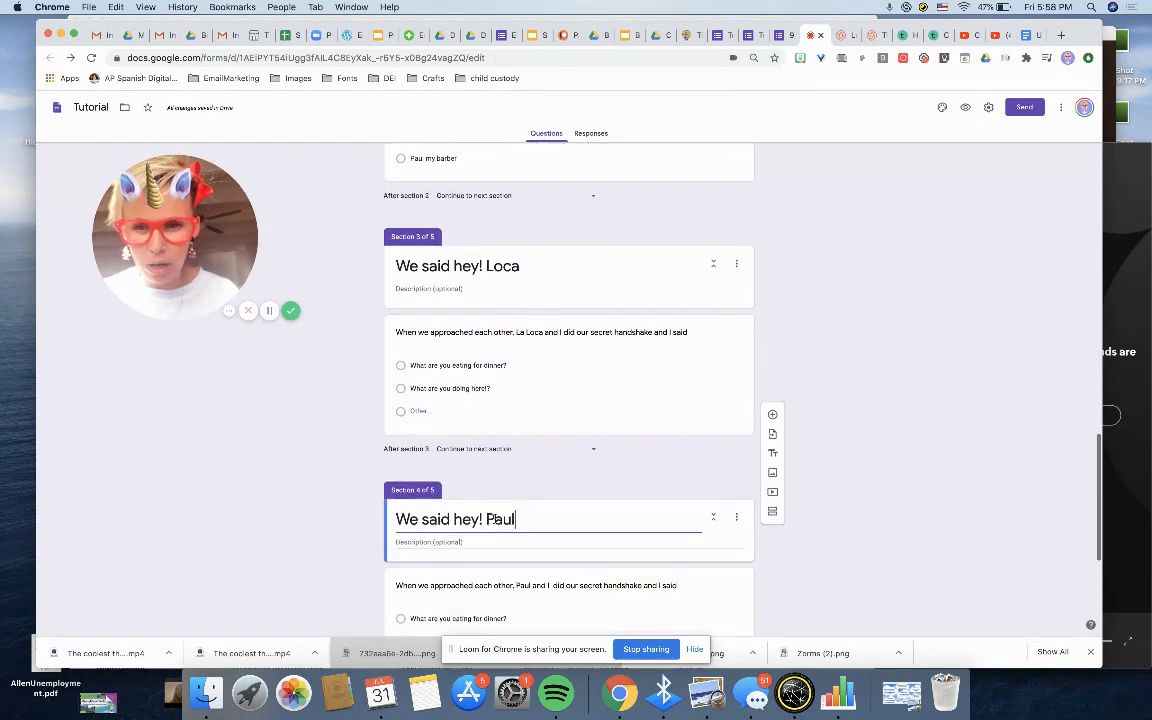
Step: Route the 'Paul my barber' answer to section 4, 'We said hey! Paul'
scroll(down, 3)
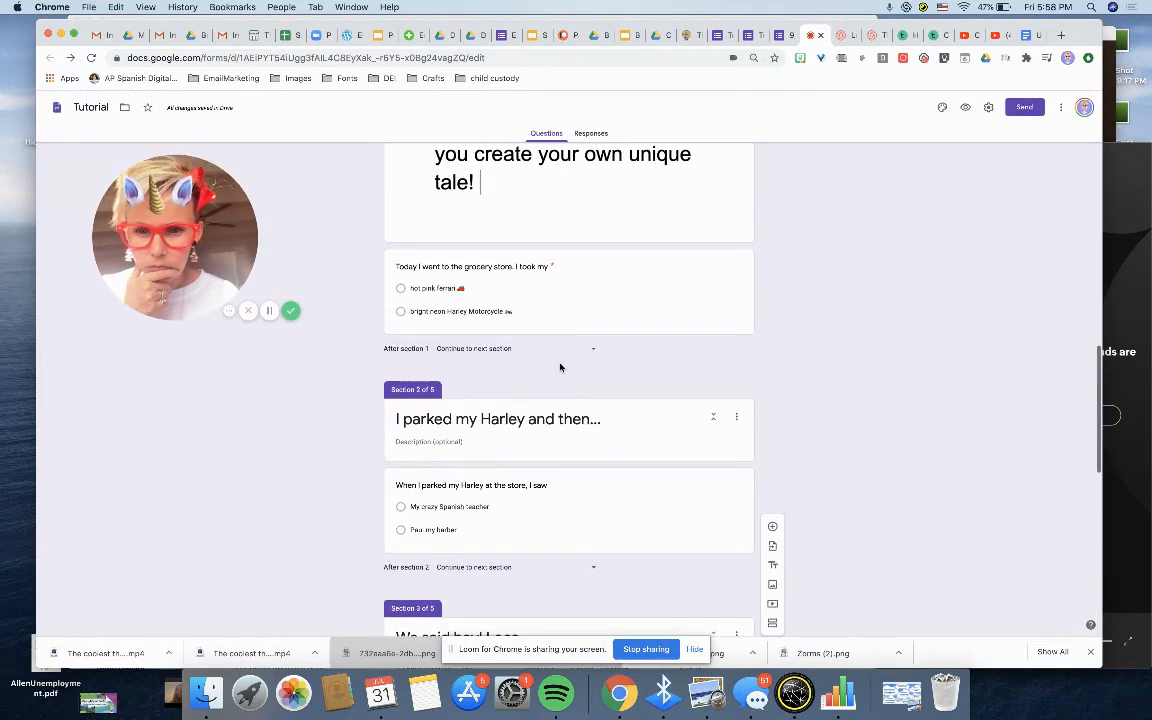
click(471, 485)
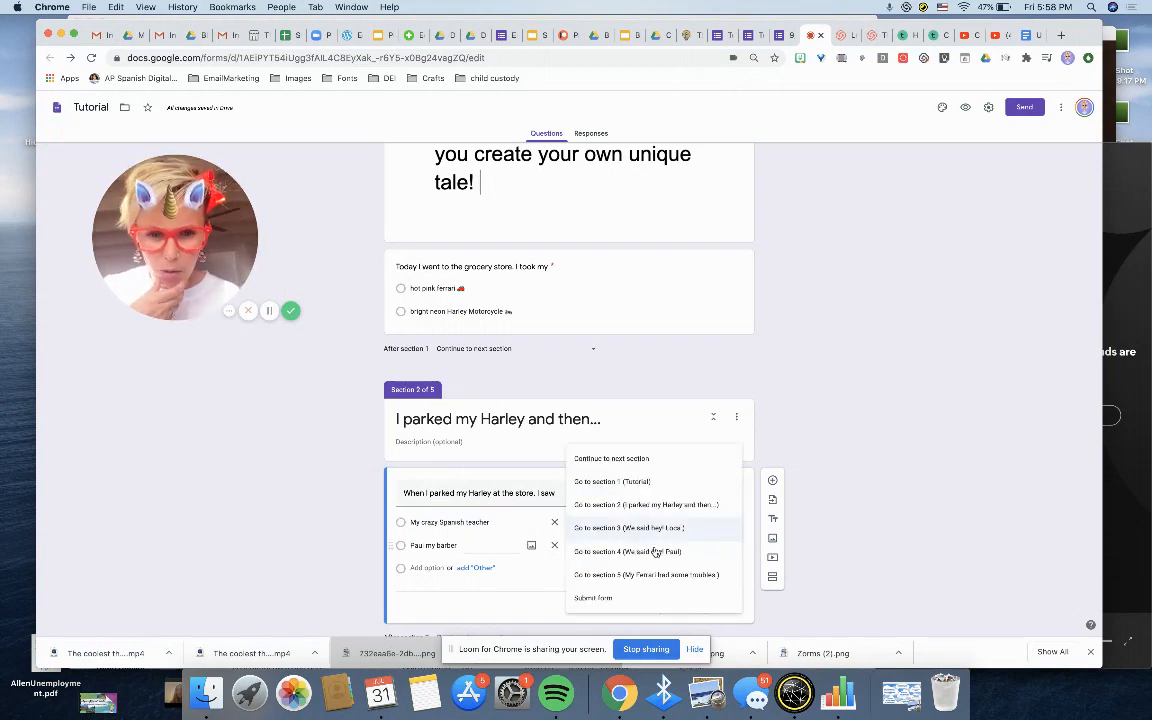
click(629, 528)
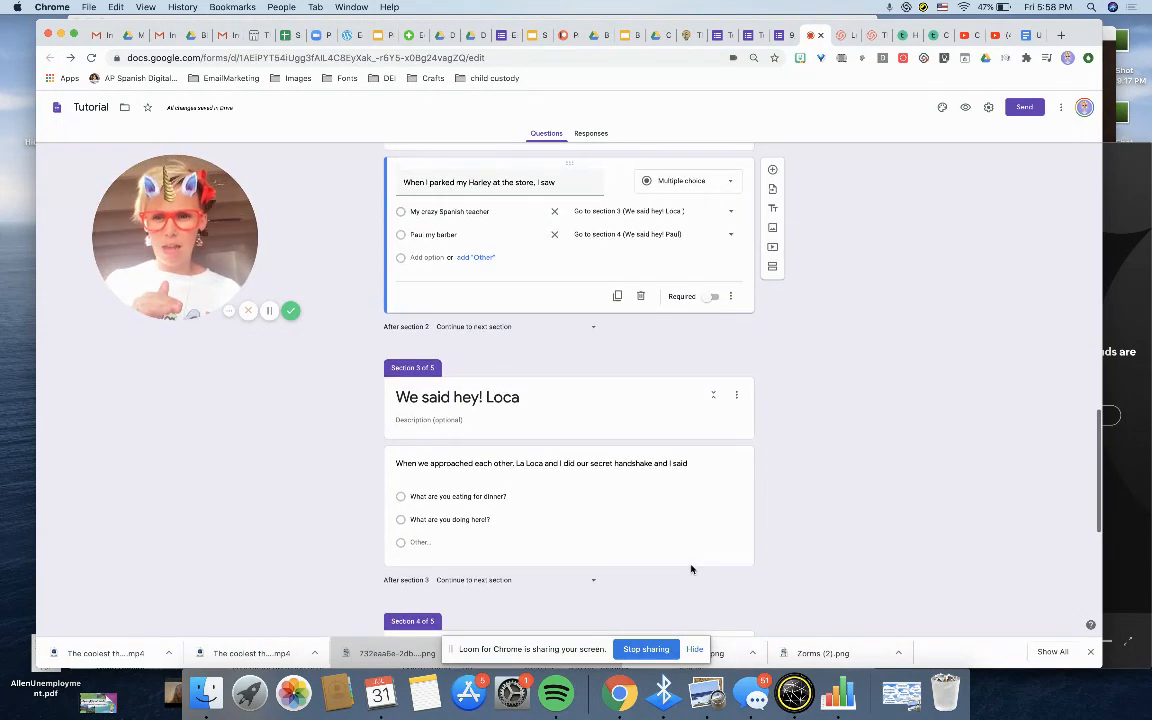
scroll(down, 3)
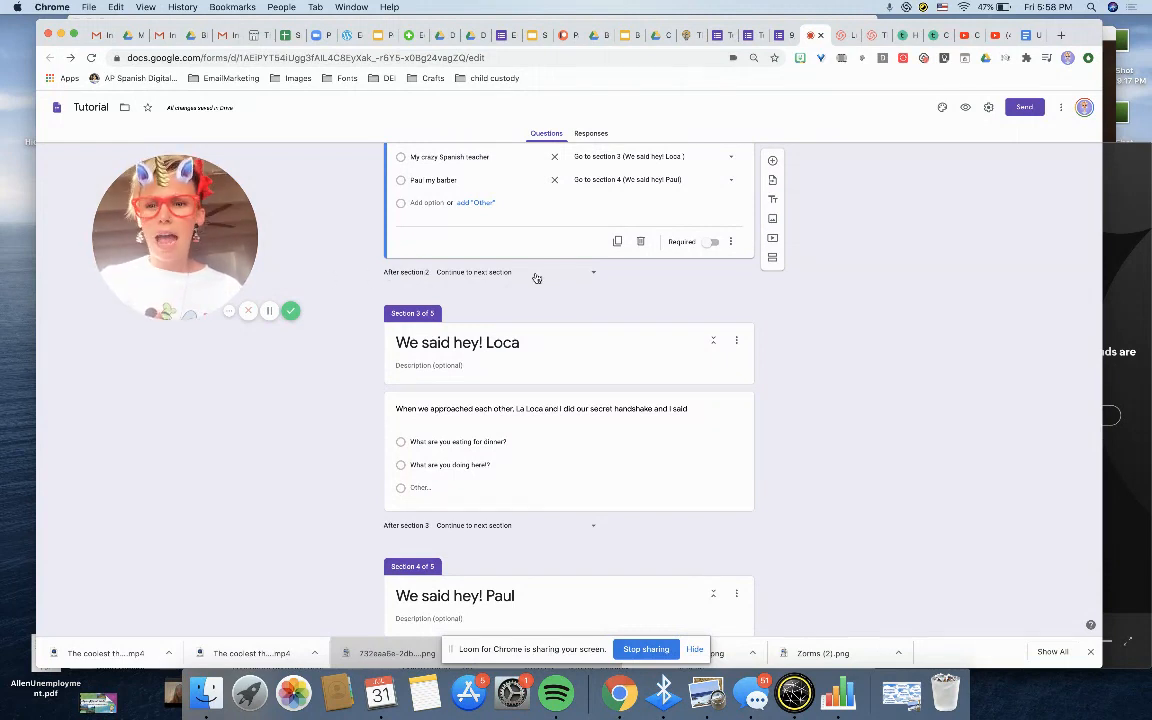
Step: Set 'After section 2' back to continue to the next section
click(593, 272)
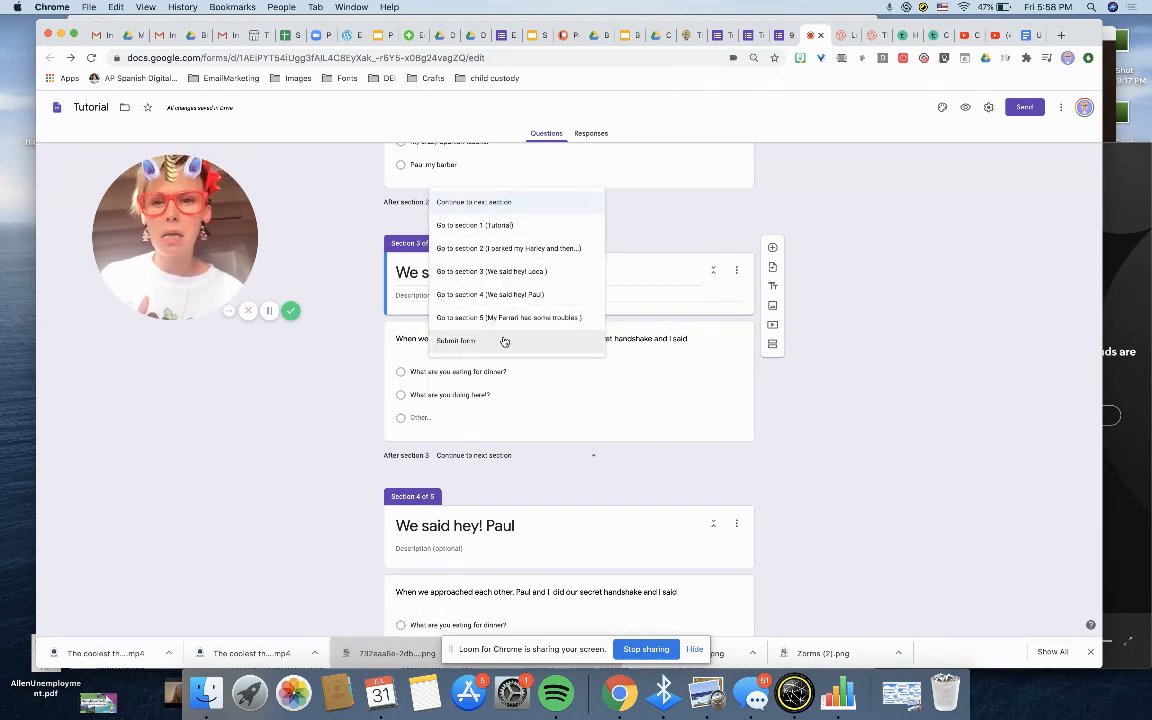
click(456, 341)
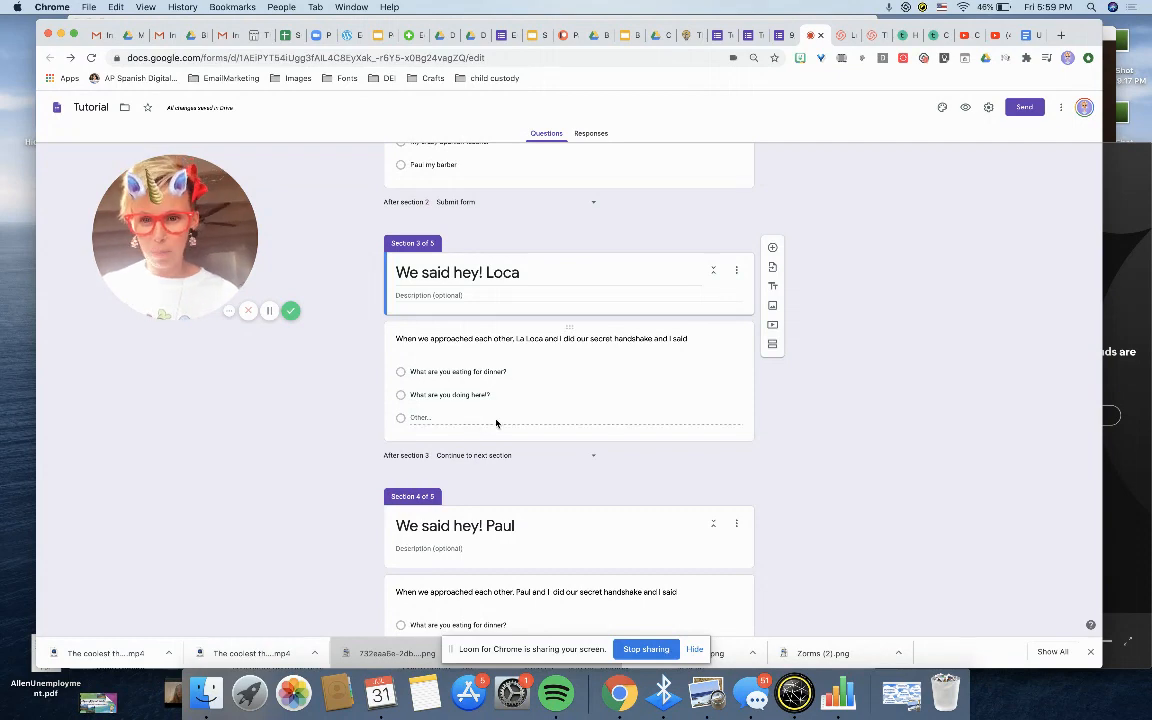
scroll(down, 3)
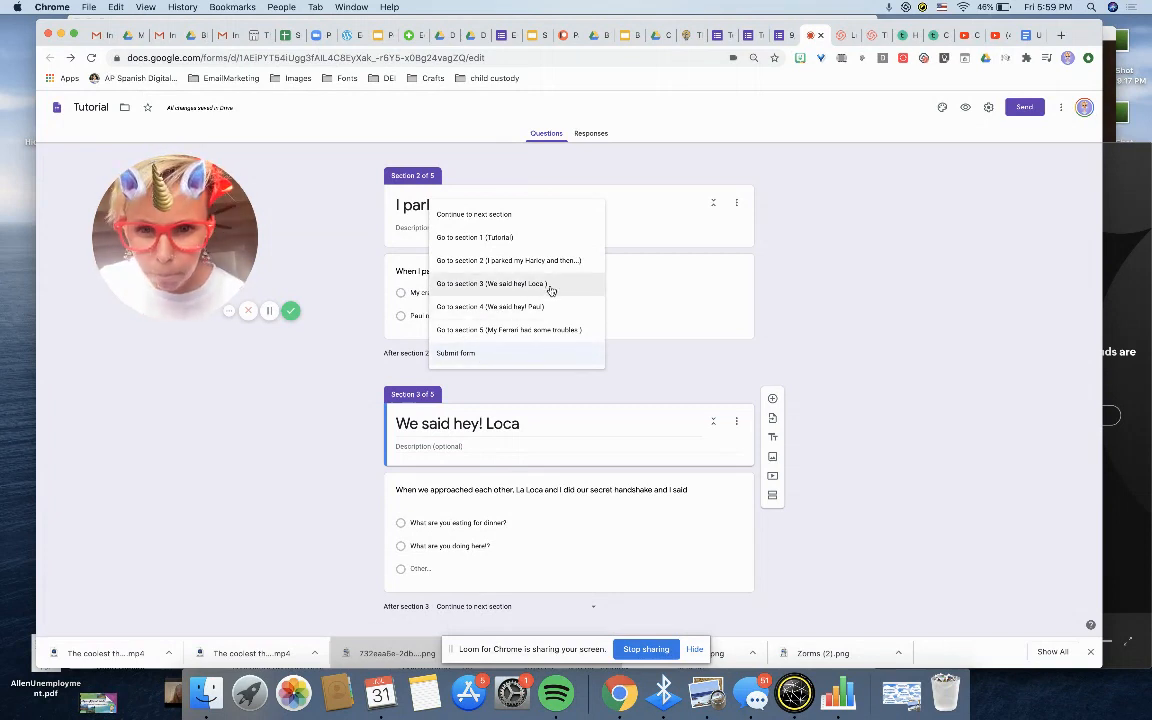
click(737, 202)
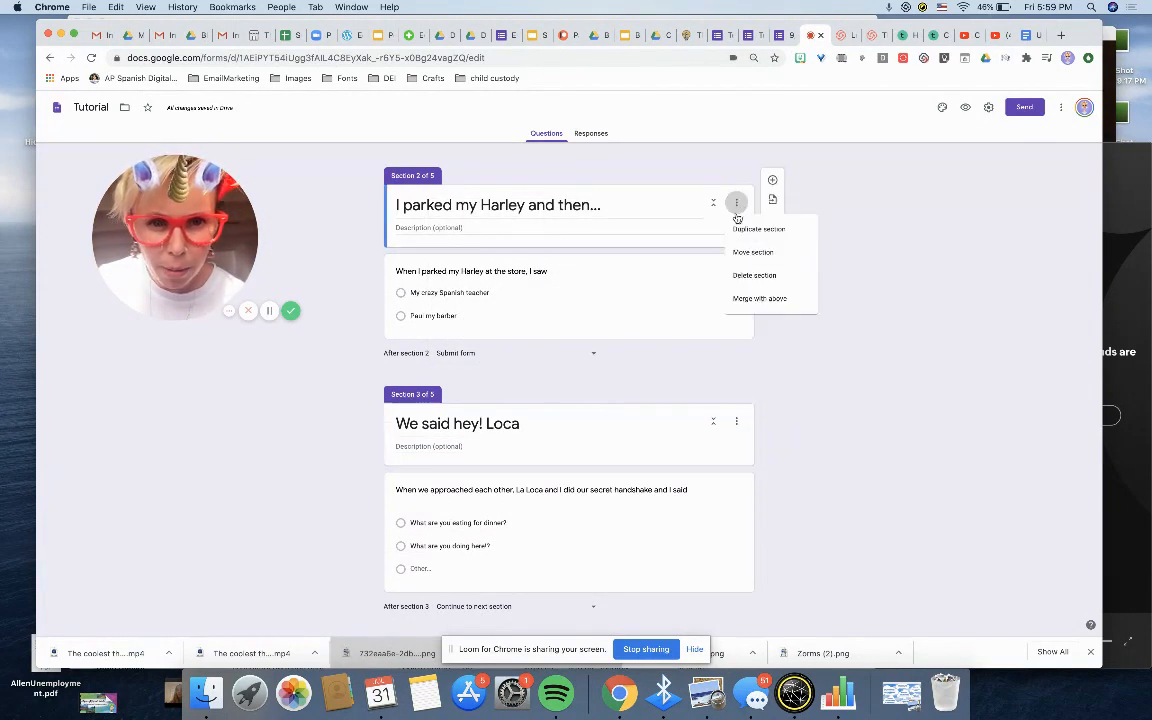
click(471, 271)
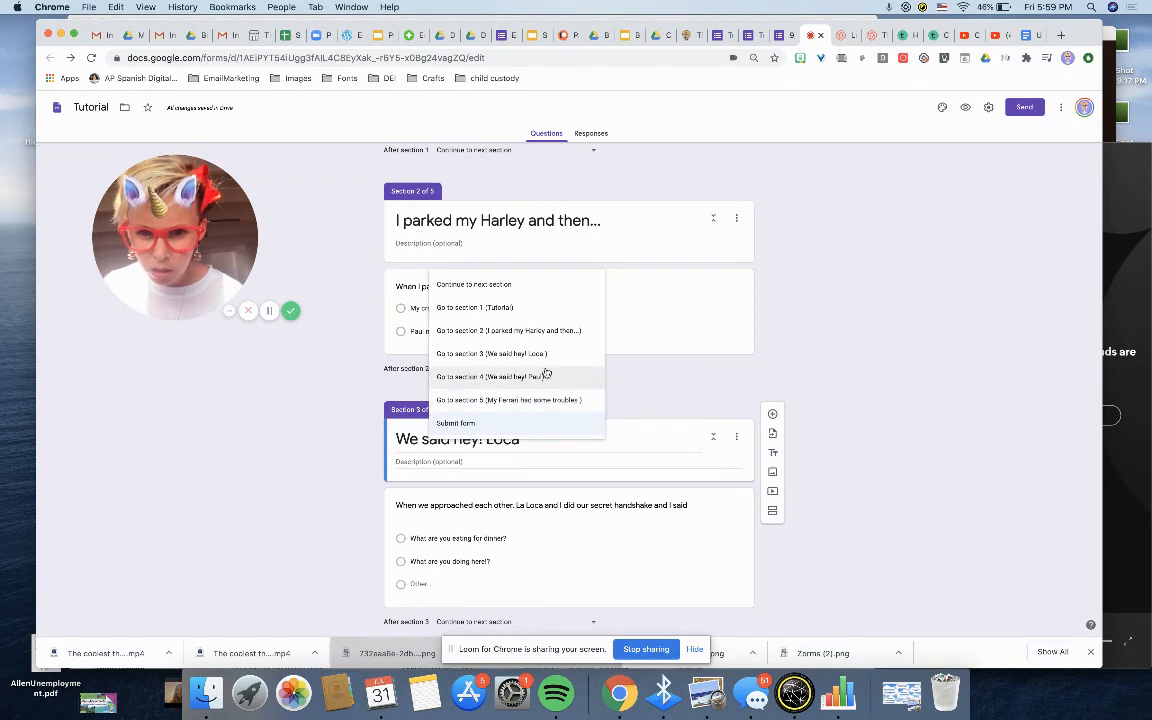
click(473, 368)
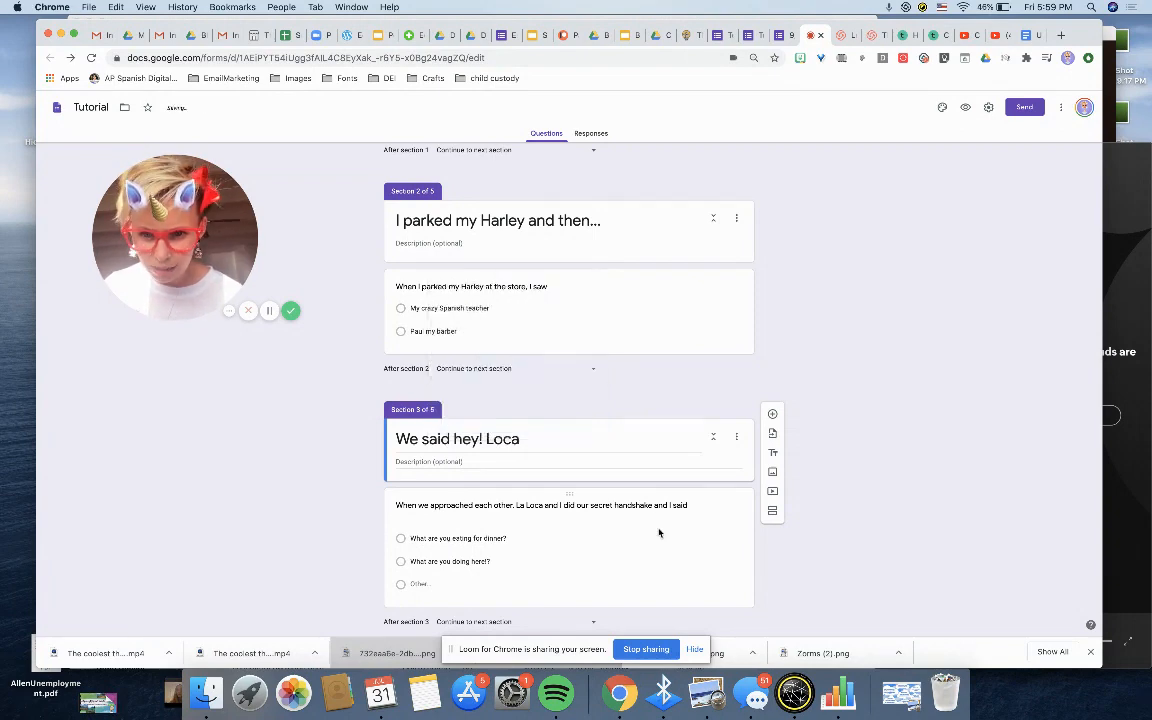
Step: Set 'After section 4' to submit the form
scroll(down, 3)
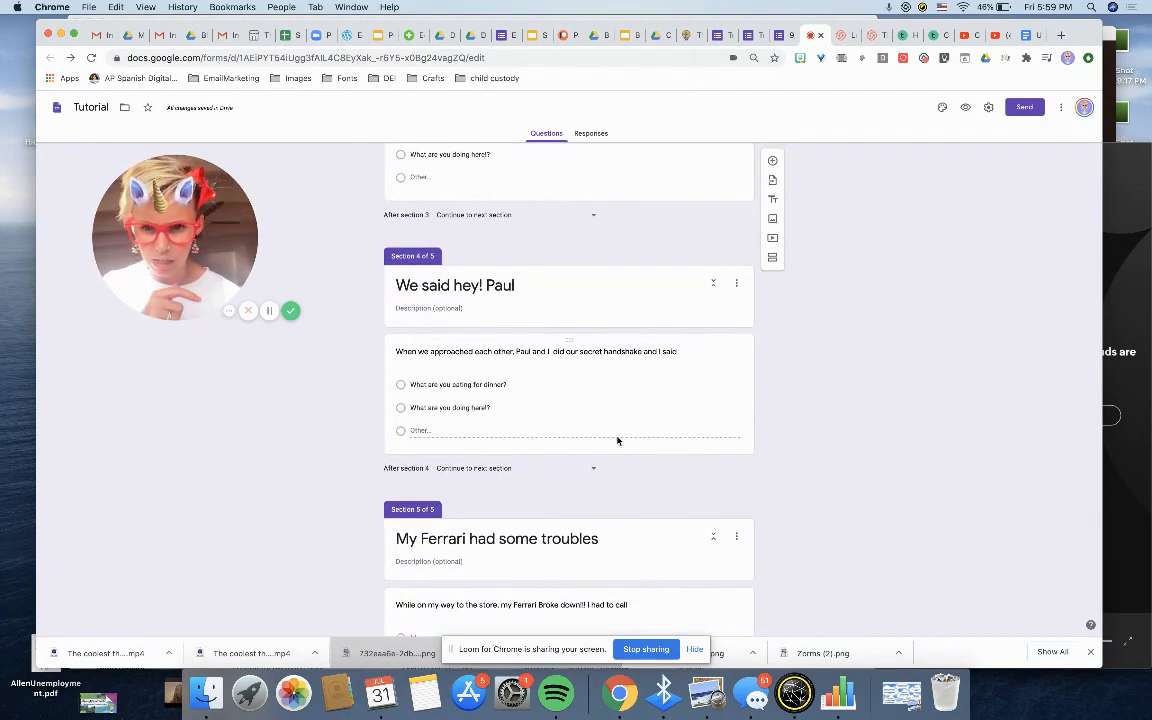
scroll(down, 3)
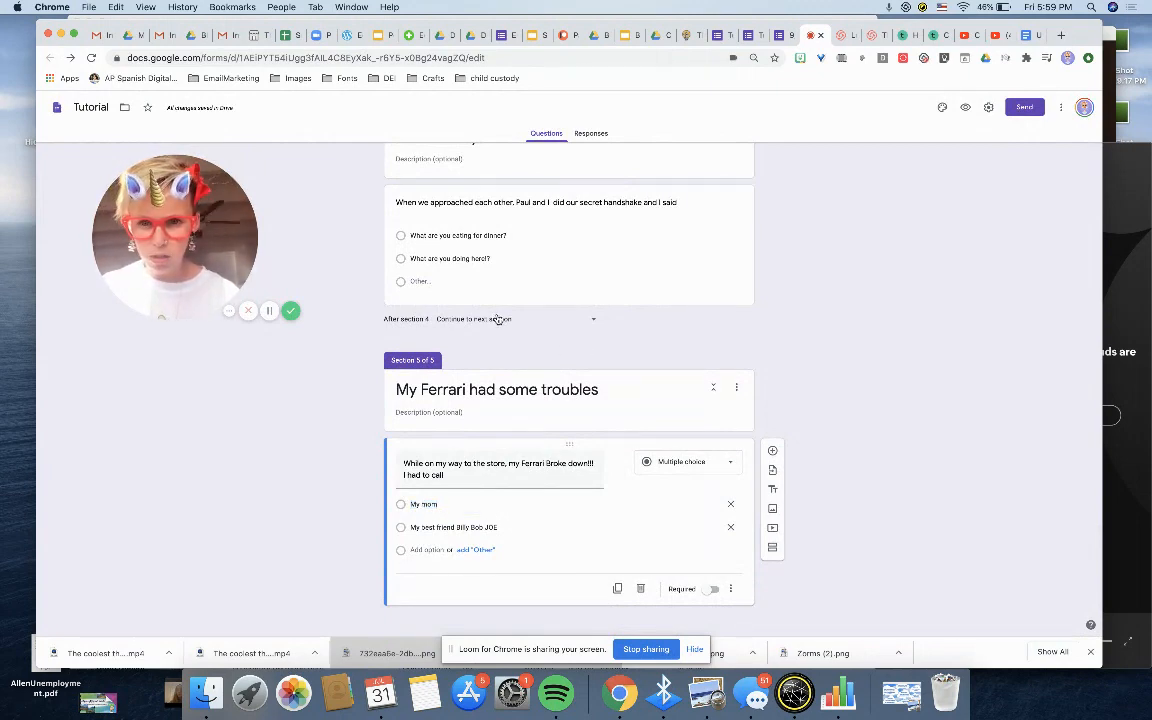
click(520, 318)
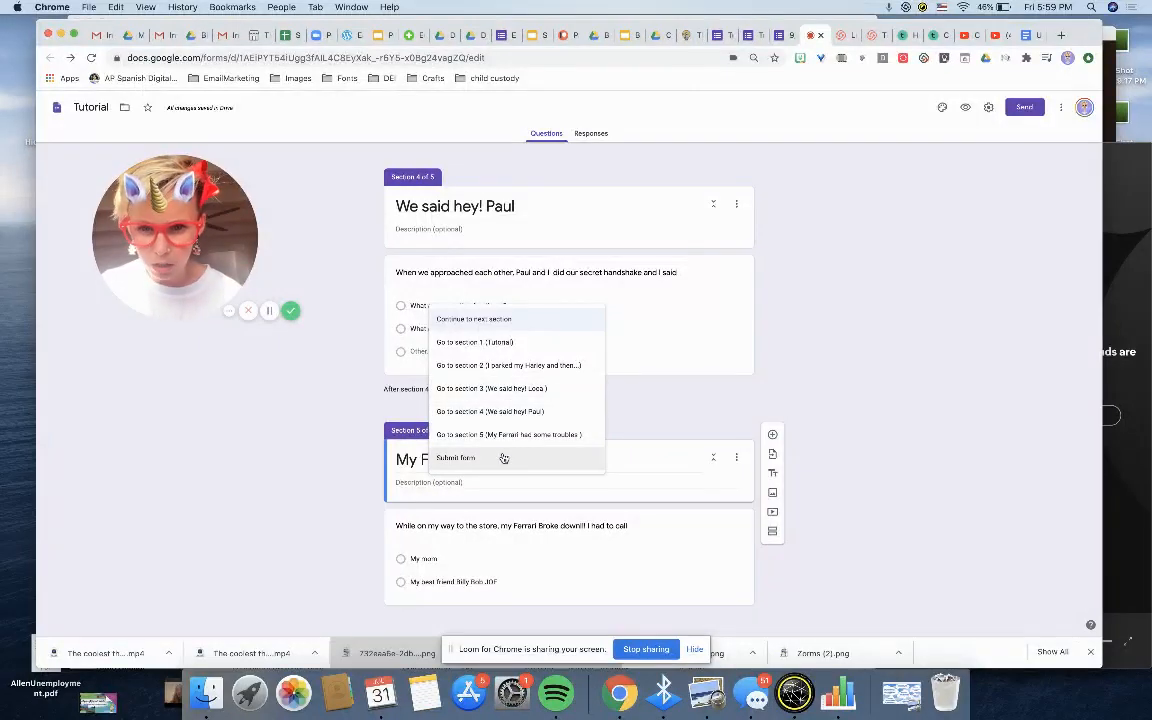
click(455, 457)
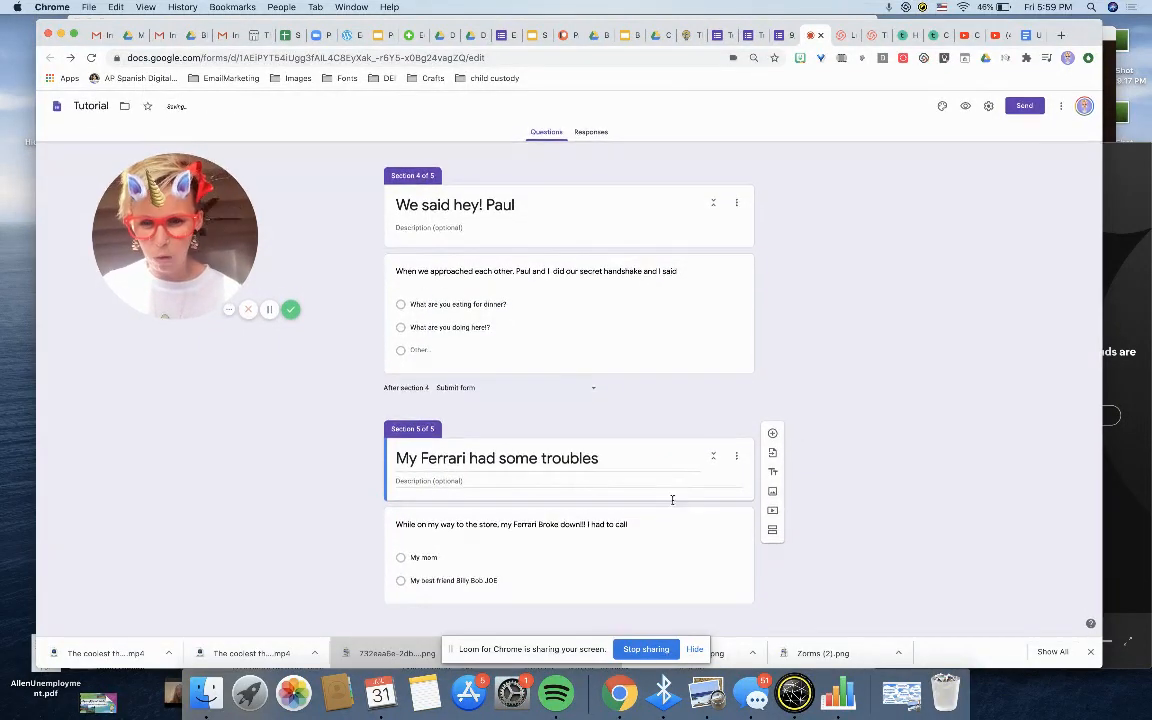
click(510, 524)
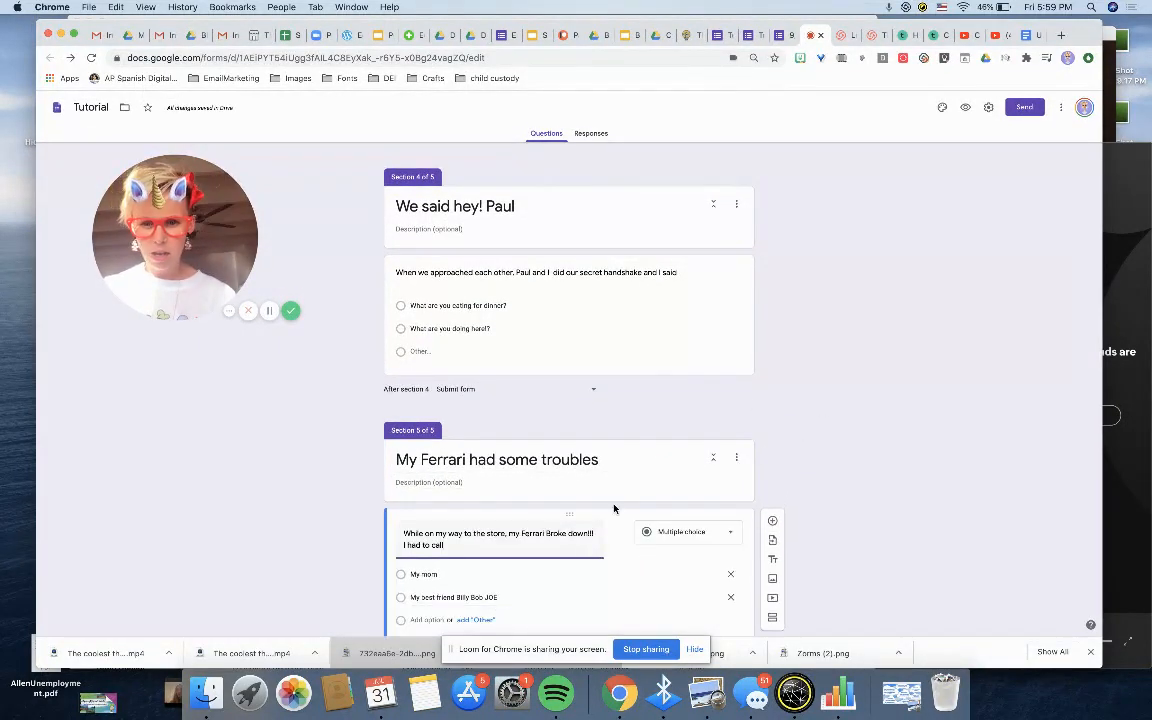
scroll(down, 3)
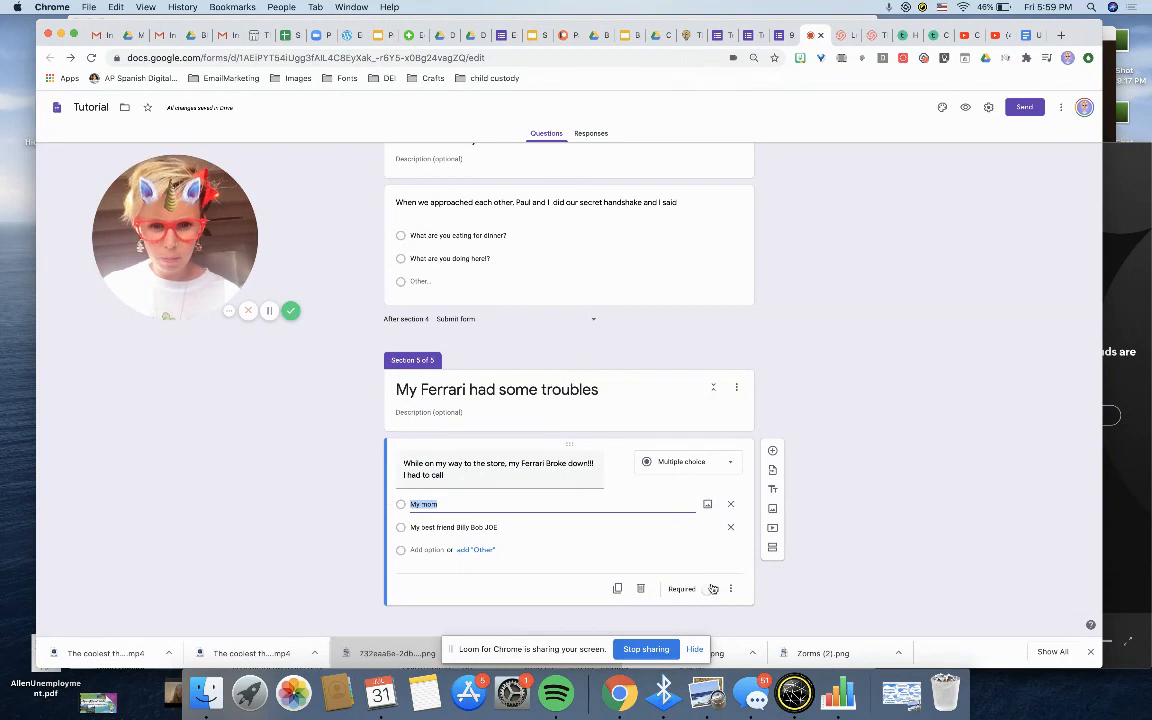
Step: Turn on 'Go to section based on answer' for the Ferrari breakdown question
click(730, 588)
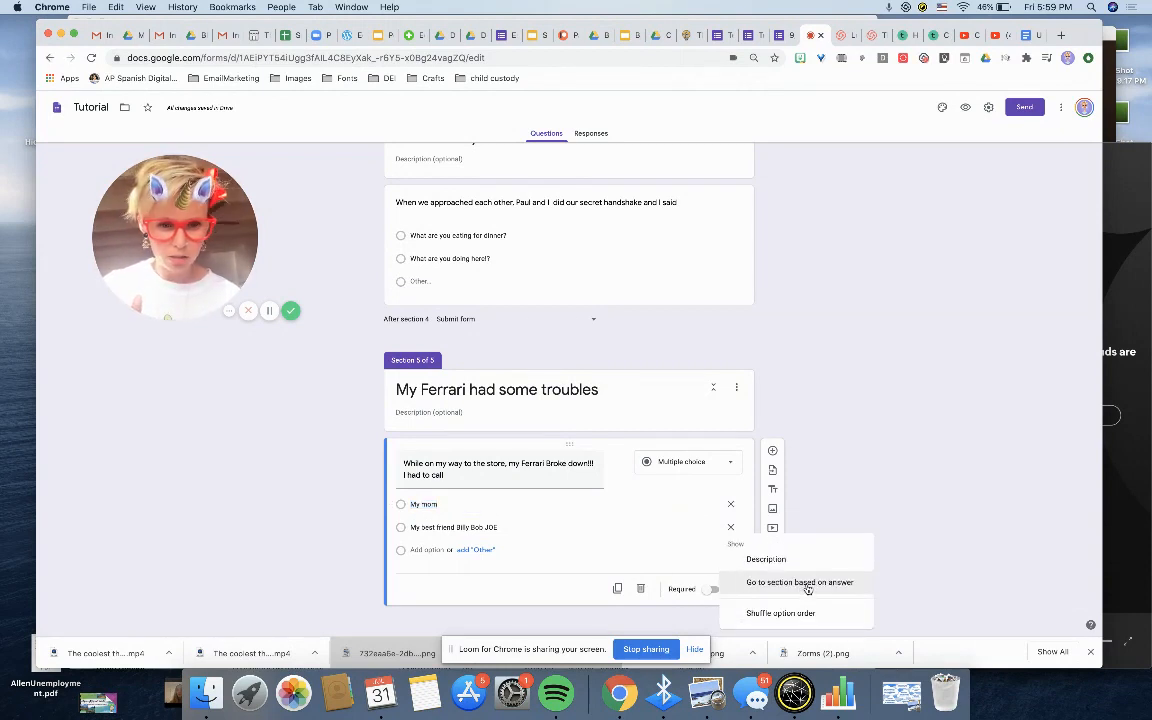
click(799, 582)
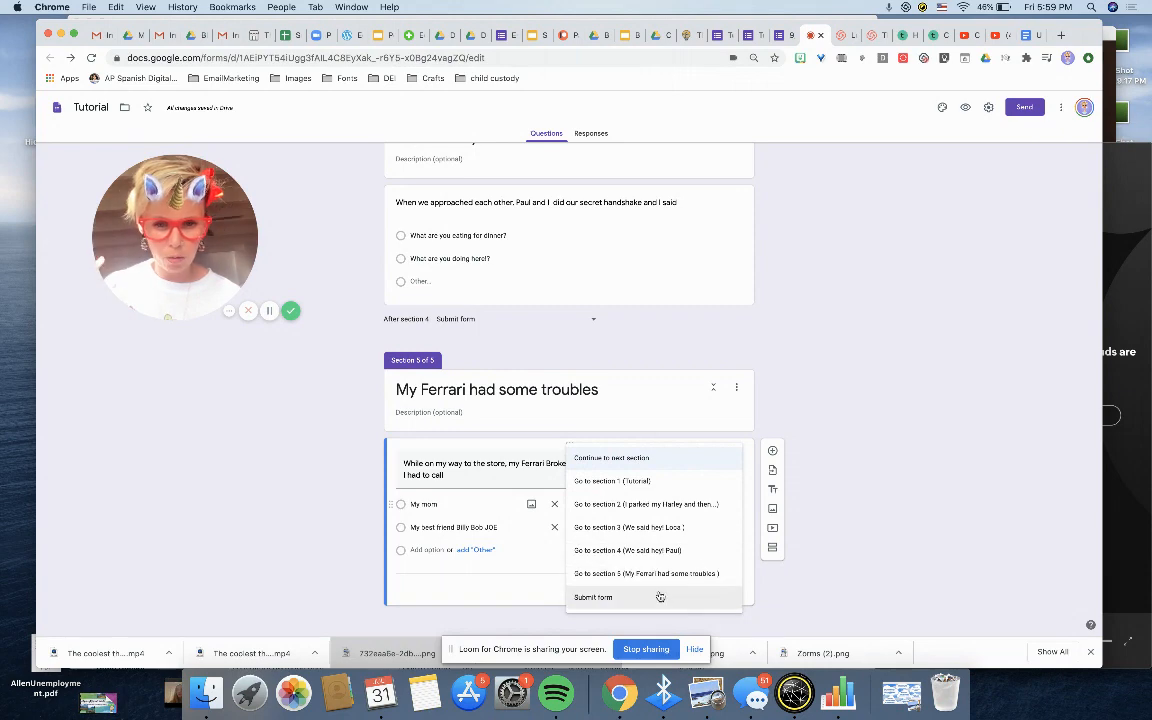
mouse_move(695, 530)
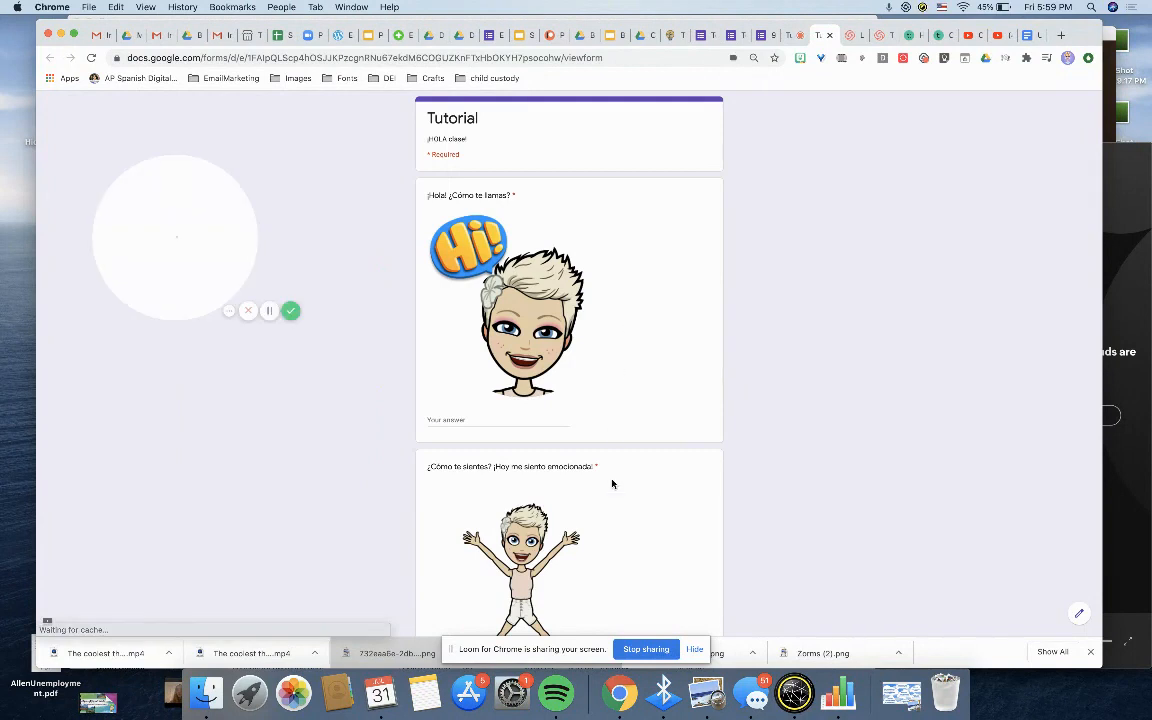
text(Ann)
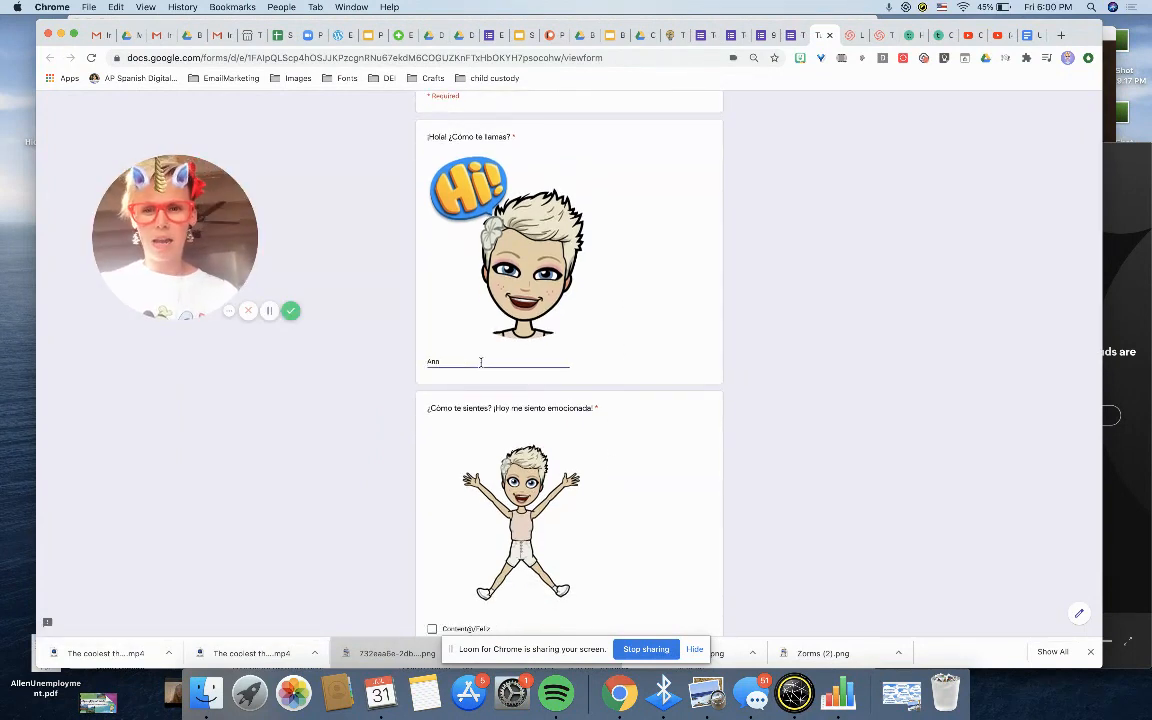
scroll(down, 3)
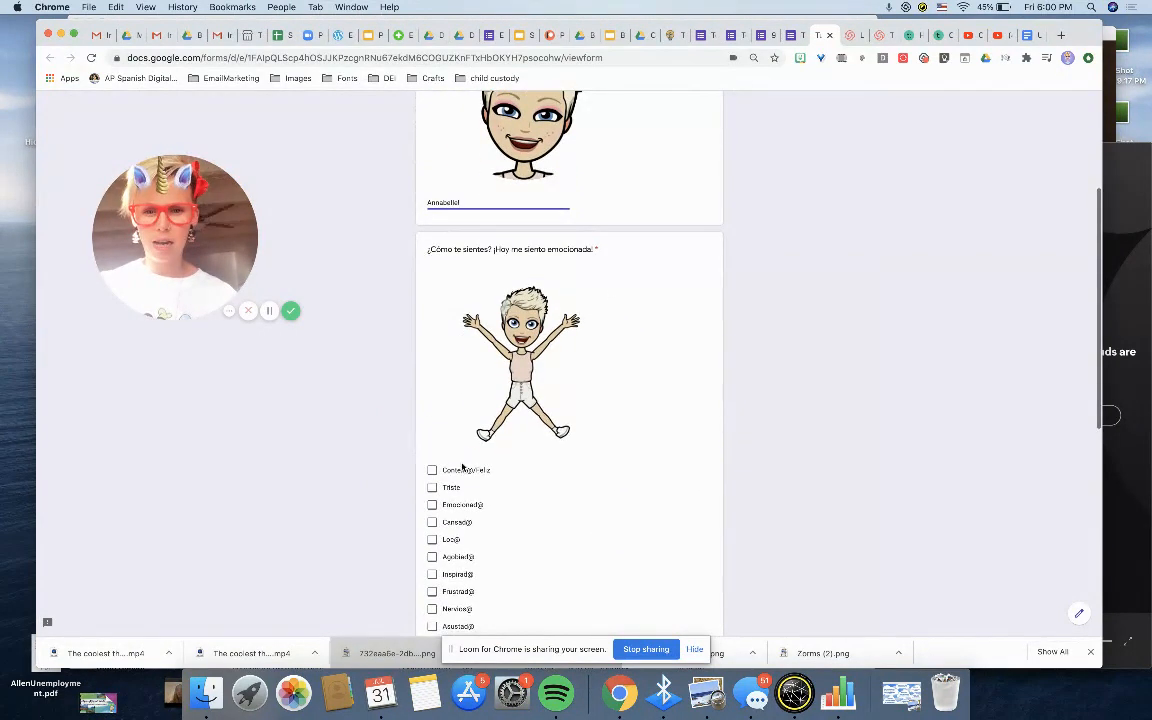
scroll(down, 3)
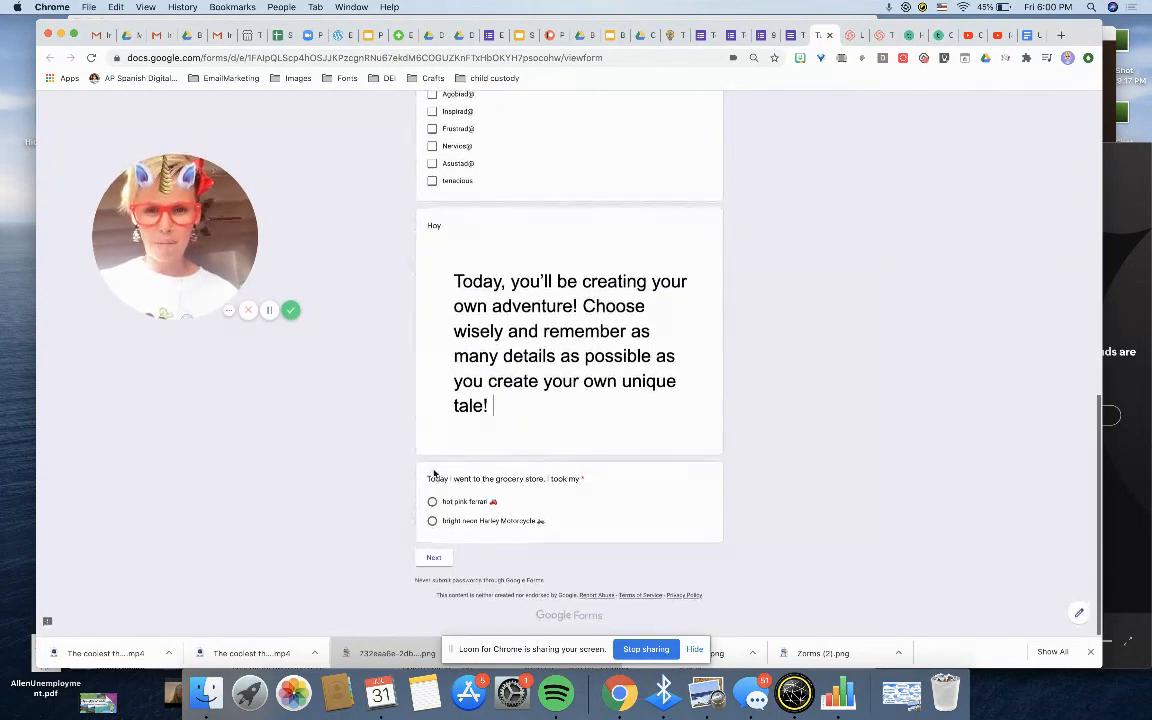
click(432, 501)
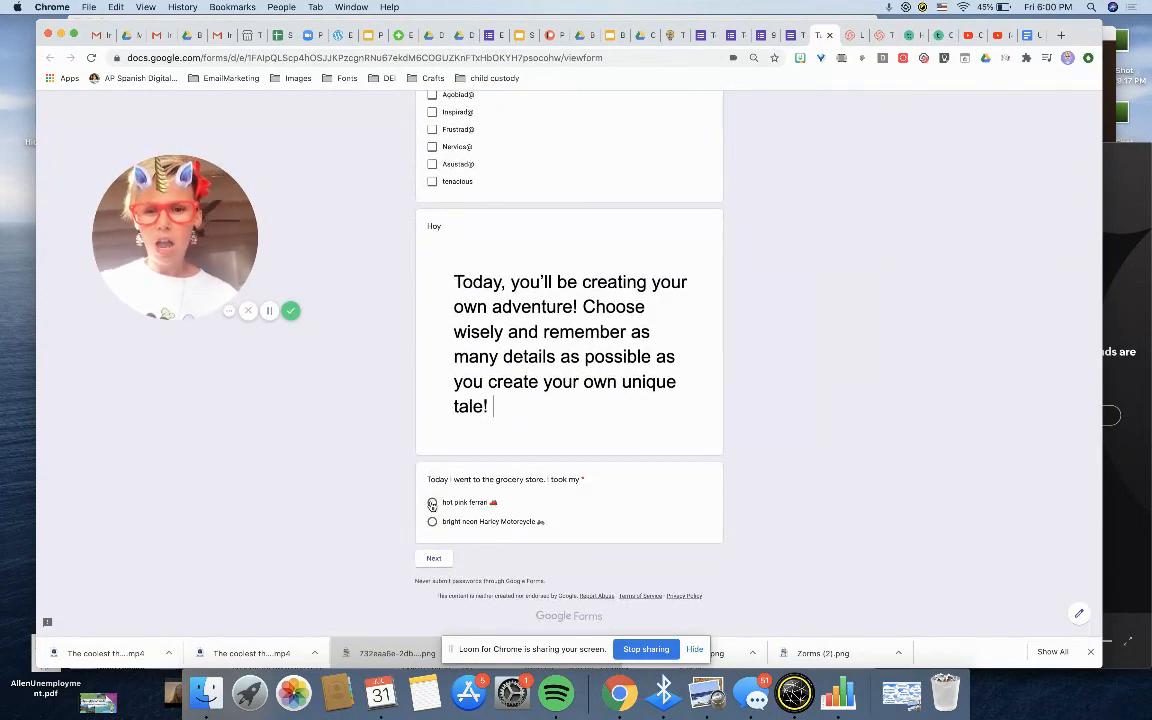
click(432, 502)
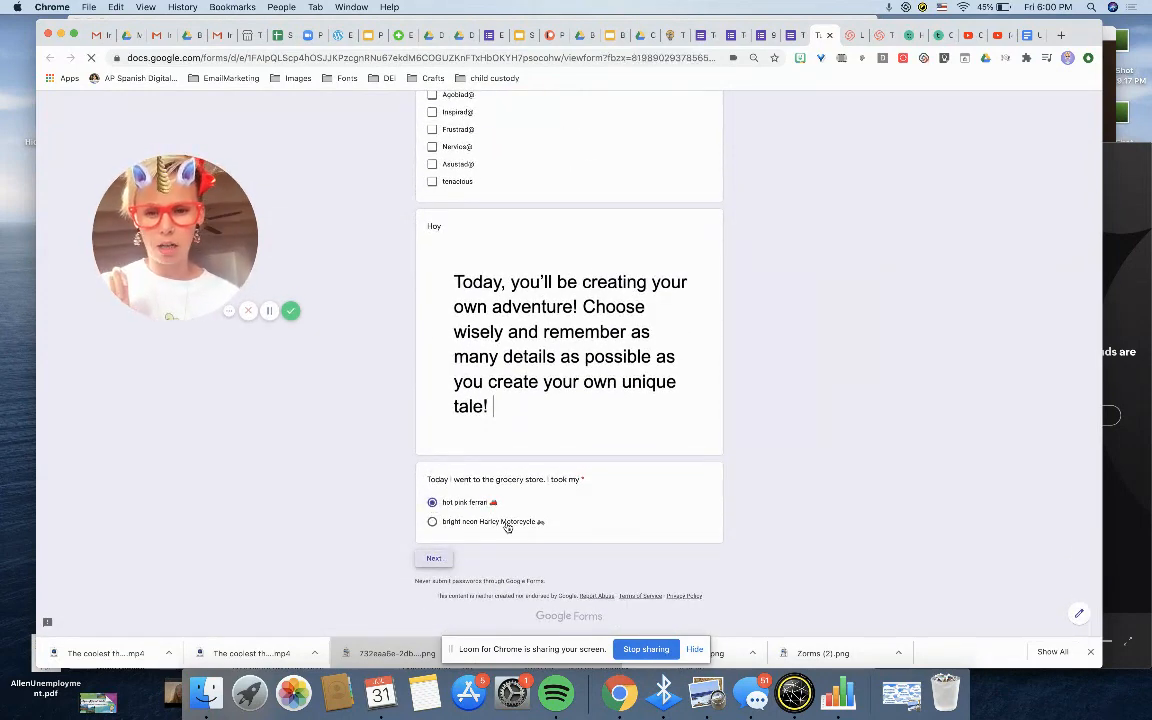
click(433, 558)
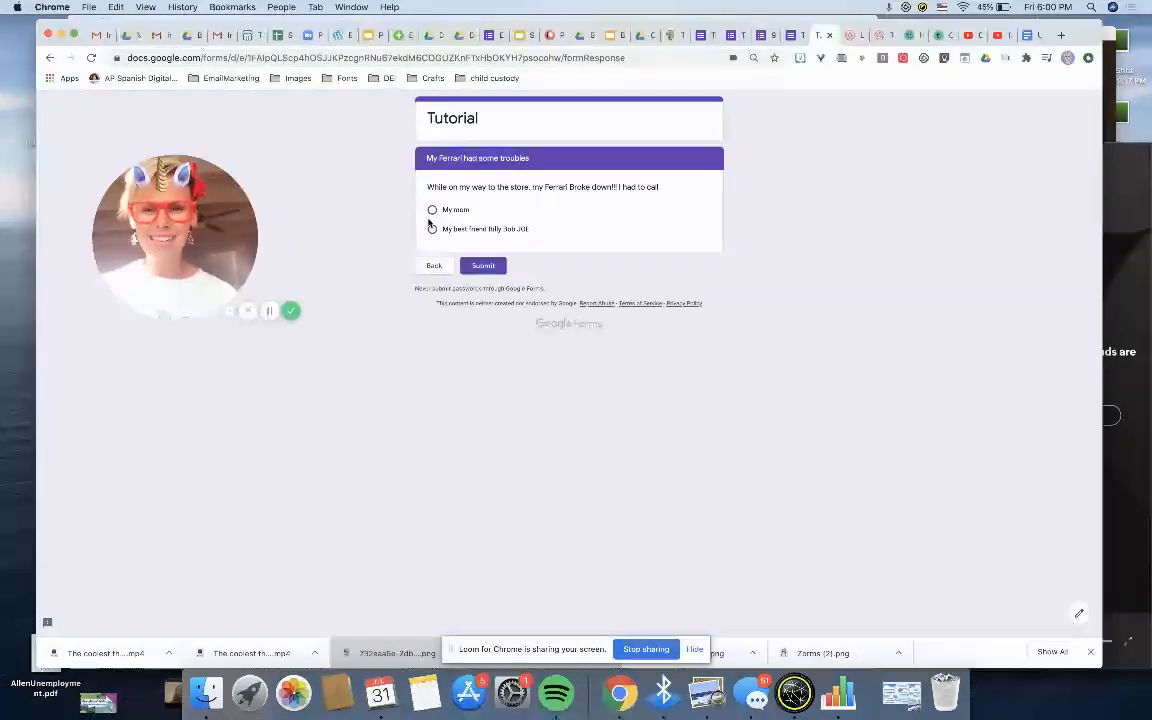
click(483, 265)
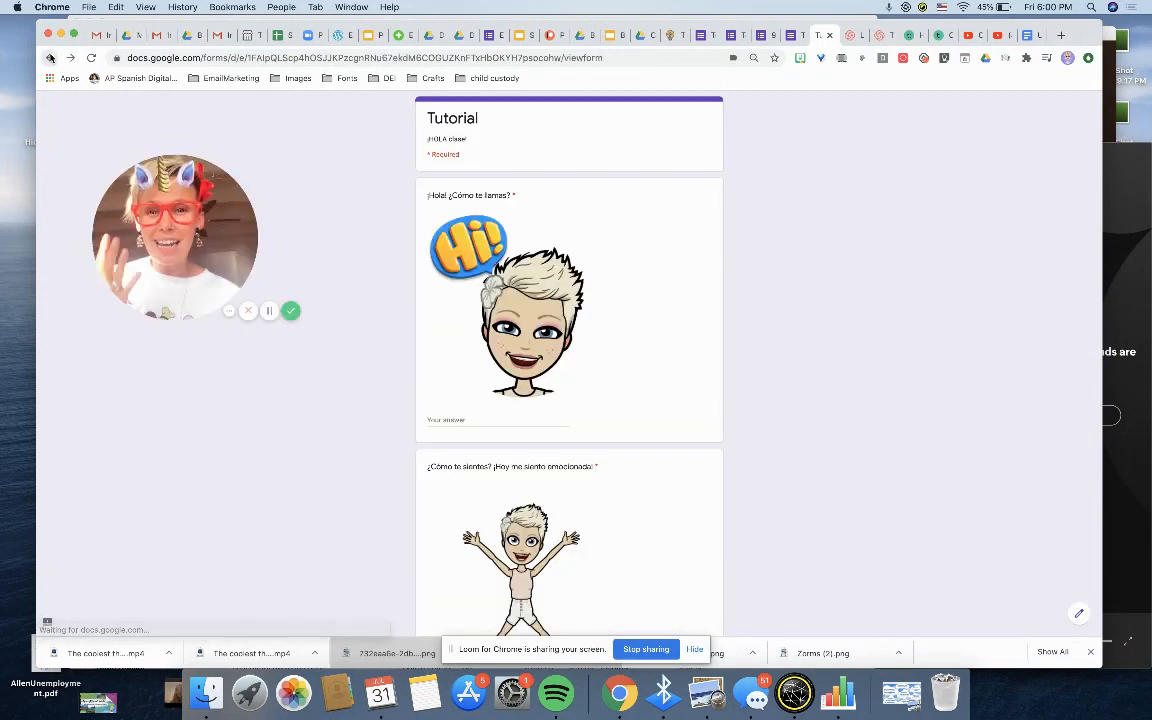
scroll(down, 3)
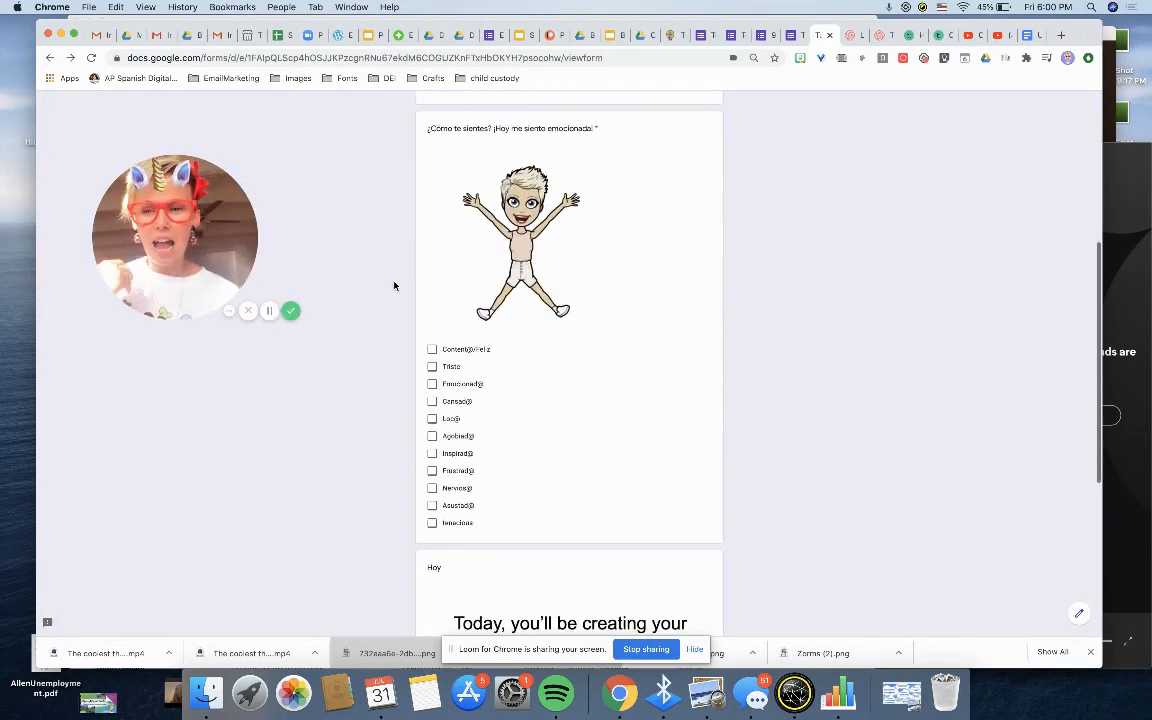